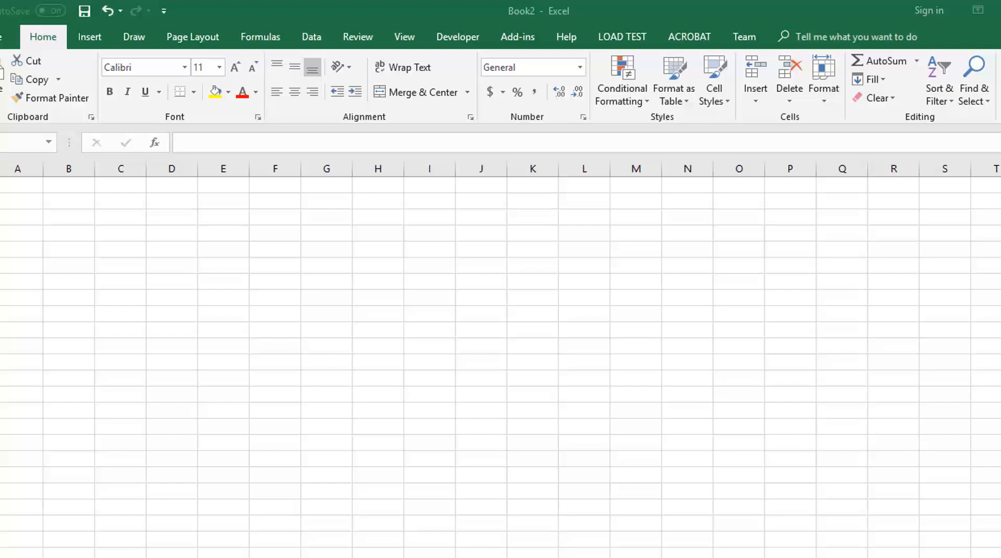
Step: Rename the workbook's only worksheet tab from Sheet1 to 'UserInfo'
left_click(17, 196)
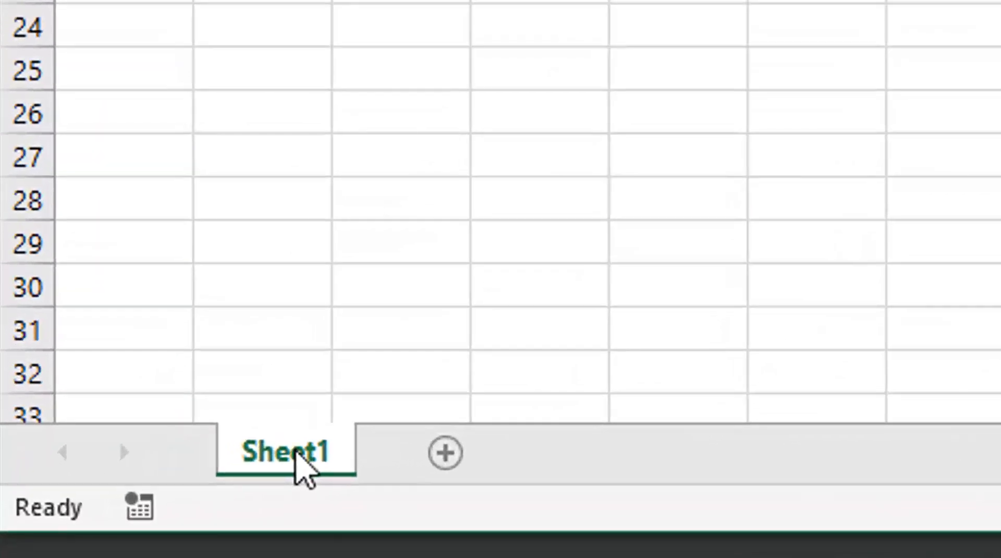
double_click(288, 452)
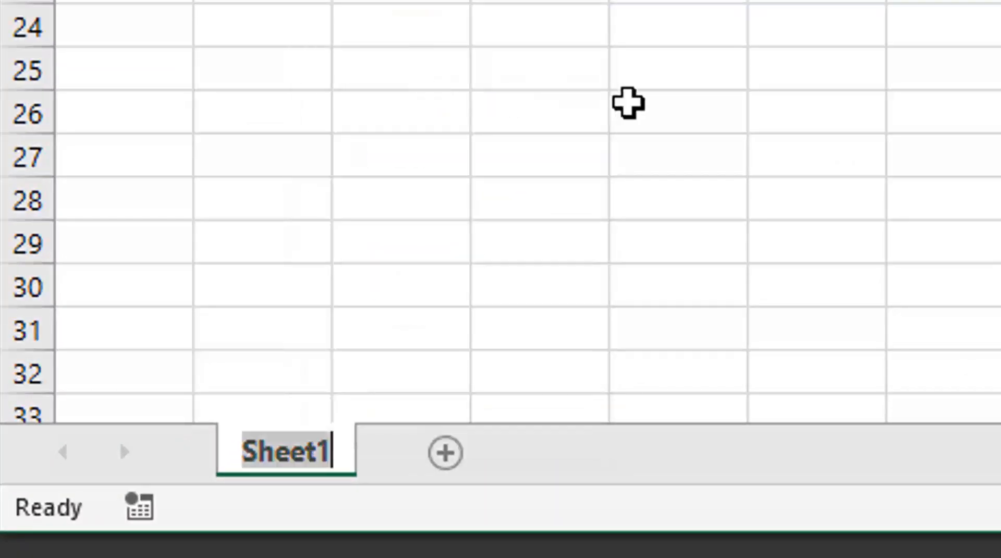
type("User")
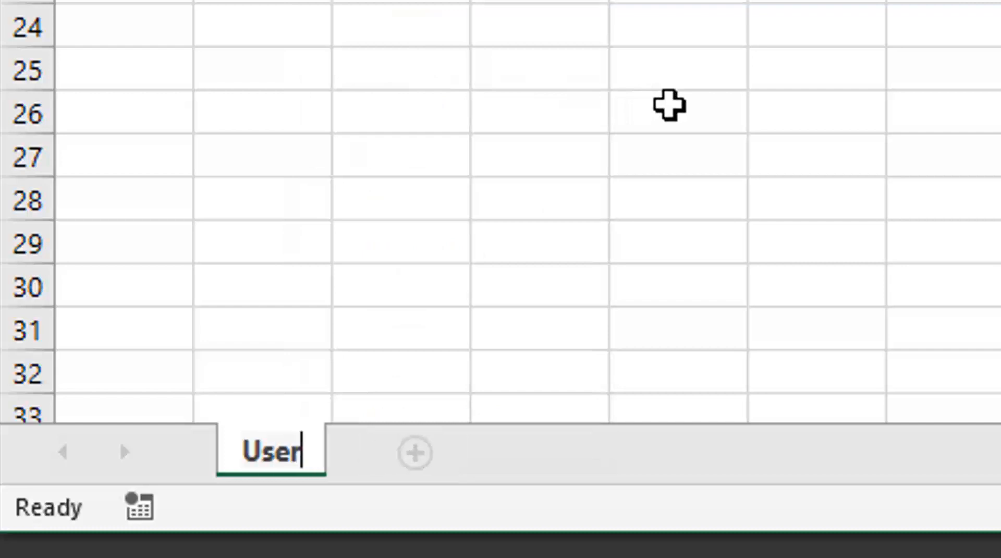
type("Info")
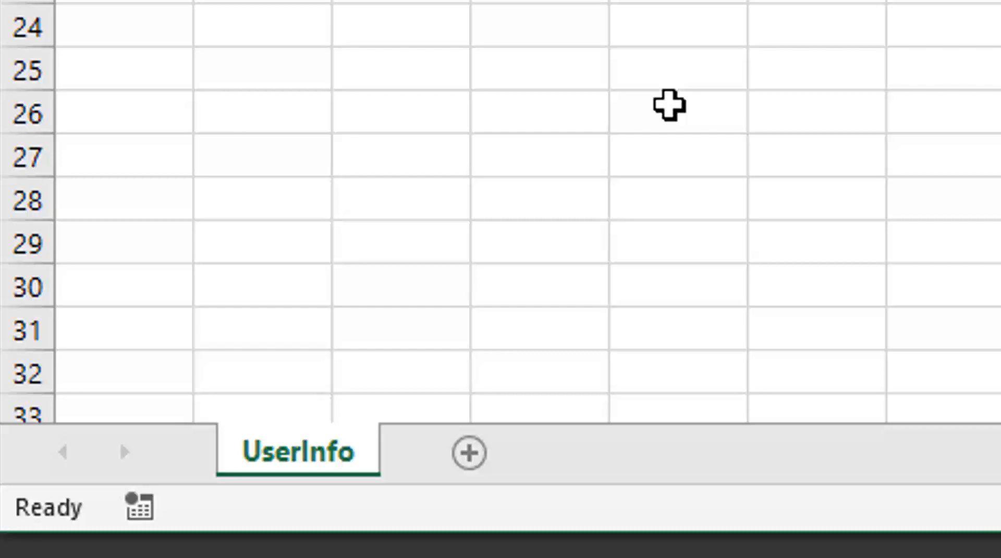
mouse_move(662, 93)
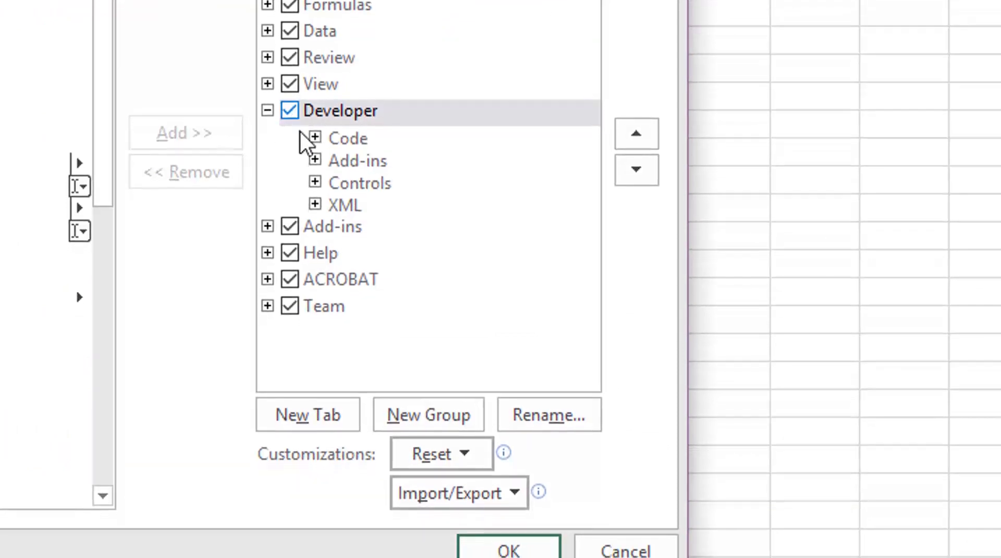
Step: Tick Developer under Customize Ribbon in Excel Options and confirm
left_click(511, 554)
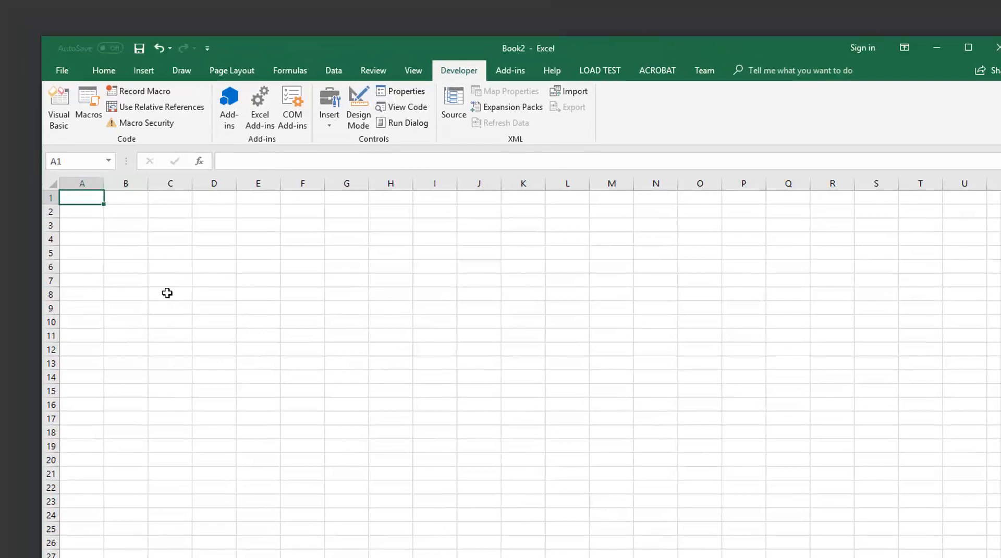
mouse_move(260, 191)
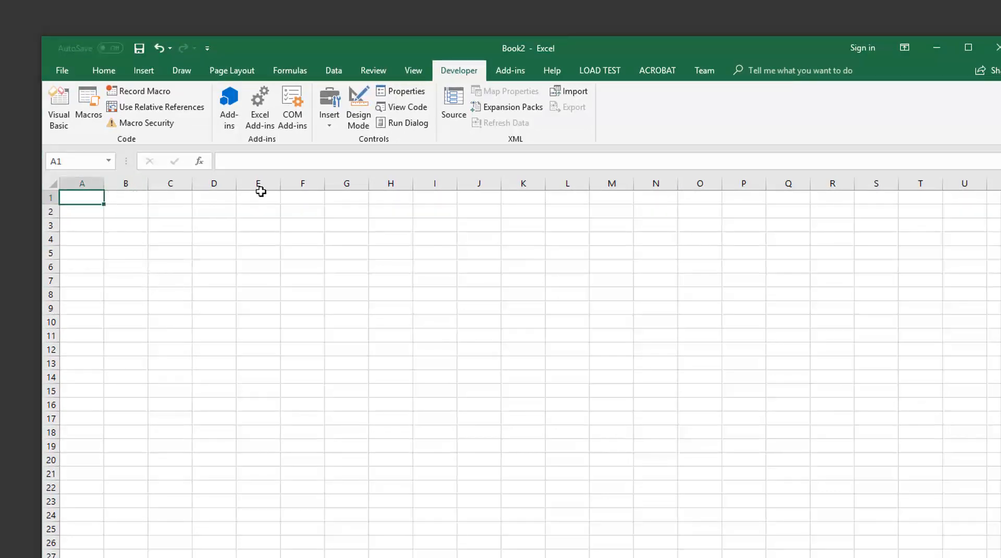
Step: Enter headers First Name, Last Name, Contact and Group Name into cells A1:D1
type("Fira")
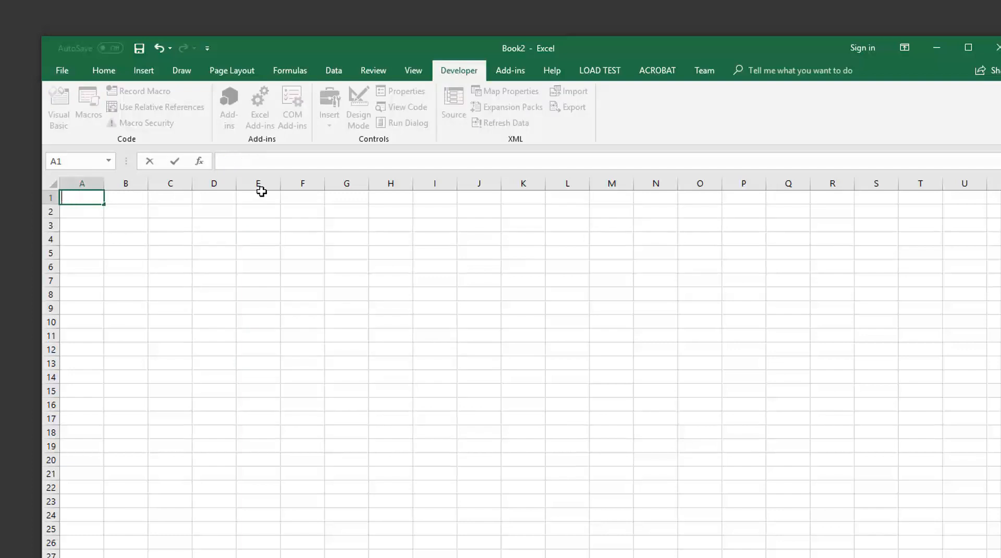
type("First Name")
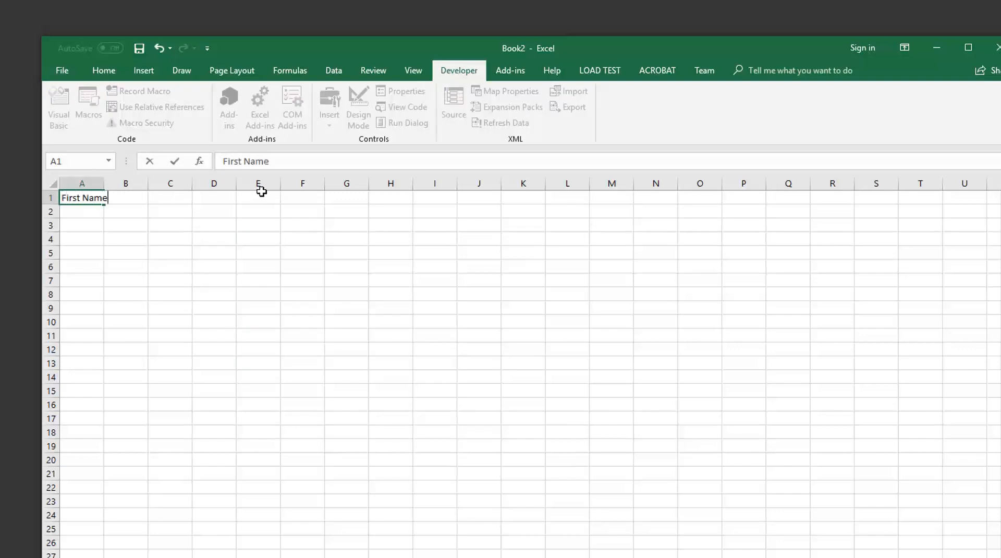
type("Last Name")
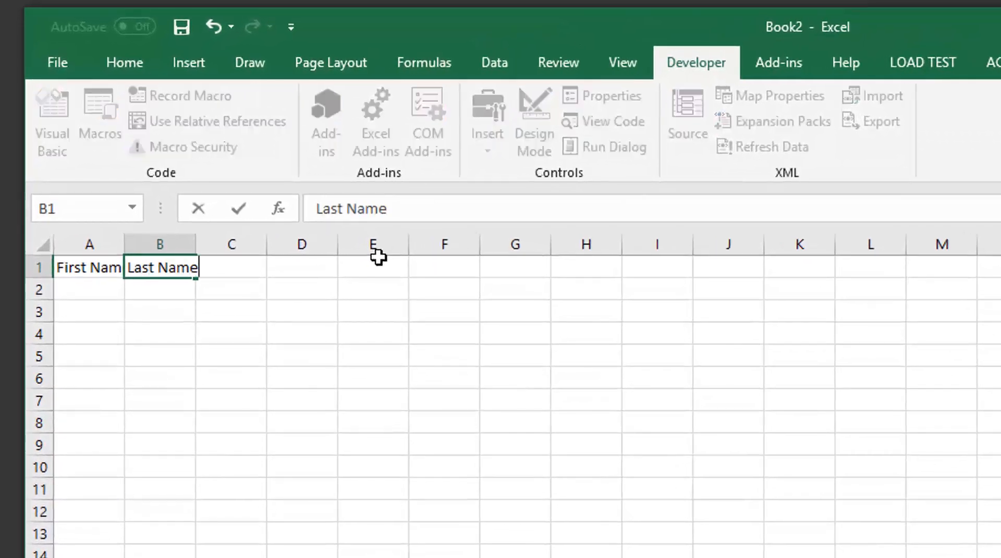
type("Contac")
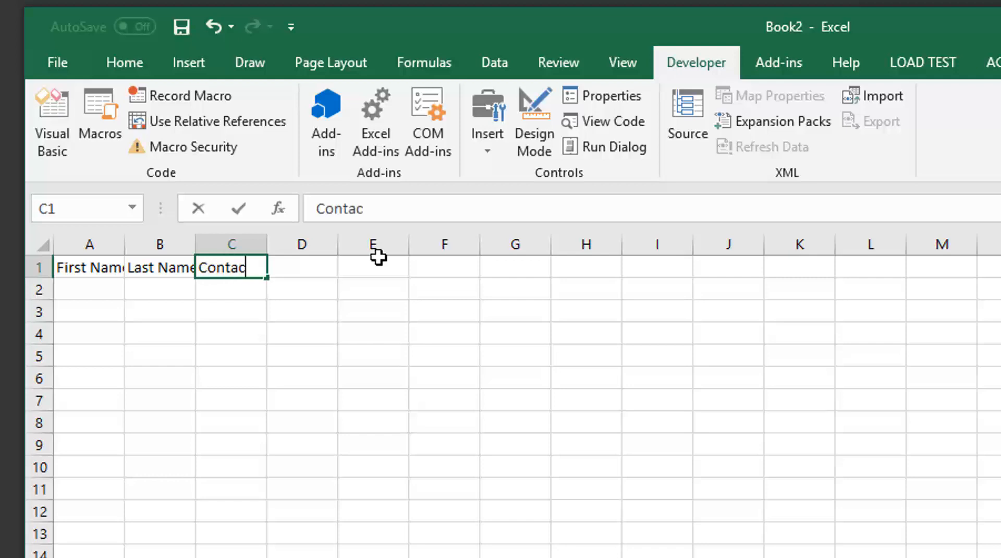
key("Tab")
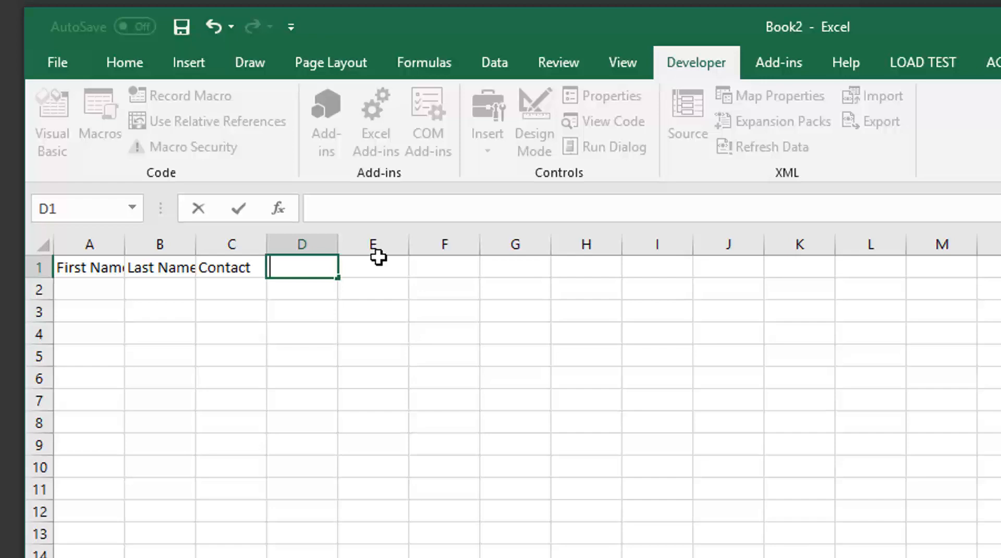
type("Group")
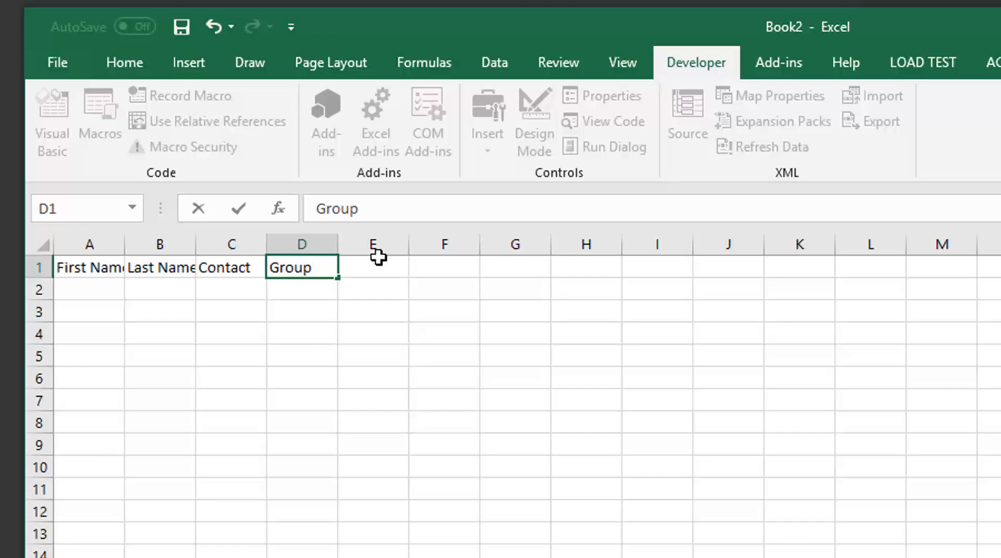
type("Name")
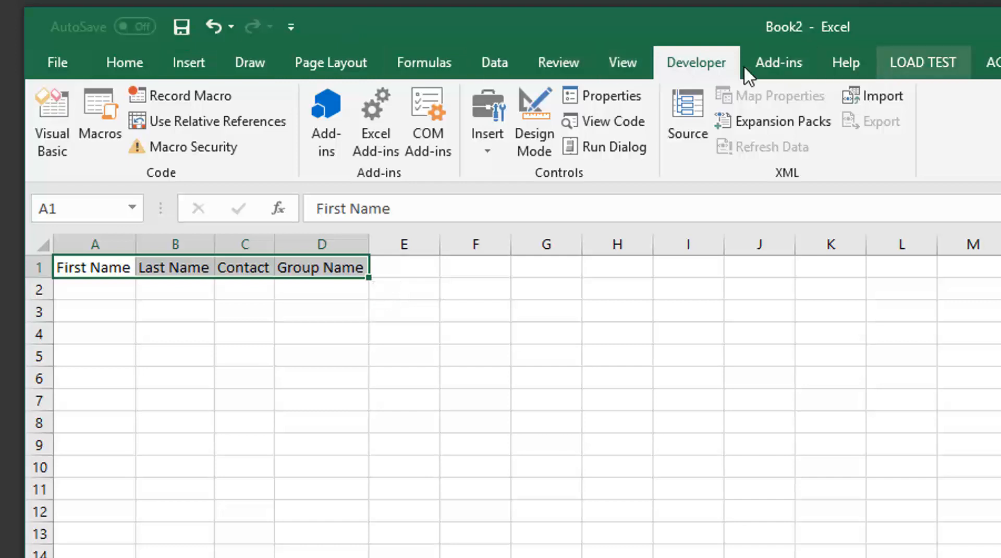
Step: Apply a bold size-15 heading cell style to A1:D1 and widen column B
left_click(123, 62)
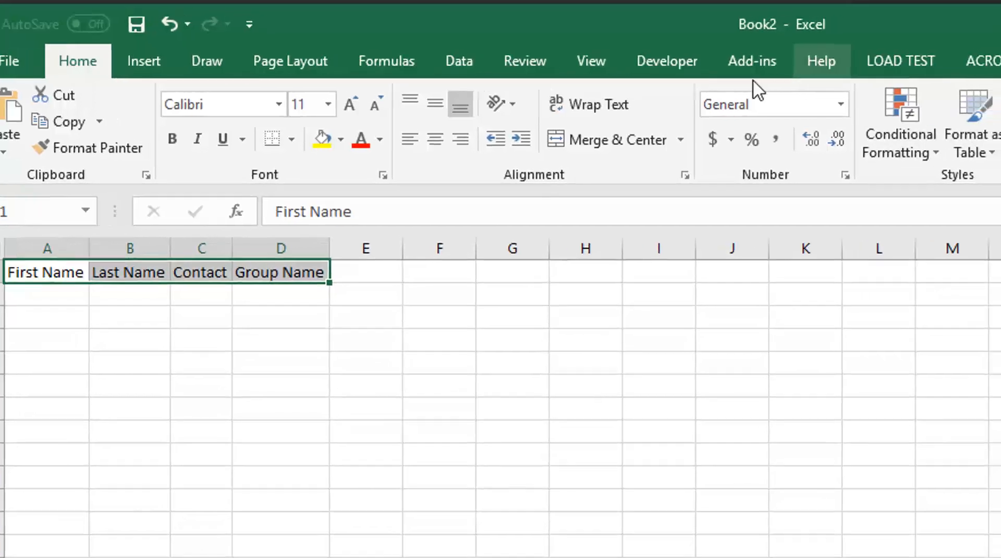
left_click(973, 120)
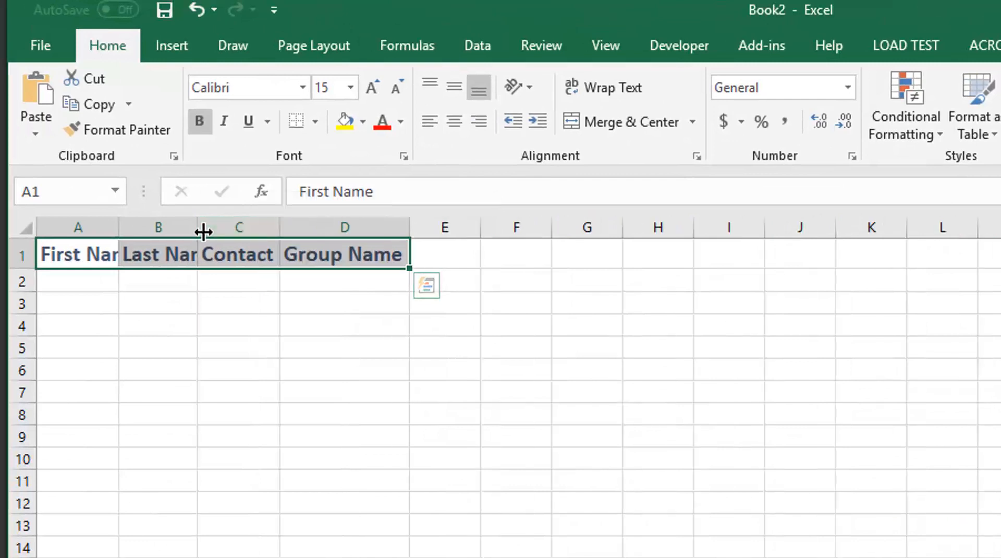
left_click(77, 228)
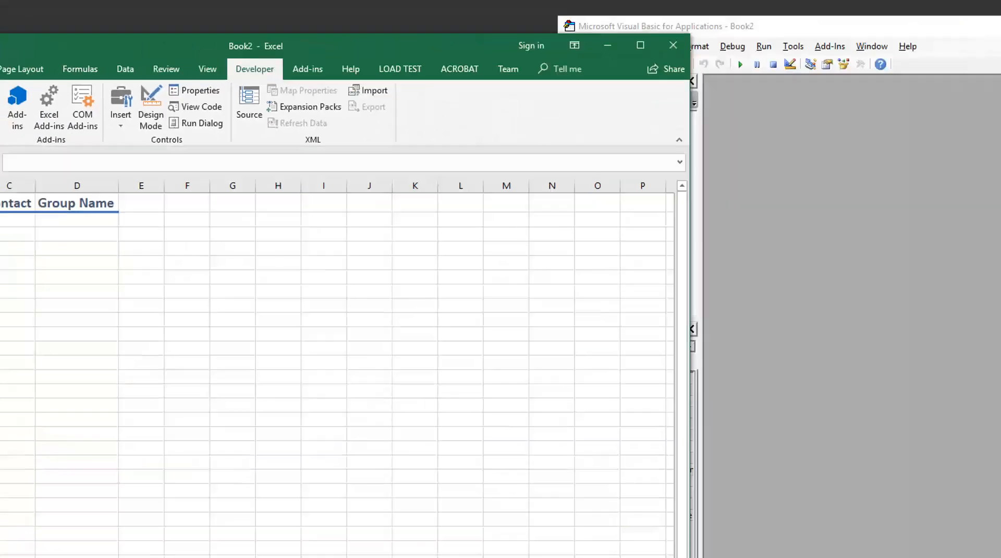
Step: Open the VBA editor with Alt+F11, showing the project objects and their properties
key("Alt+F11")
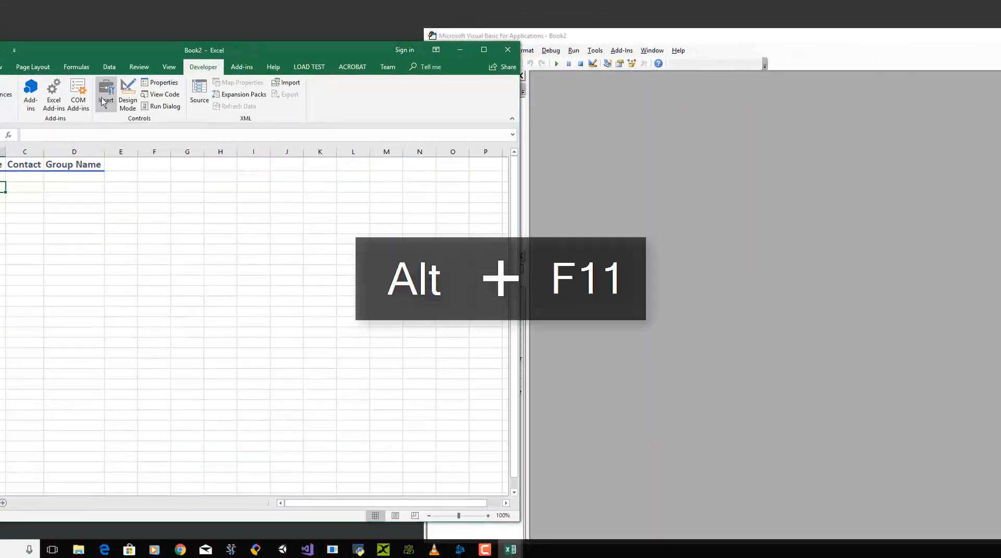
key("Alt+F11")
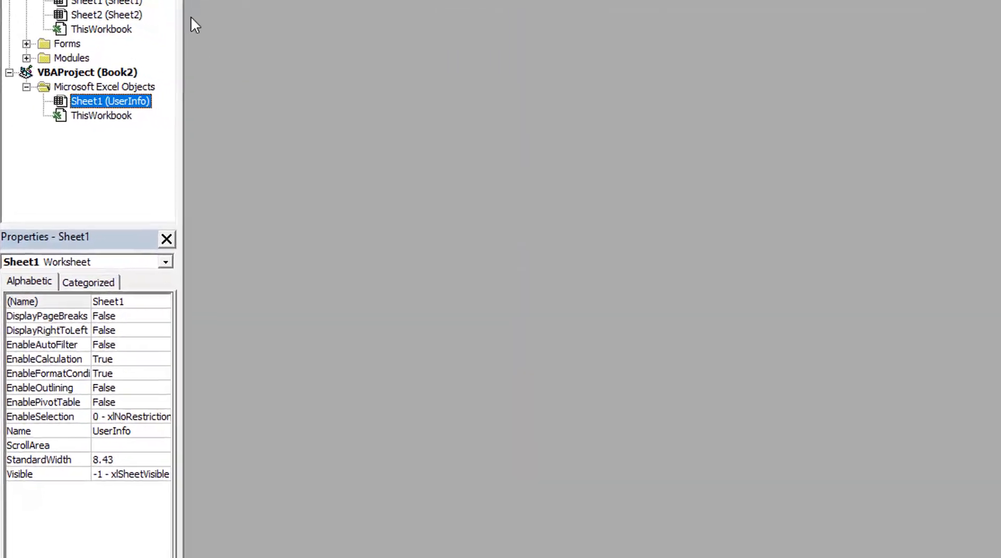
mouse_move(814, 294)
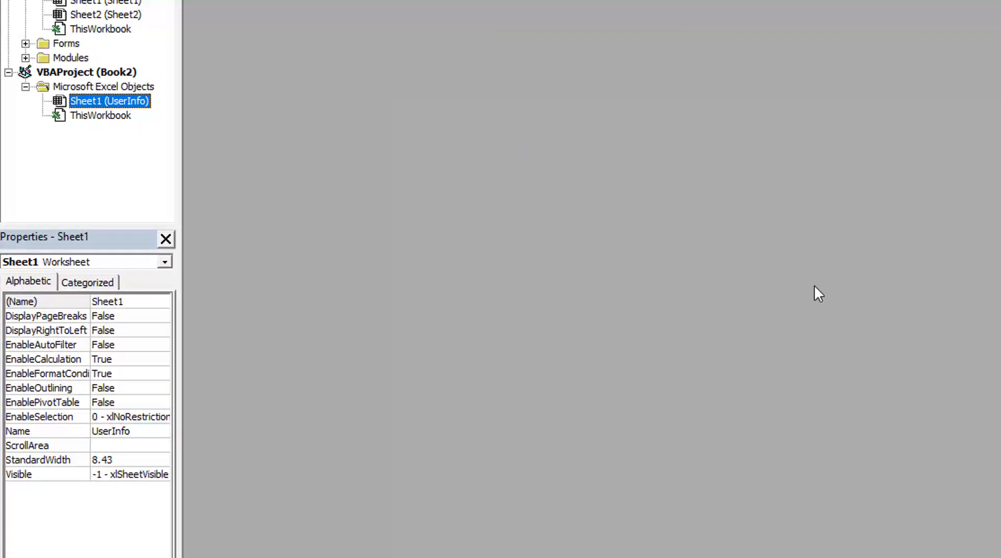
mouse_move(510, 254)
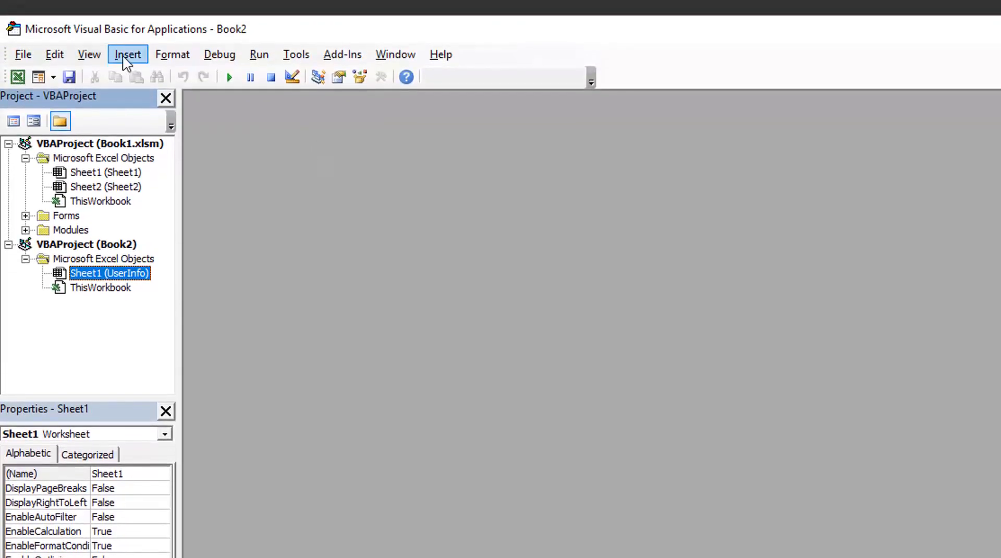
Step: Insert a new UserForm1 and drag its corner handle to make it wider and taller
left_click(128, 53)
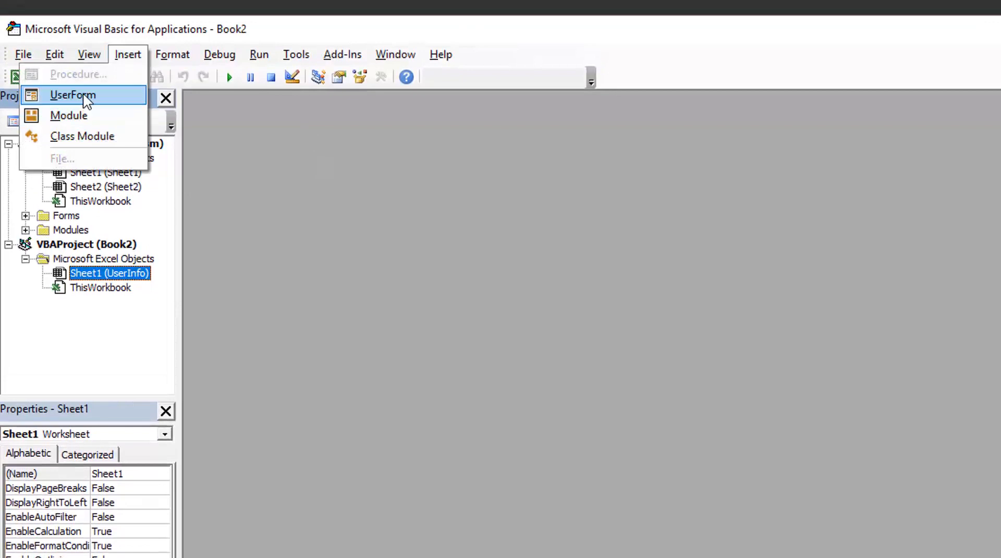
left_click(73, 95)
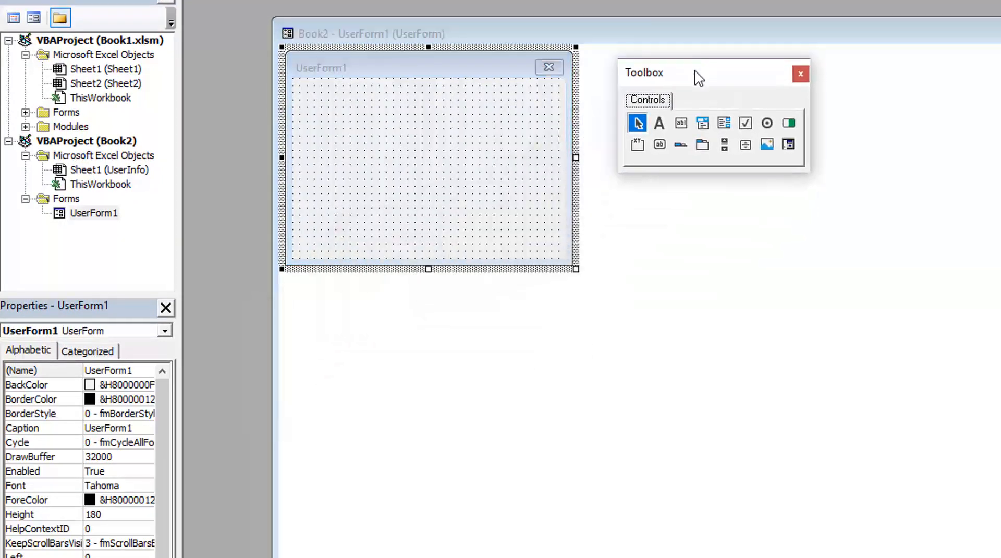
left_click_drag(575, 267, 667, 280)
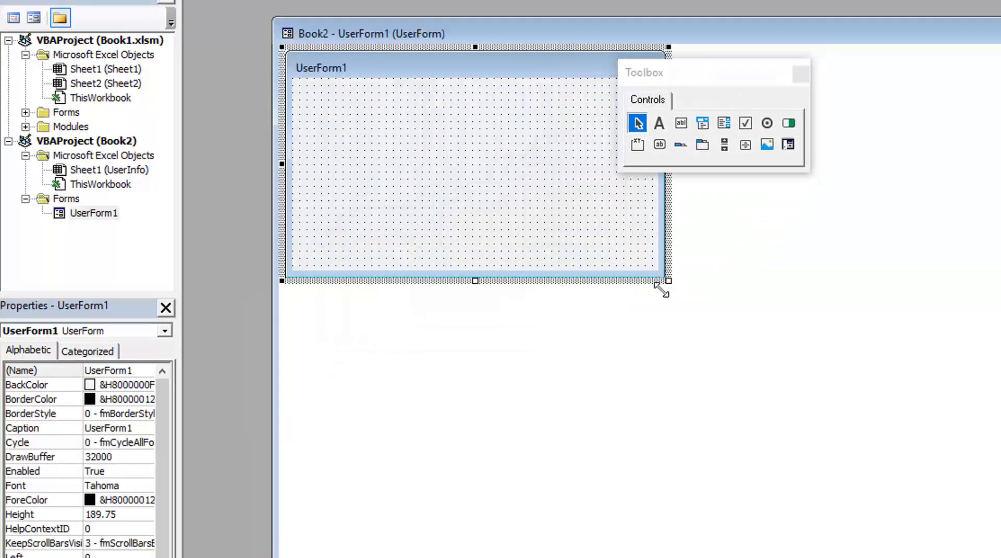
left_click_drag(668, 281, 612, 338)
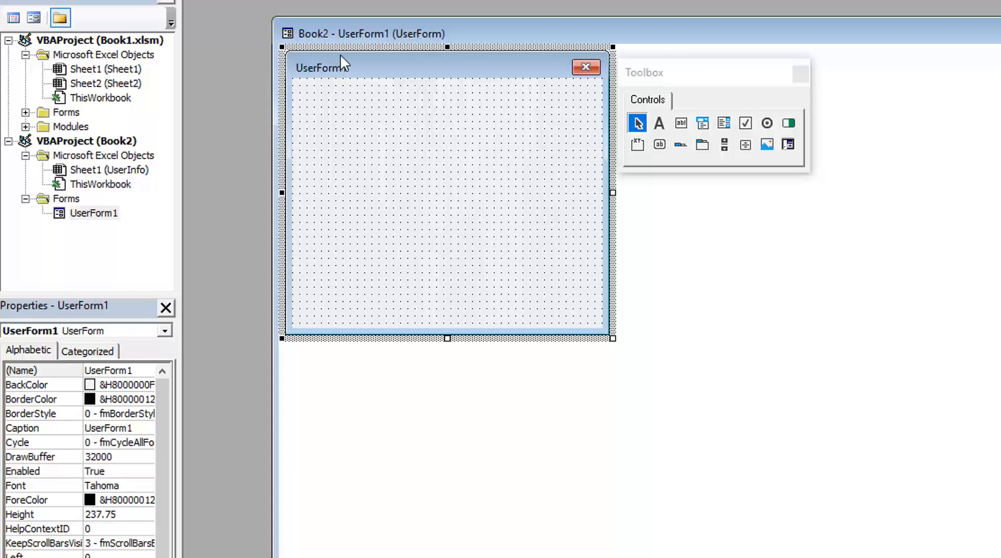
mouse_move(33, 344)
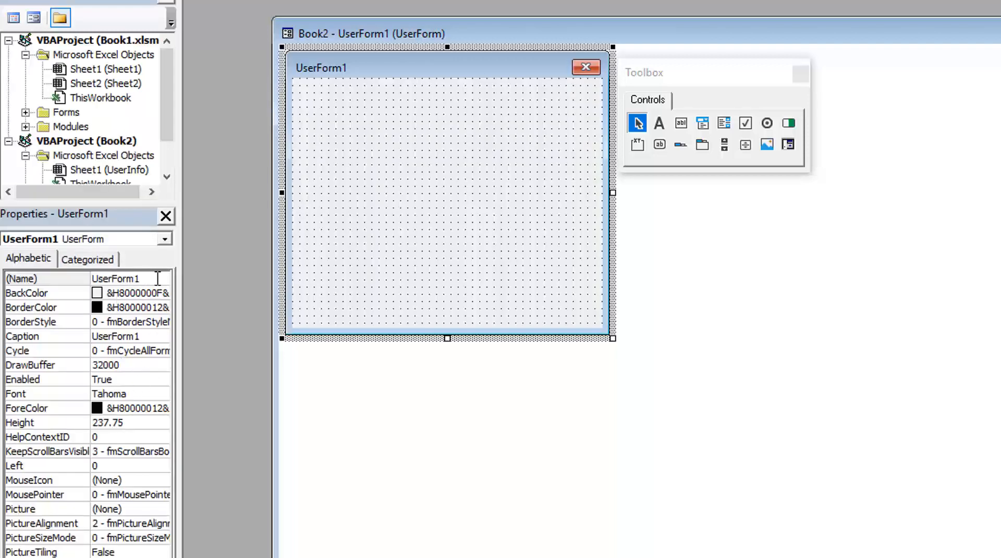
Step: Set the form's (Name) to ufInfo and its Caption to 'User Info'
left_click(130, 278)
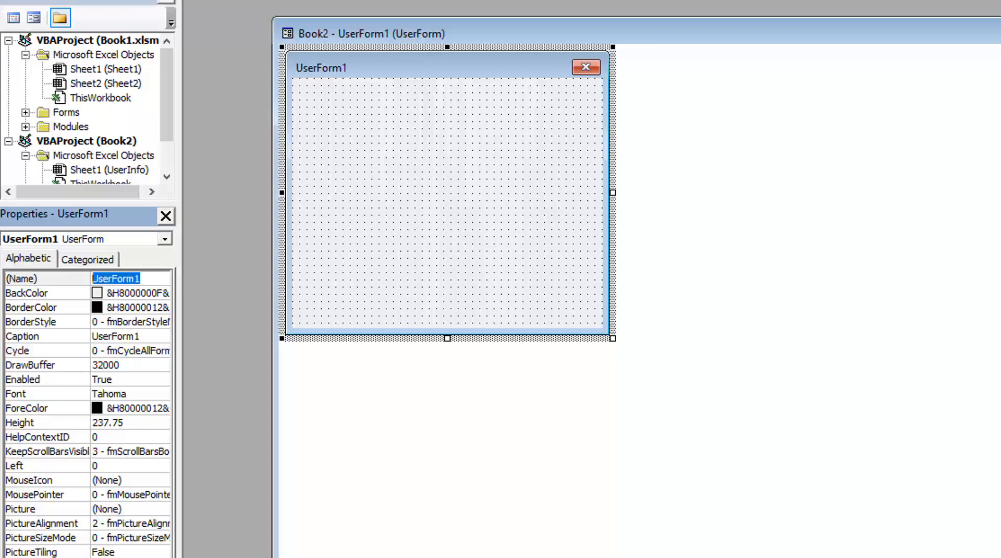
type("ufInf")
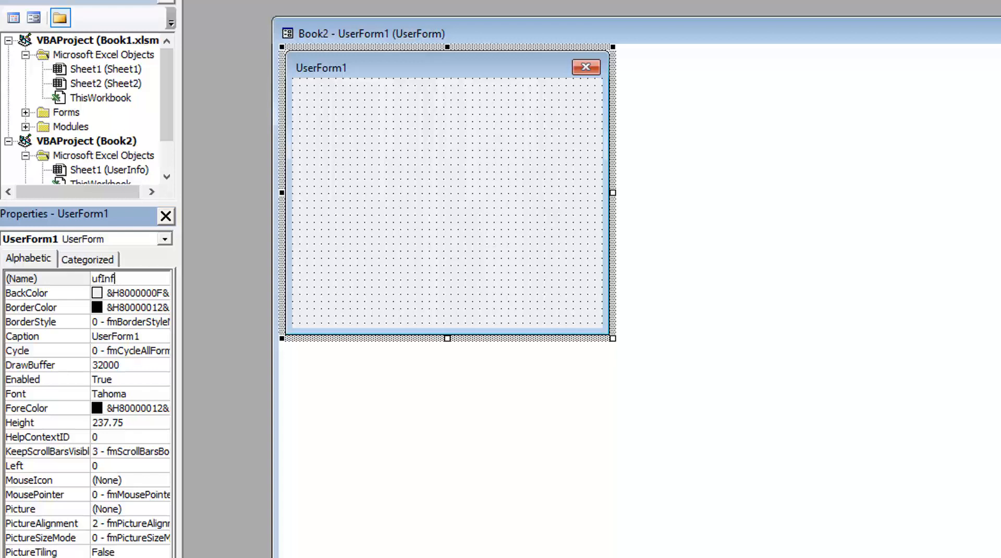
type("o")
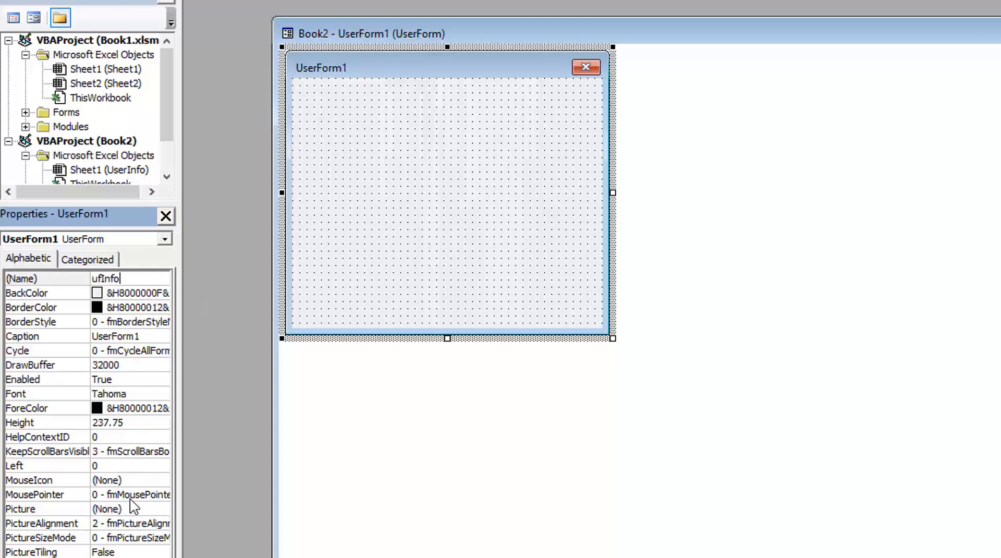
mouse_move(29, 347)
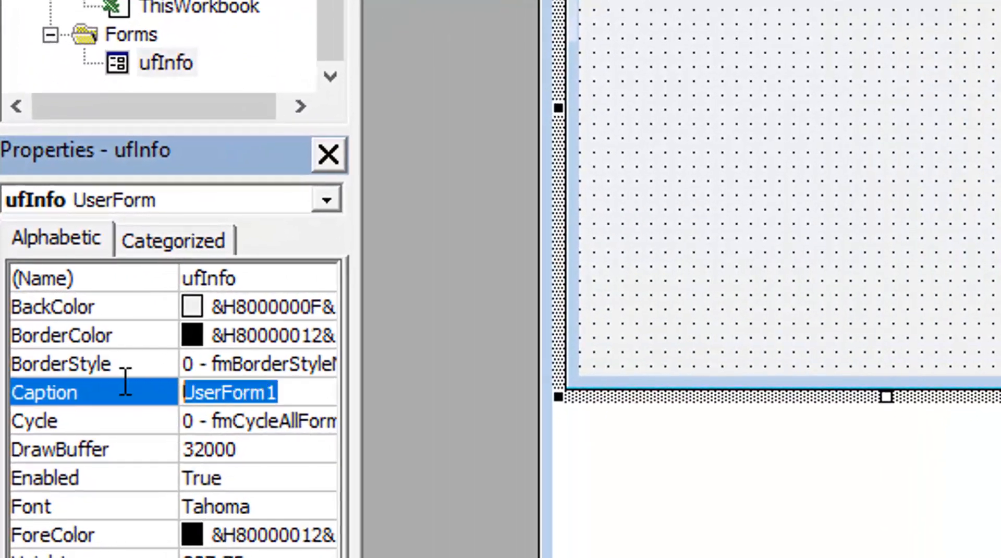
mouse_move(140, 408)
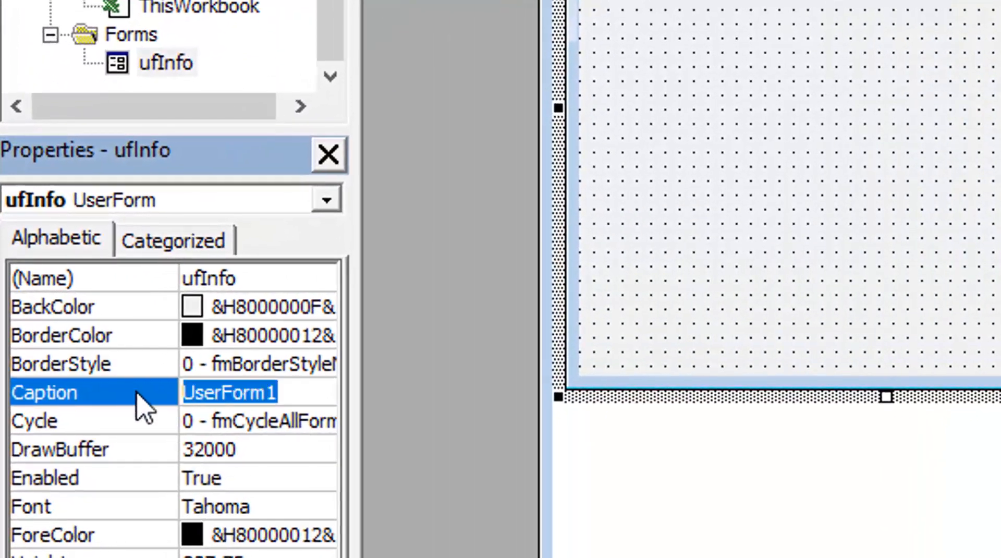
type("User")
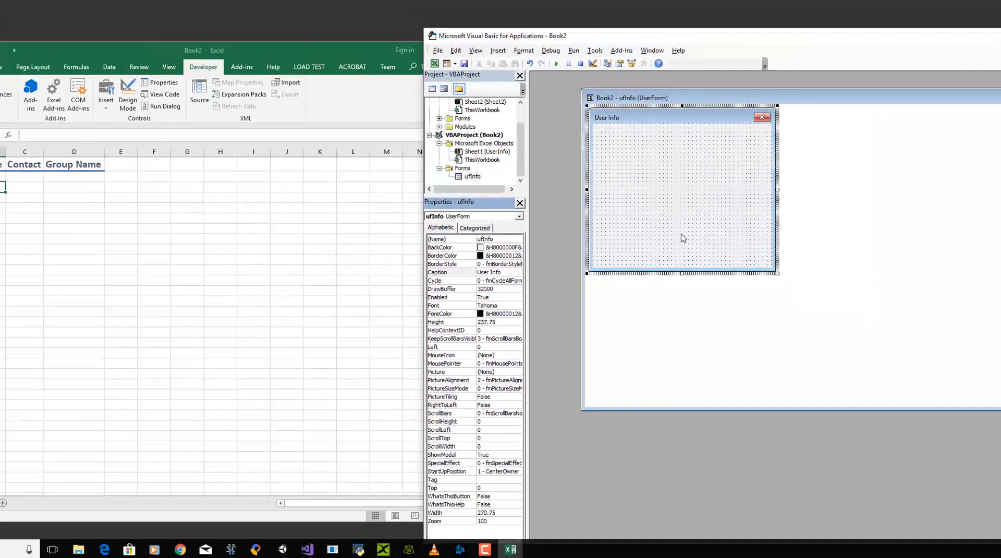
mouse_move(617, 120)
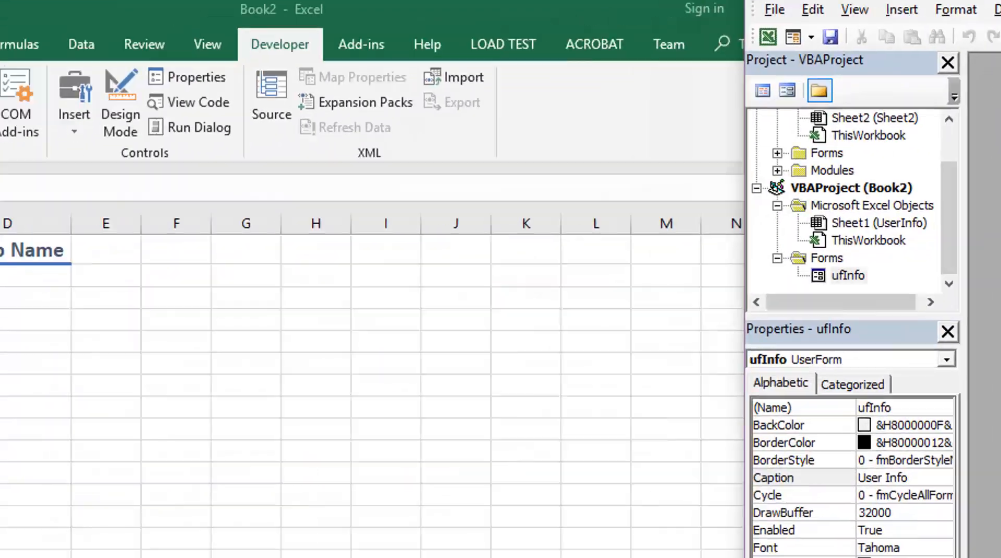
Step: Add text boxes to the ufInfo form and give them txt-prefixed names
double_click(847, 275)
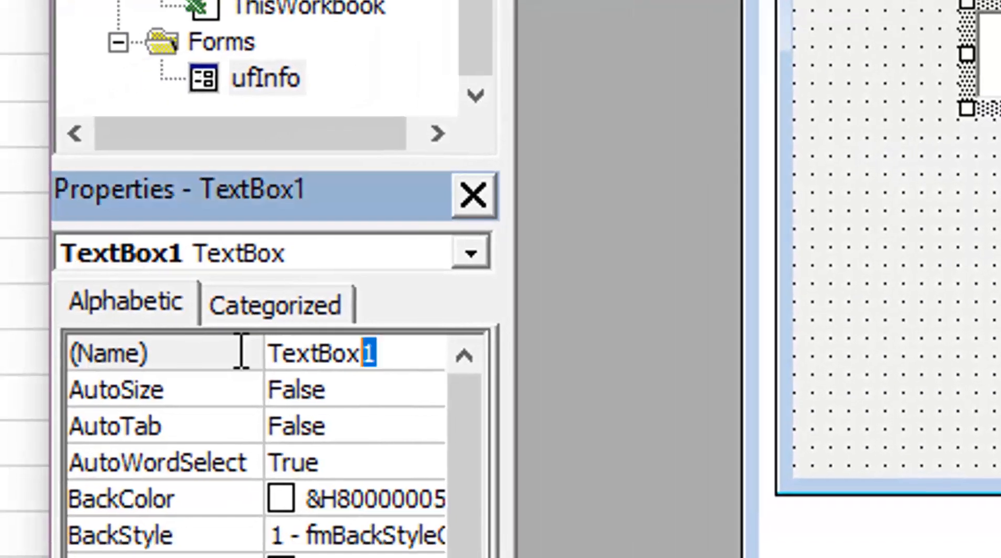
type("txt")
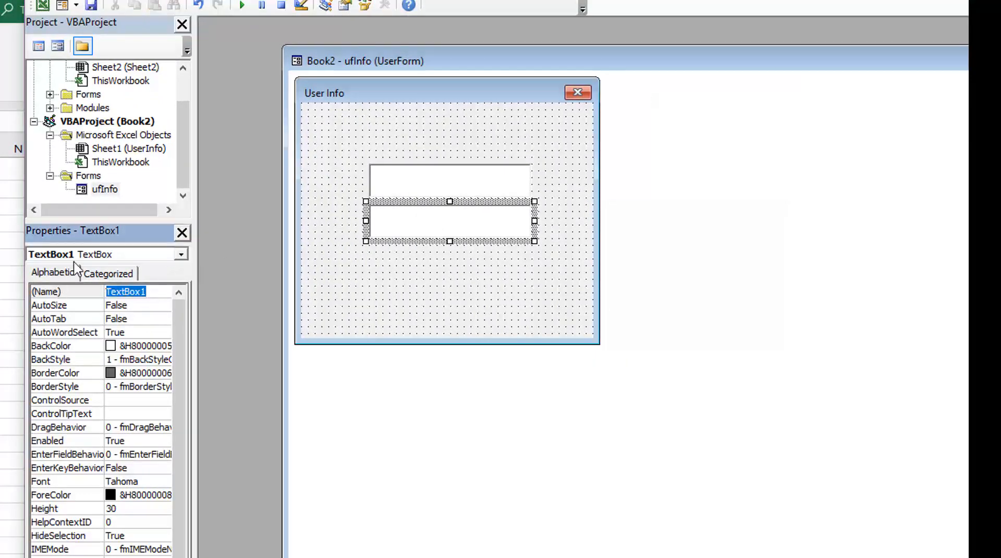
type("txt")
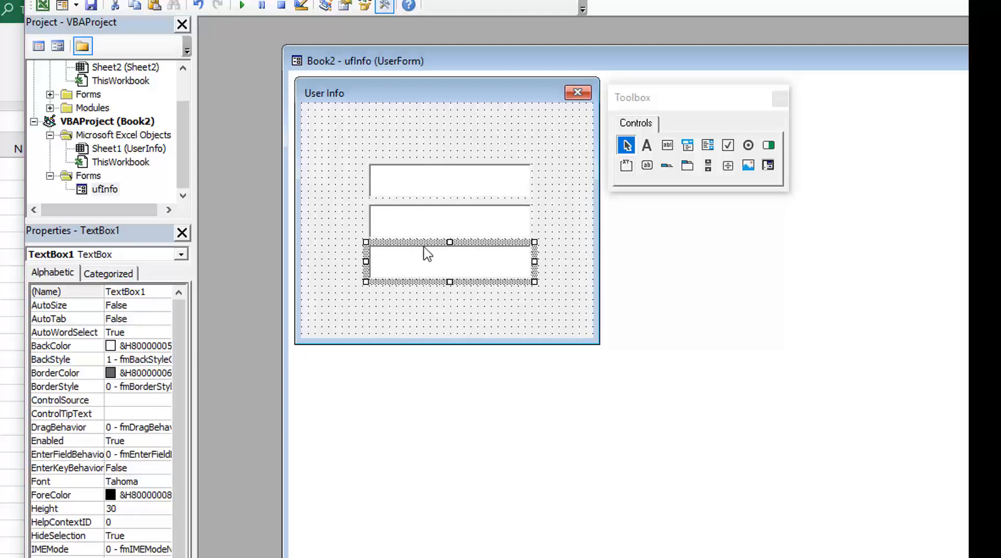
left_click(449, 179)
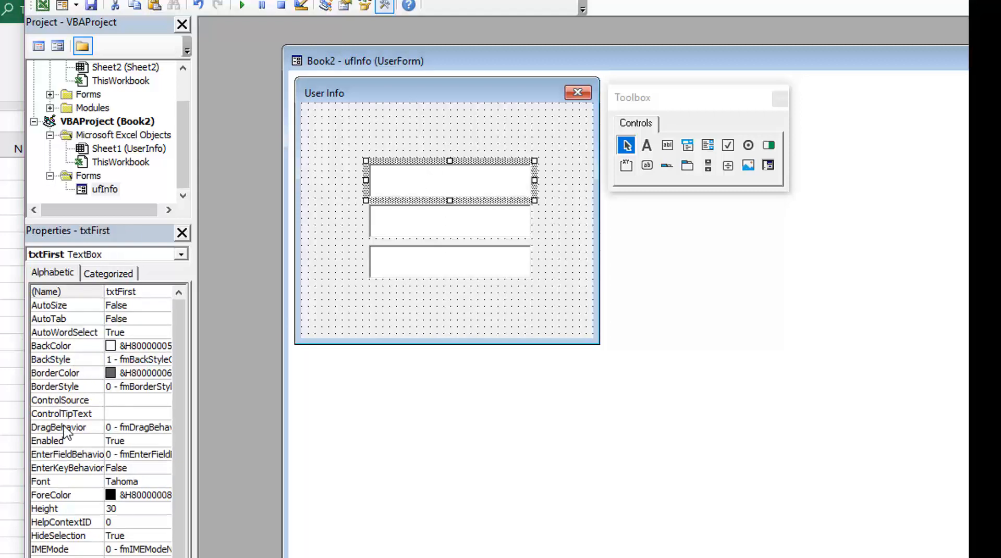
mouse_move(278, 208)
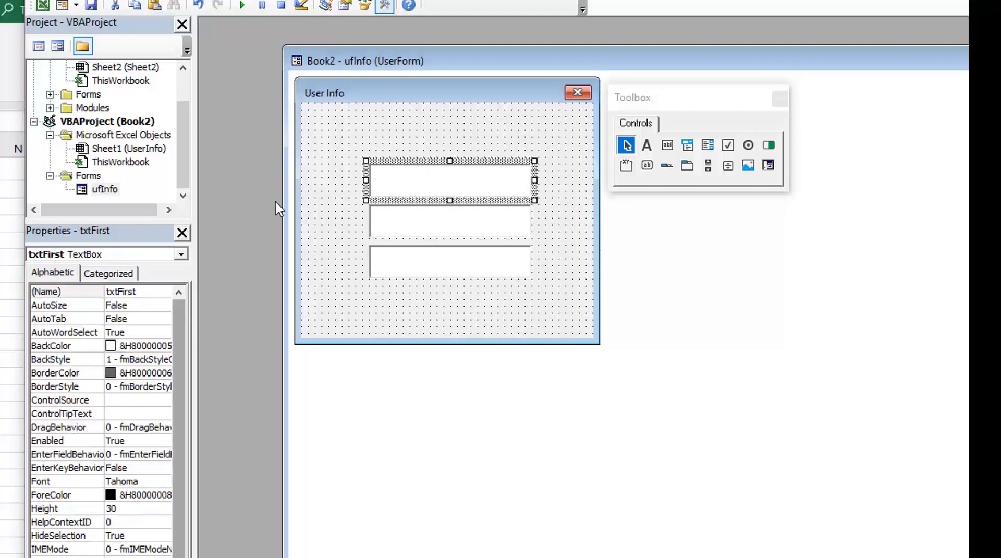
mouse_move(319, 197)
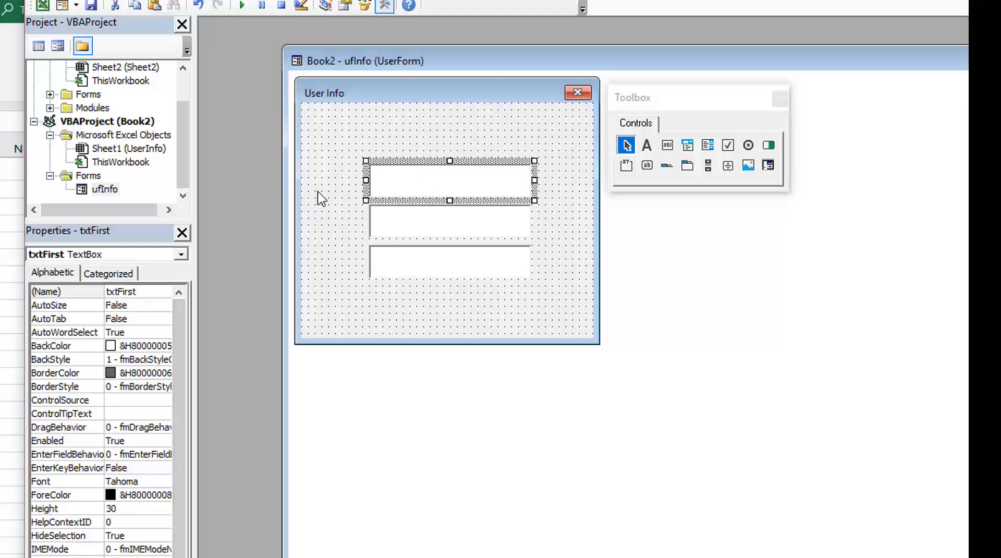
mouse_move(65, 509)
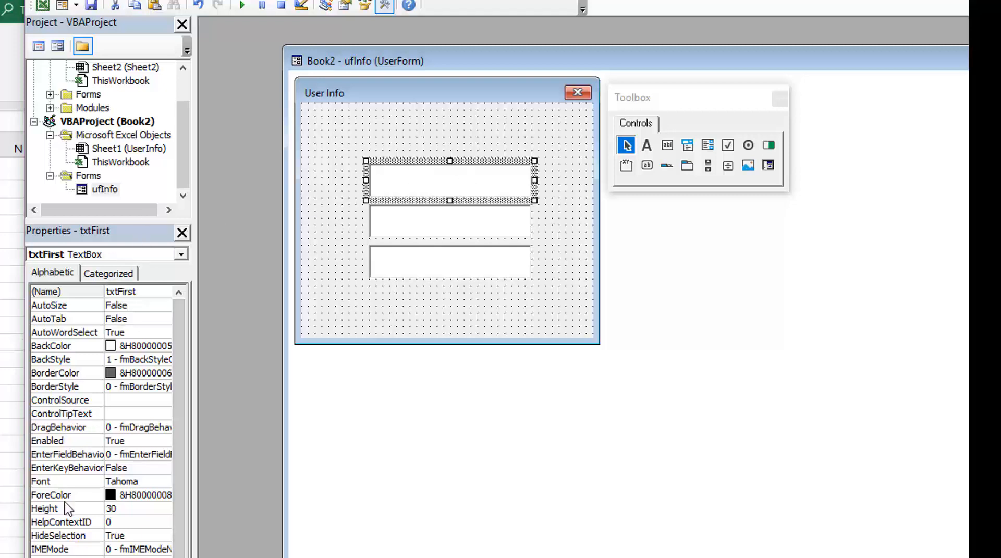
mouse_move(67, 552)
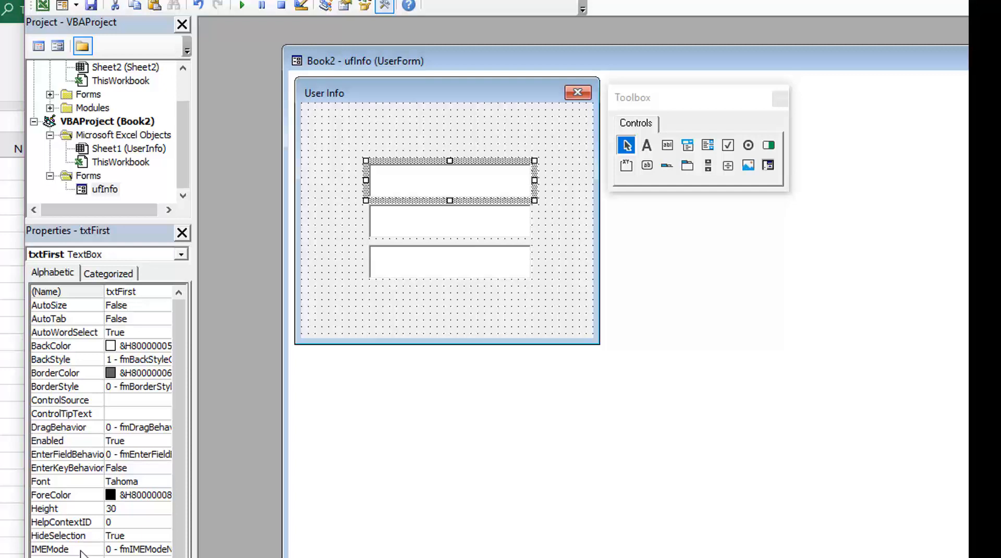
mouse_move(135, 330)
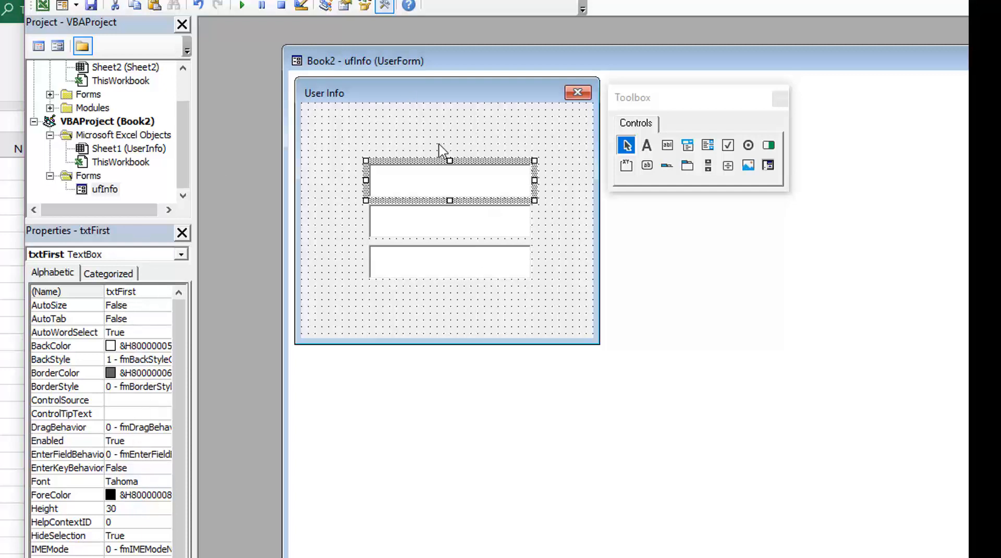
mouse_move(506, 196)
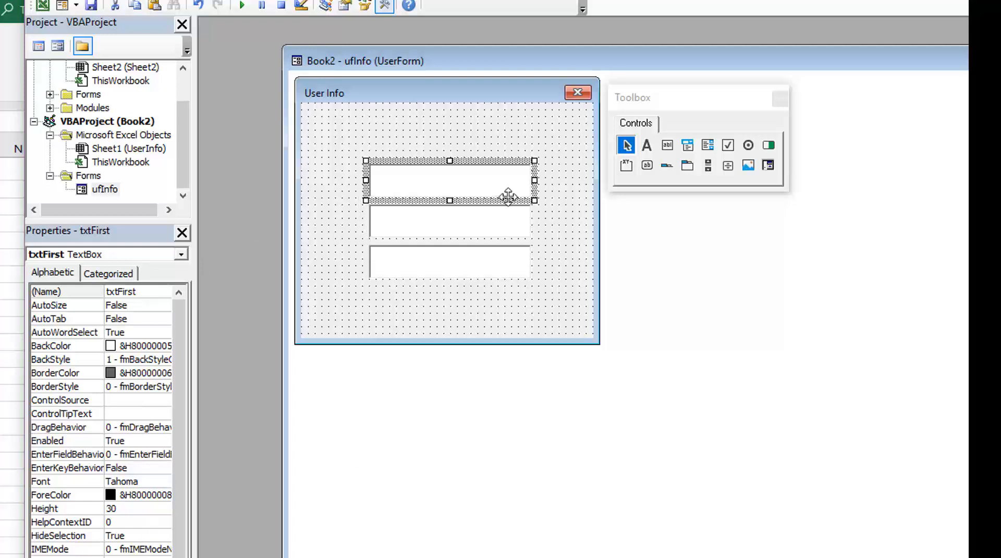
mouse_move(419, 247)
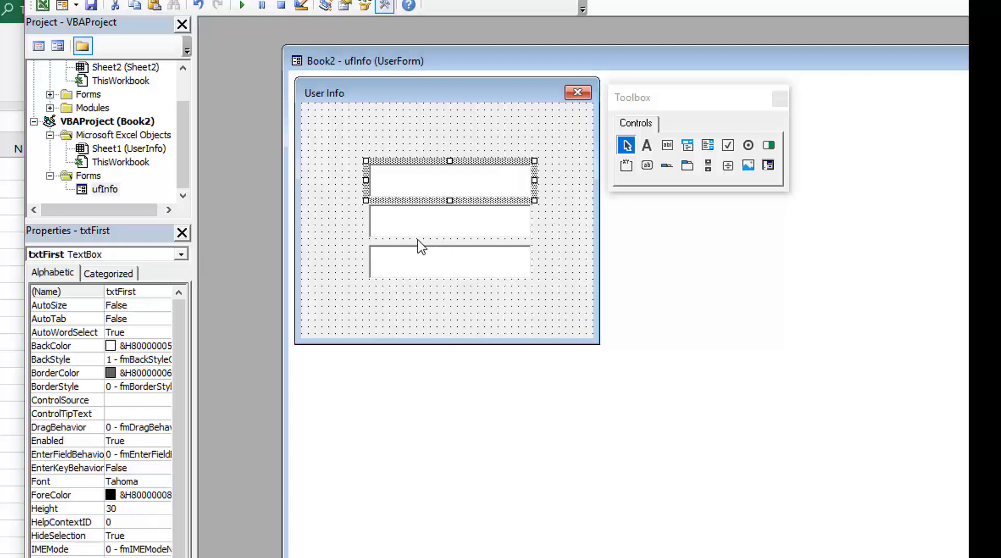
Step: Name the third box txtContact and the fourth txtGroup, then check the box names
left_click(450, 261)
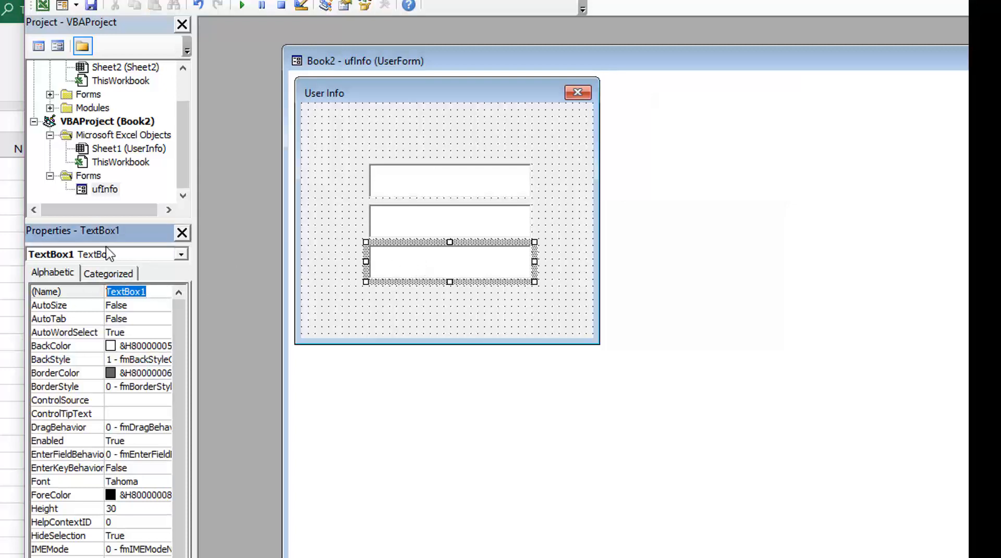
type("txtCo")
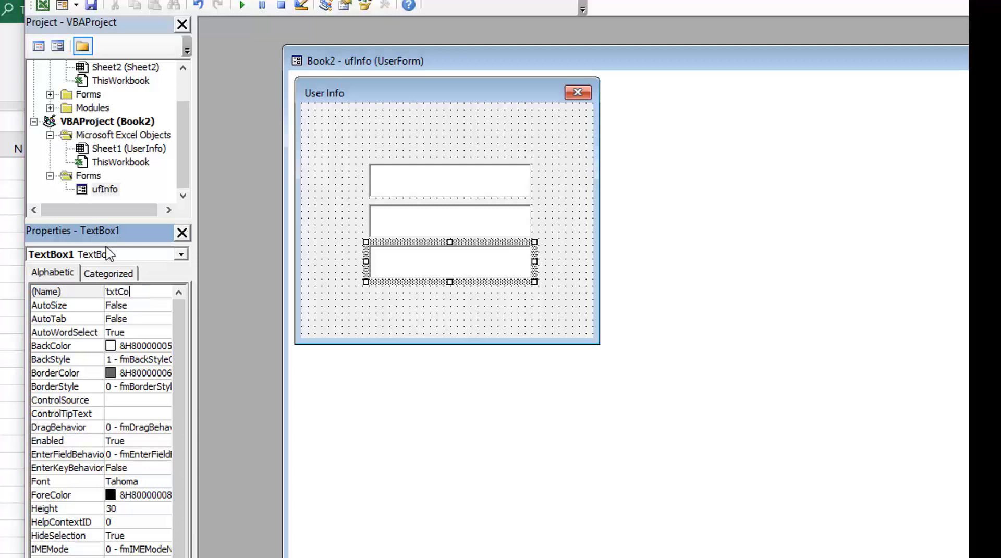
type("ntact")
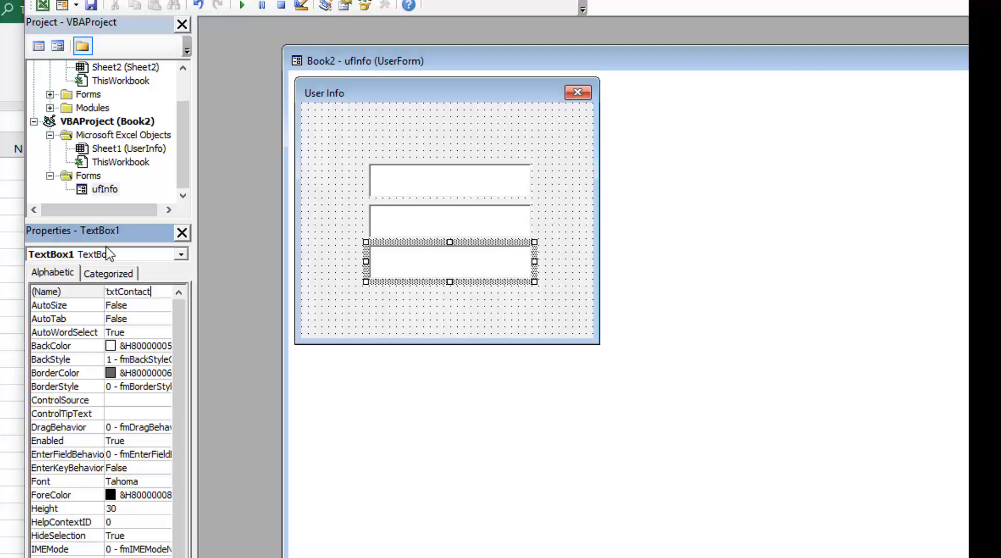
left_click(382, 6)
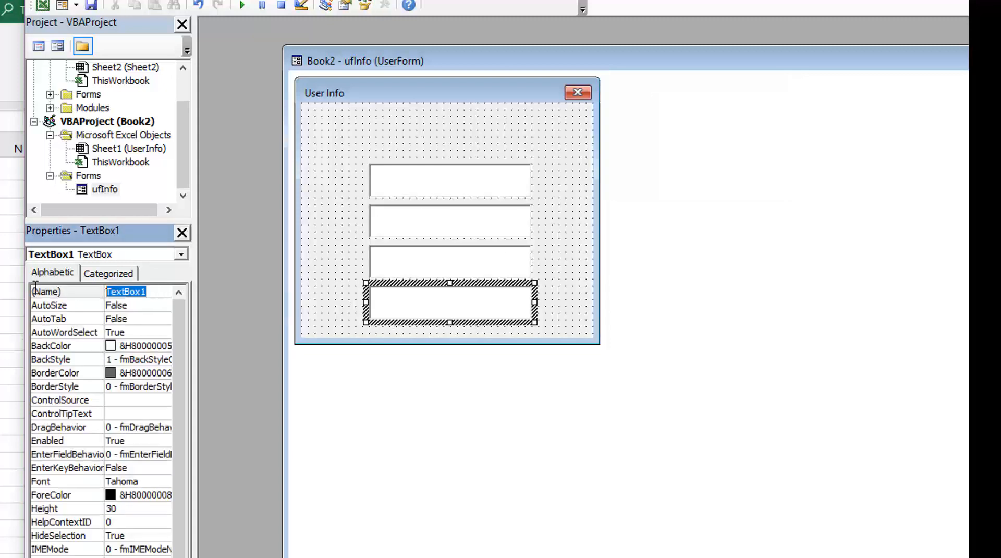
type("txtFirst")
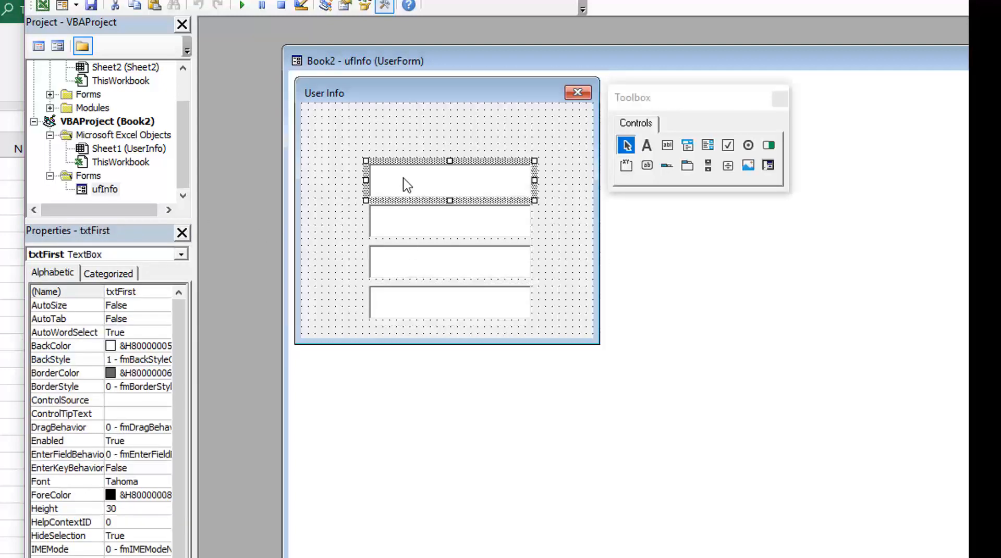
mouse_move(419, 242)
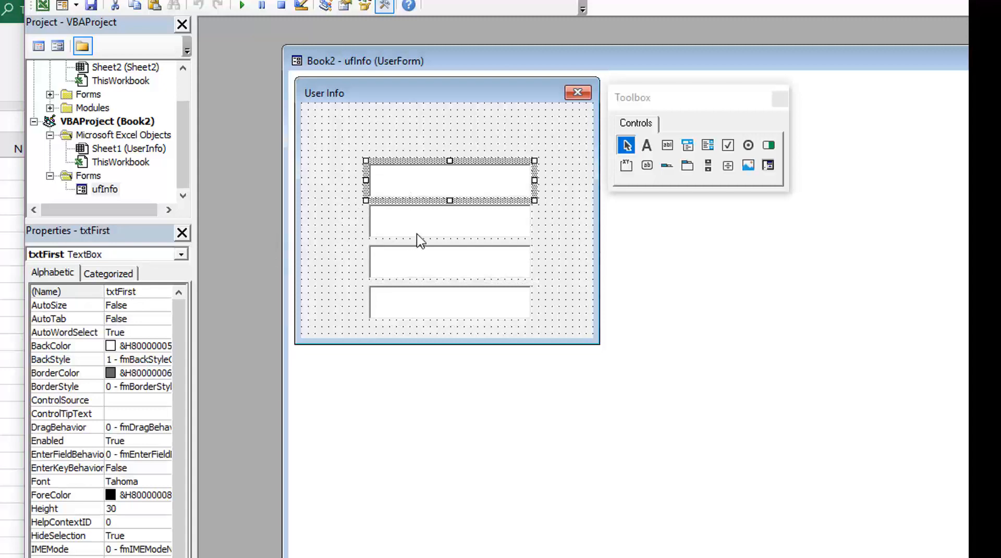
left_click(450, 220)
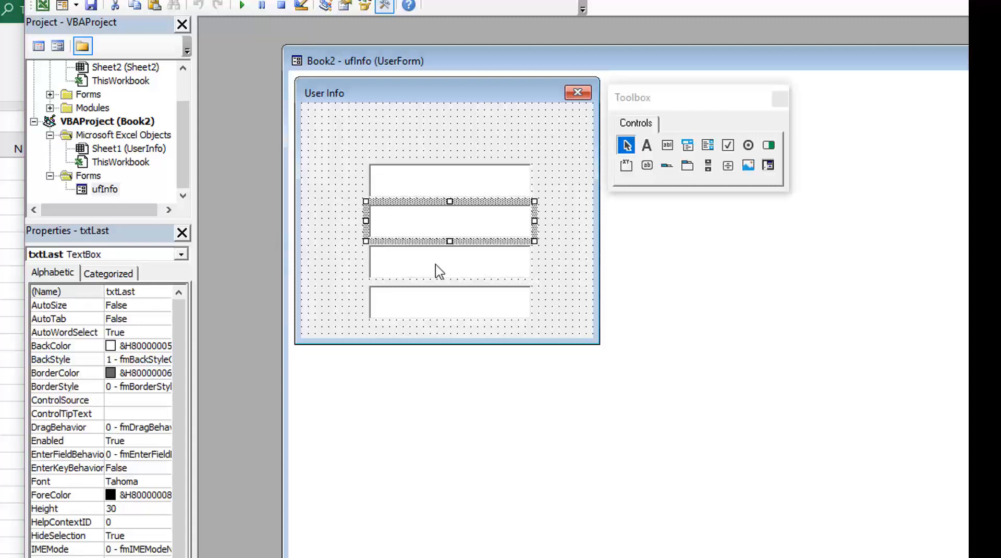
left_click(448, 302)
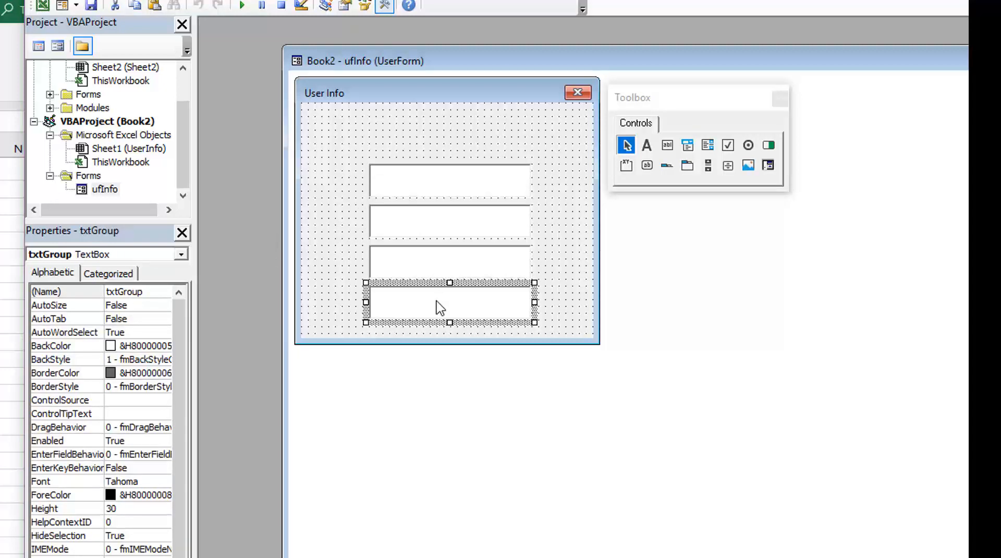
mouse_move(330, 216)
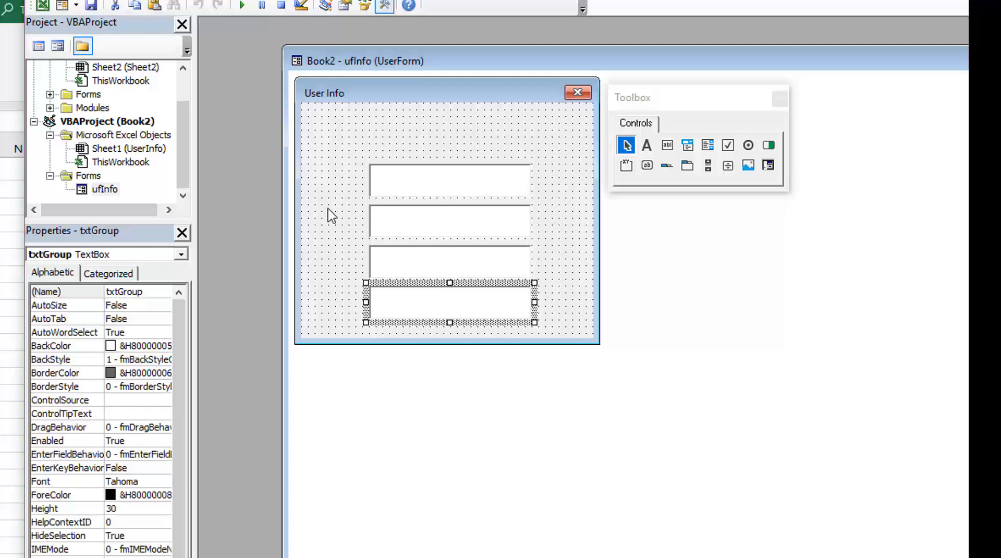
Step: Draw a label left of txtFirst and set its text to 'First Name'
left_click(647, 145)
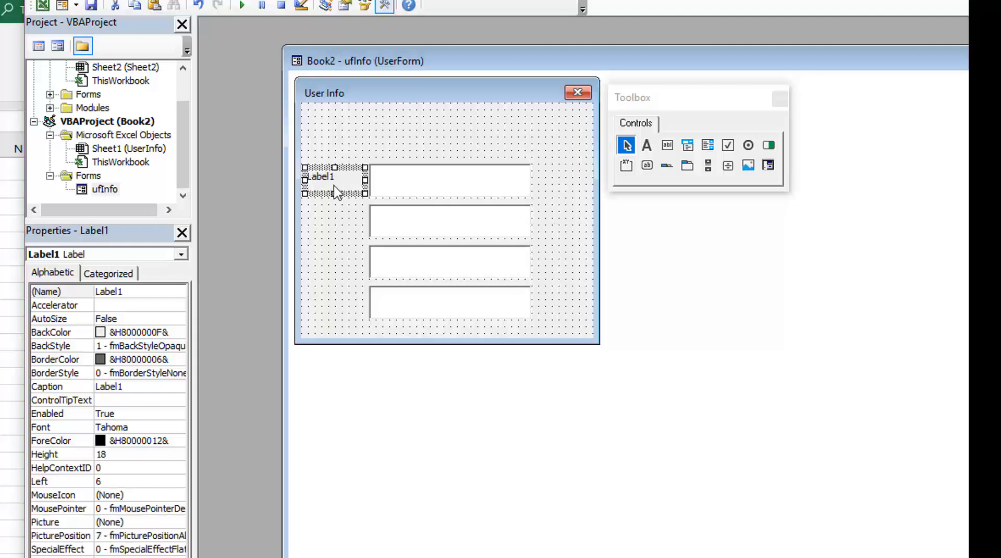
double_click(332, 179)
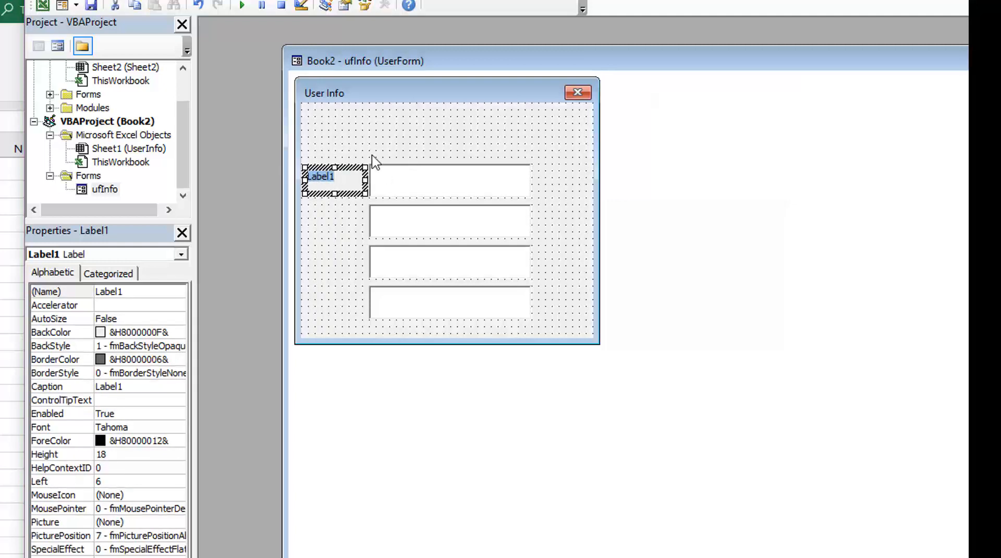
type("F")
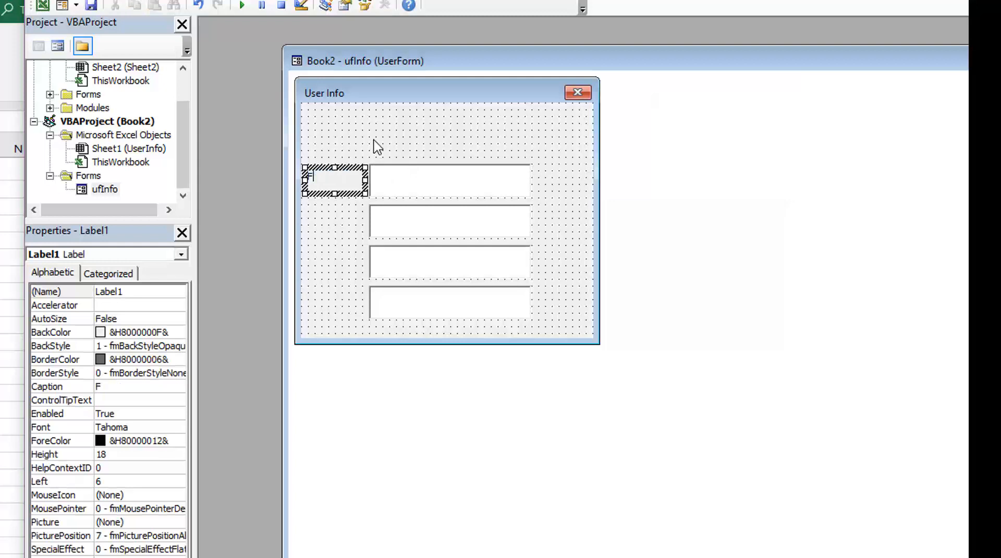
type("irst Name")
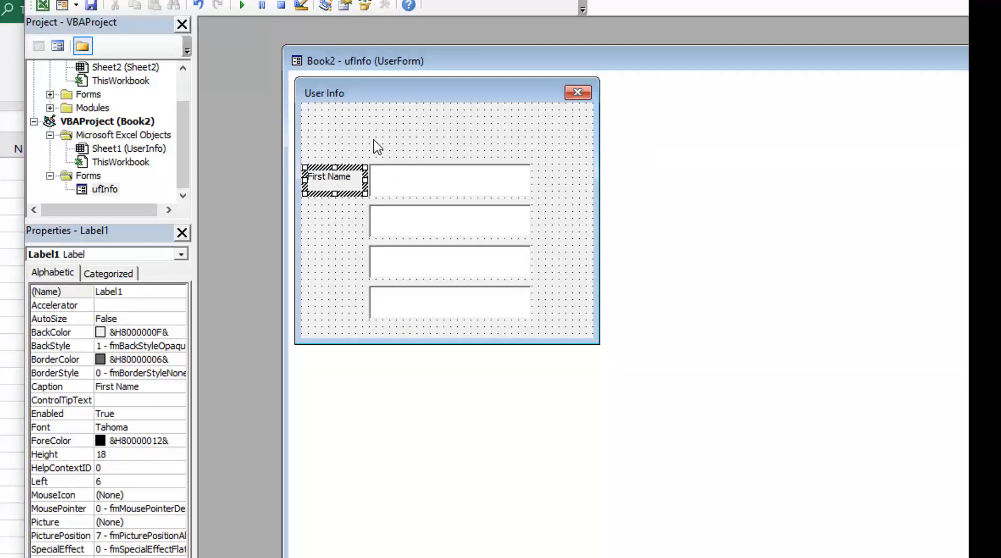
left_click(383, 6)
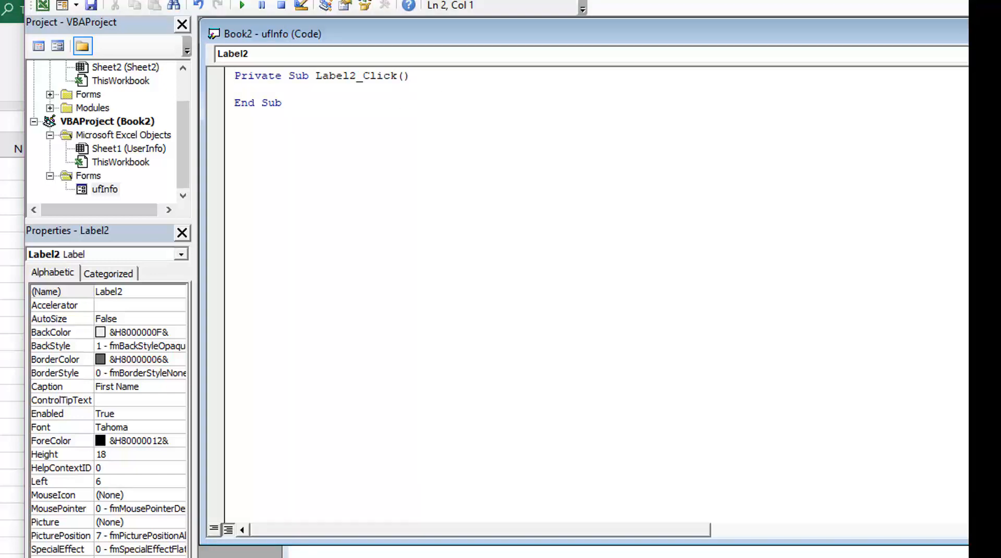
Step: Leave the empty Label2_Click handler and return to the form designer
left_click(332, 92)
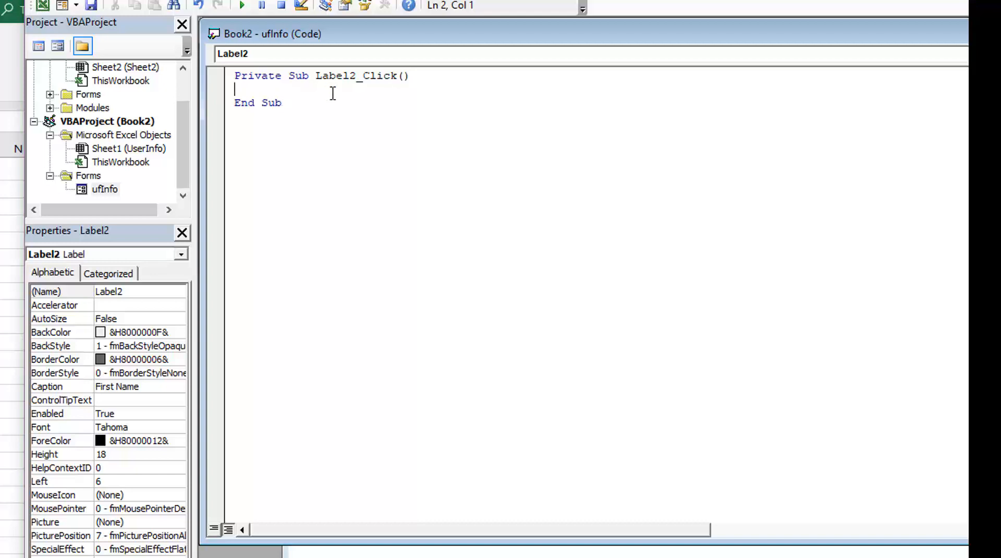
key("ctrl+a")
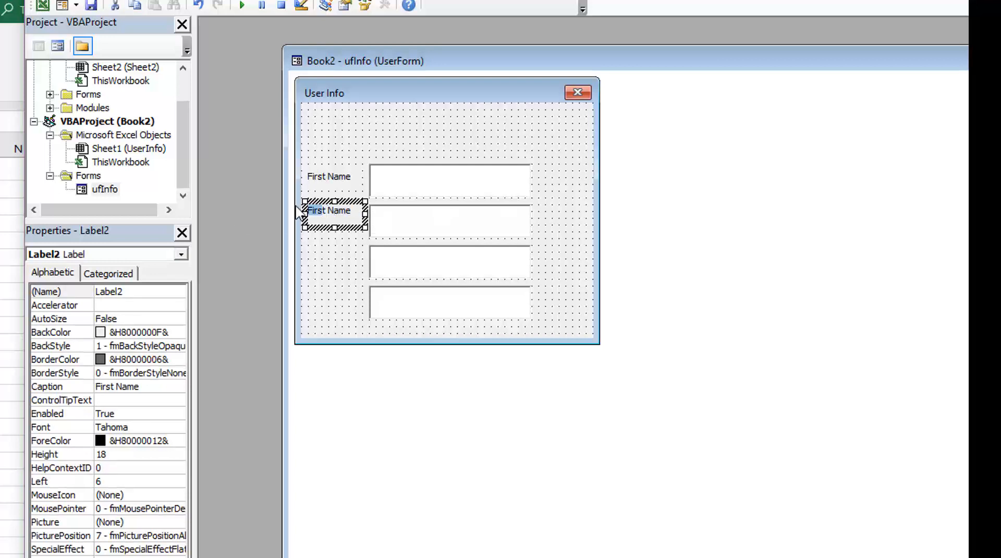
Step: Finish the Last Name label, then add copied labels captioned Contact and Group Name
type("Last Name")
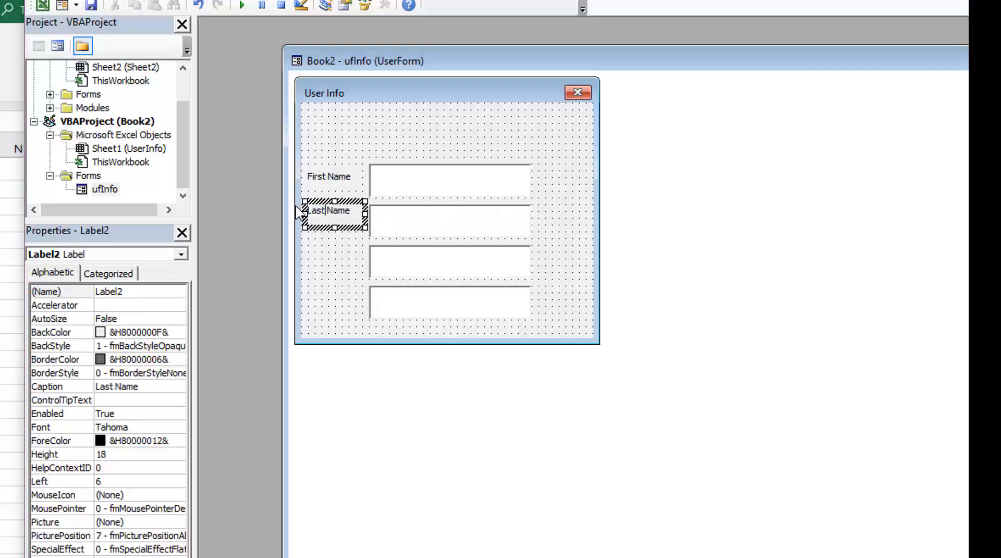
mouse_move(301, 289)
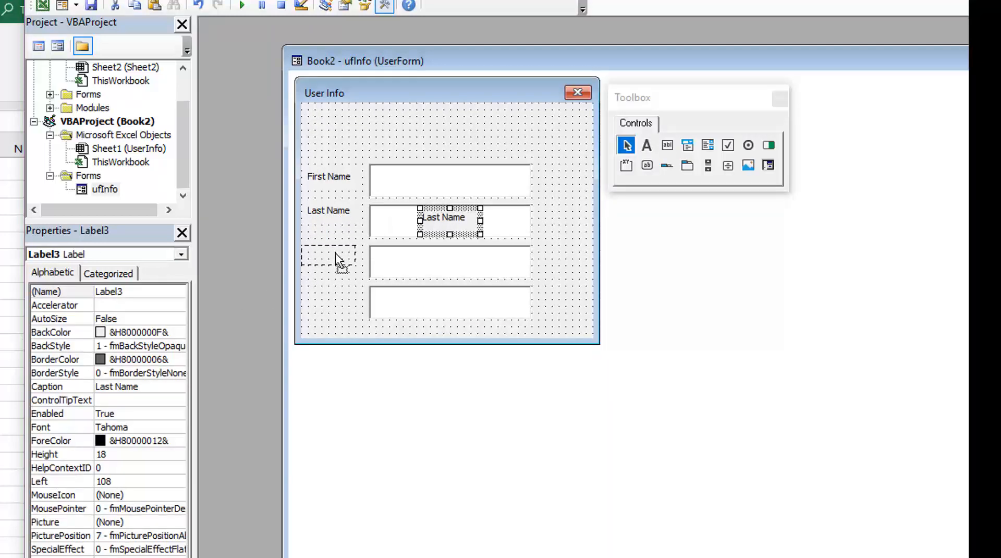
left_click_drag(440, 220, 329, 255)
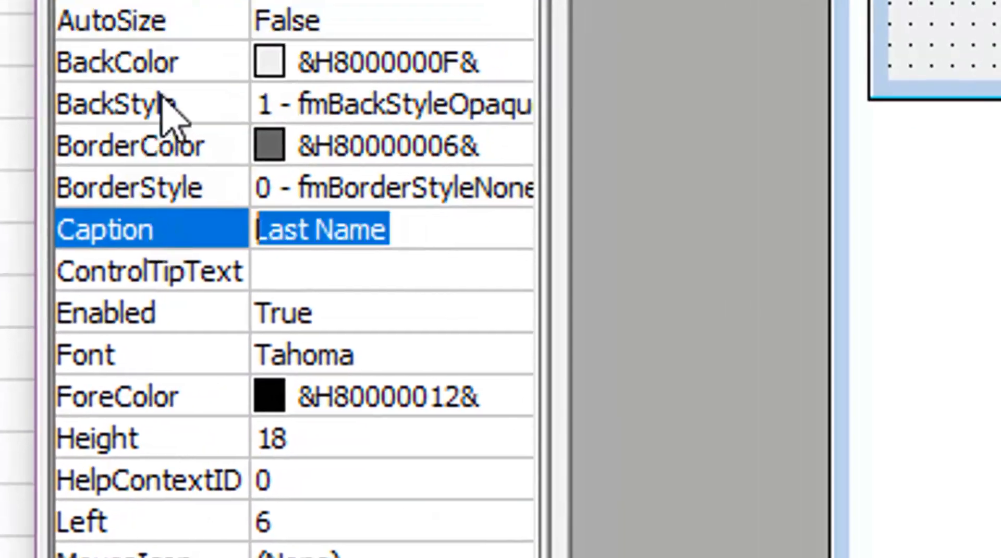
type("contact")
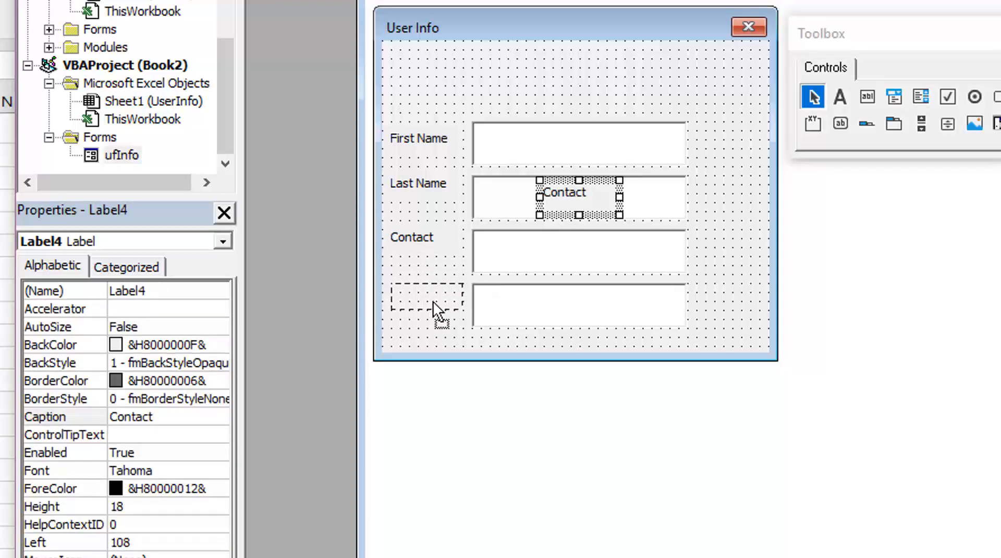
left_click_drag(563, 192, 410, 290)
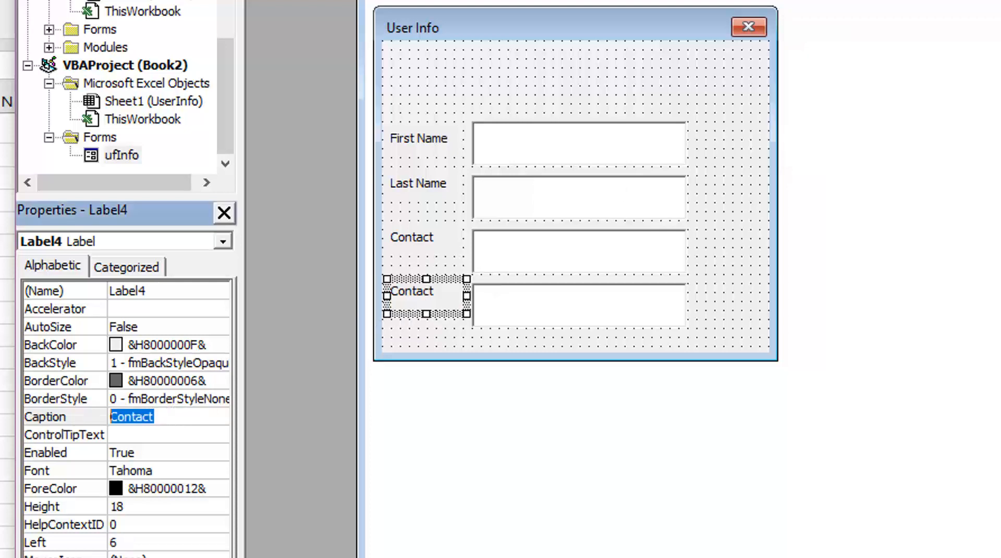
type("Group")
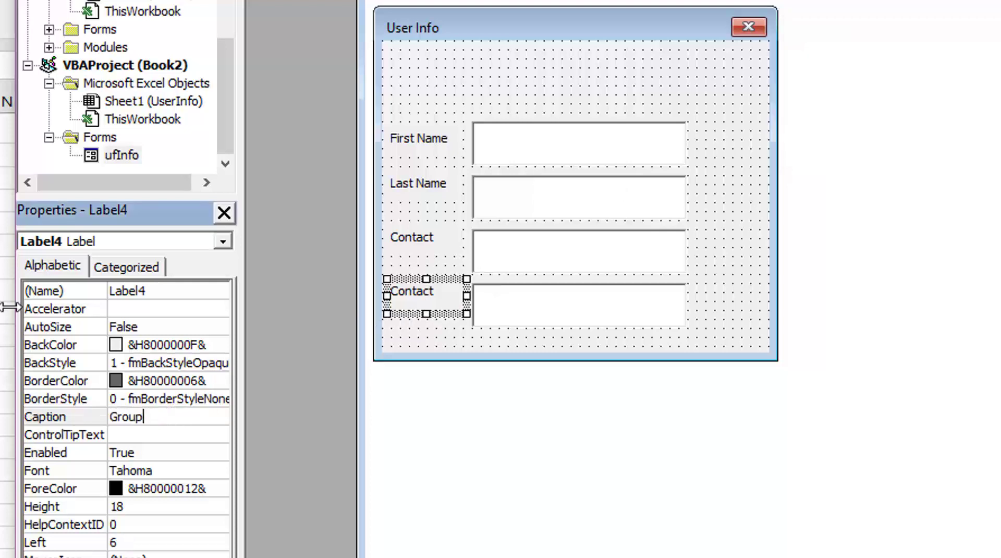
type("Name")
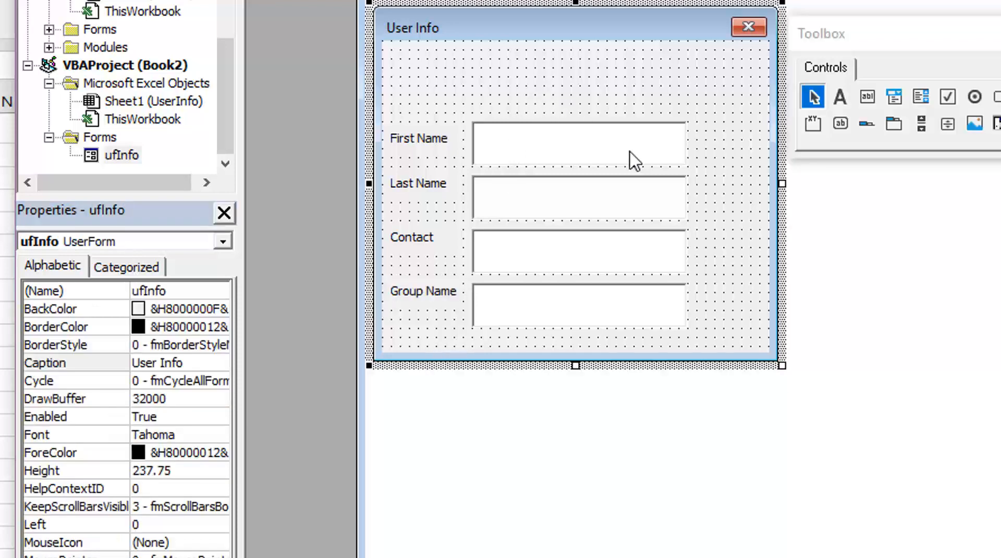
Step: Select all four labels and text boxes and drag them upward as one block
left_click_drag(574, 364, 573, 413)
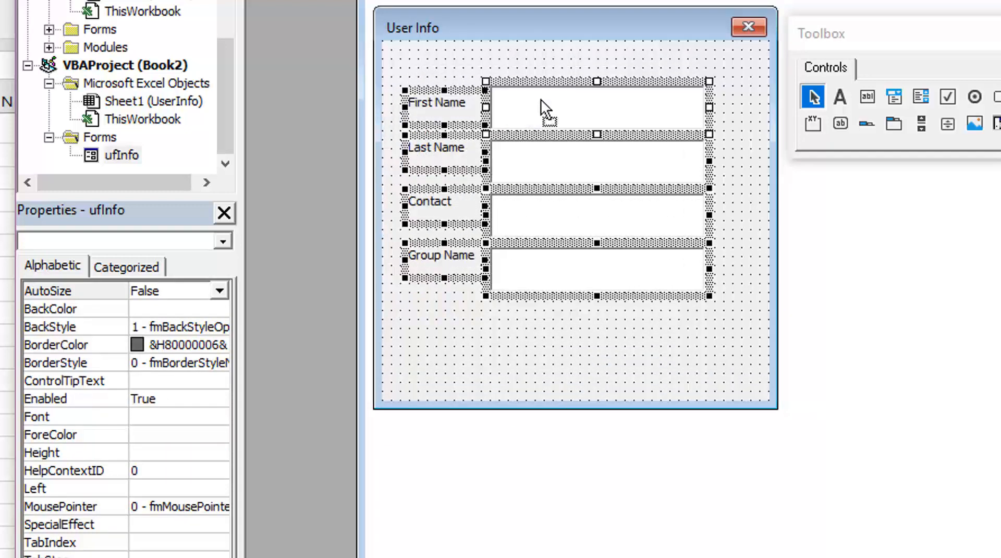
mouse_move(254, 207)
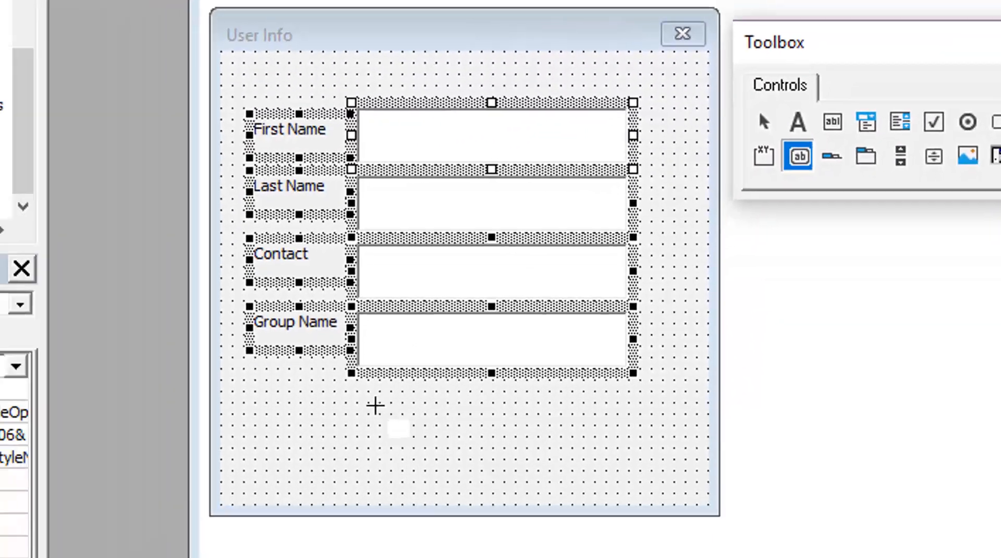
Step: Draw a command button below the text boxes and caption it Enter
left_click_drag(376, 406, 639, 436)
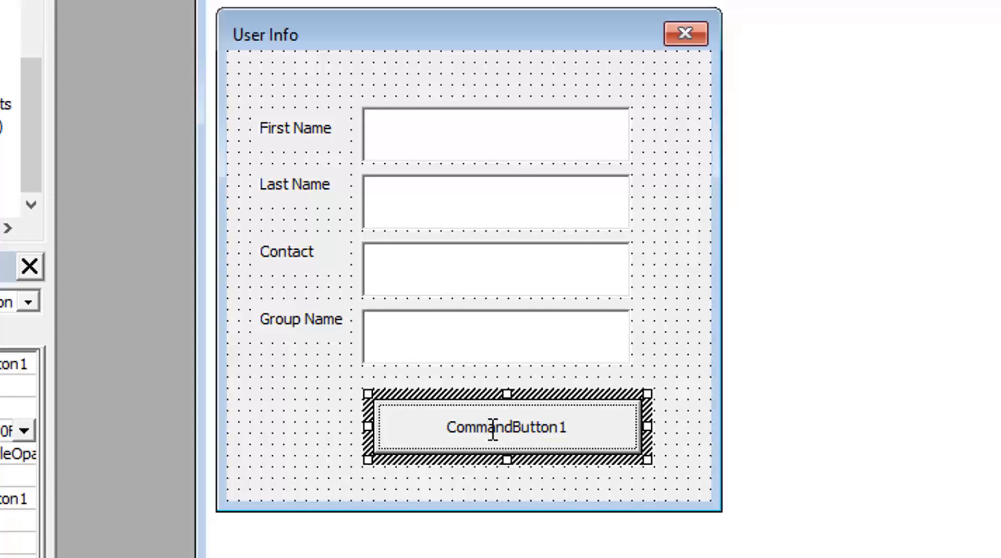
double_click(494, 427)
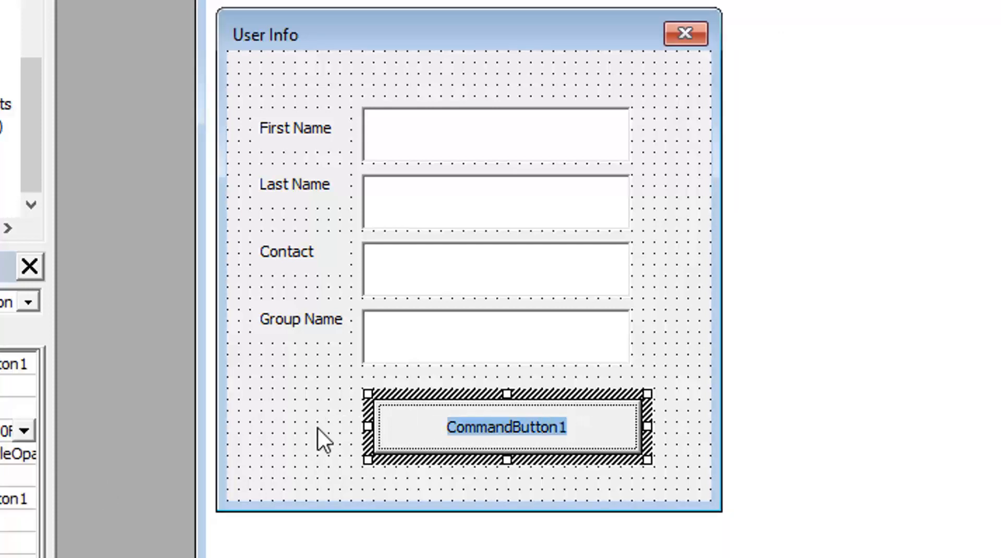
type("Enter")
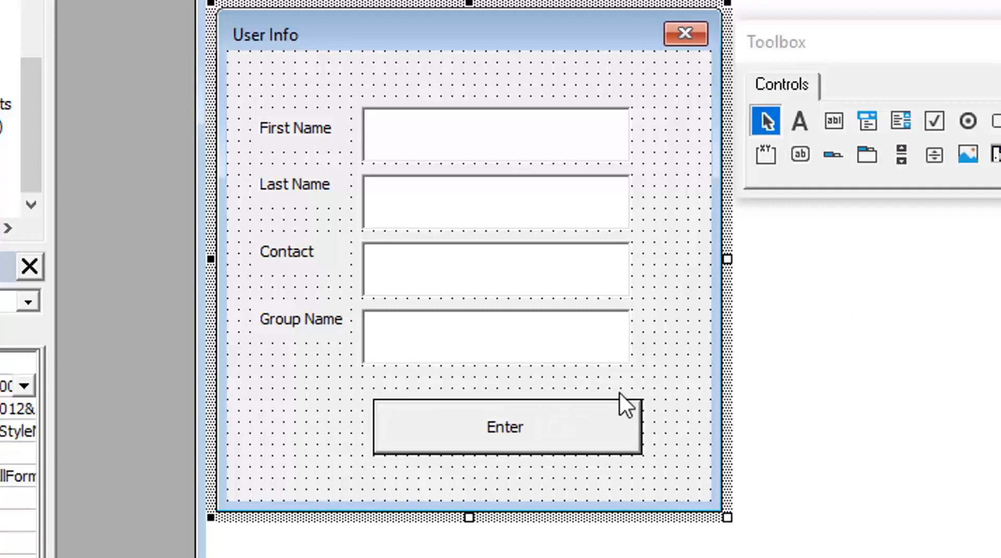
left_click(505, 427)
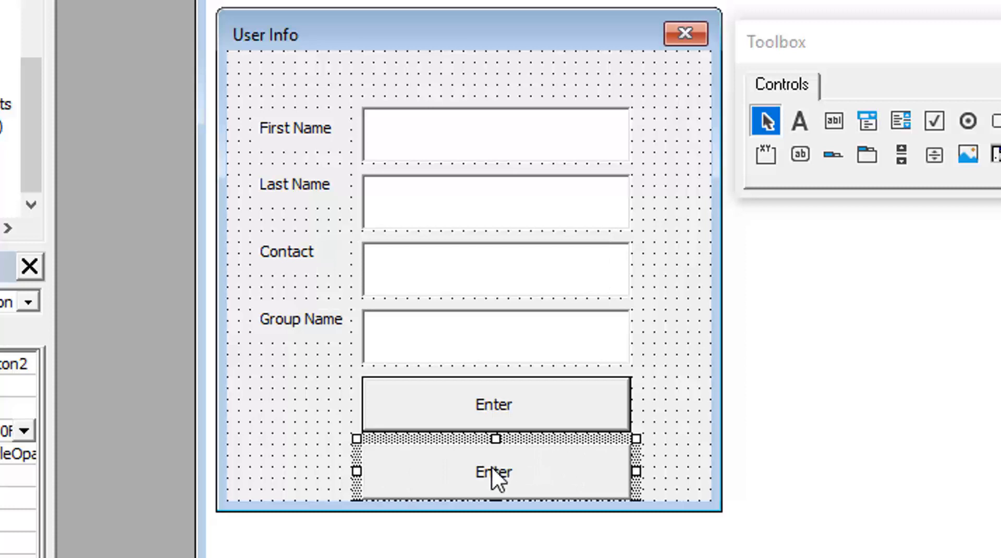
Step: Change the copied button's caption to Close Form
double_click(494, 472)
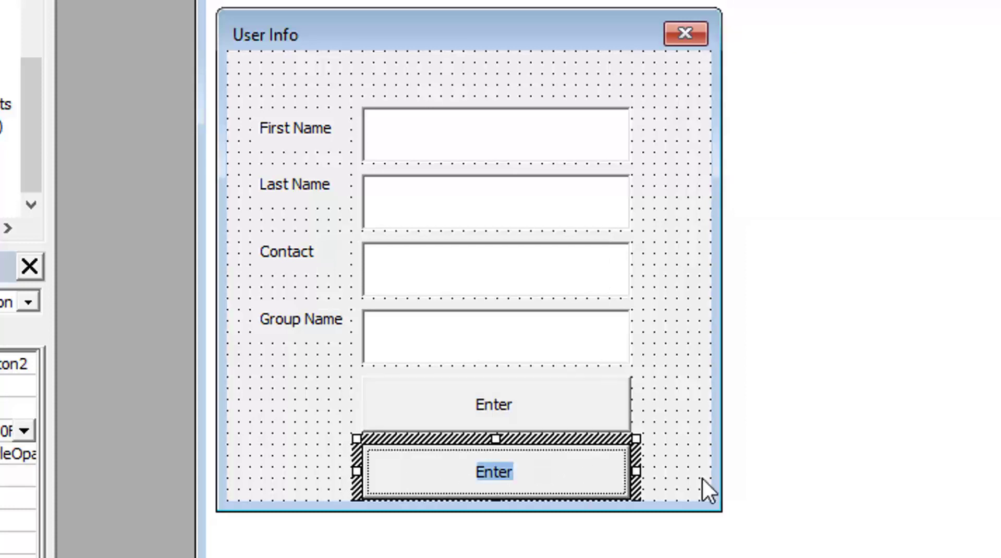
mouse_move(910, 486)
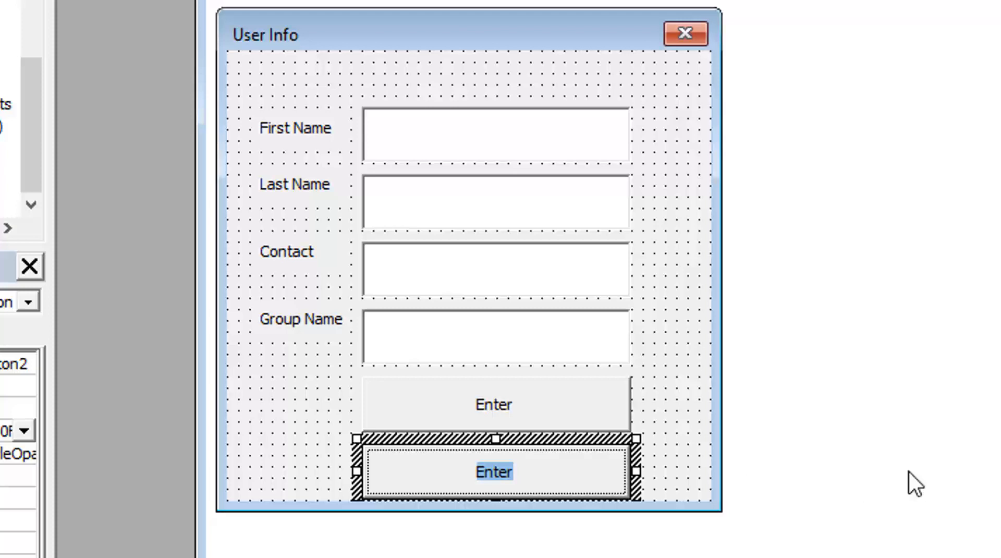
type("Close F")
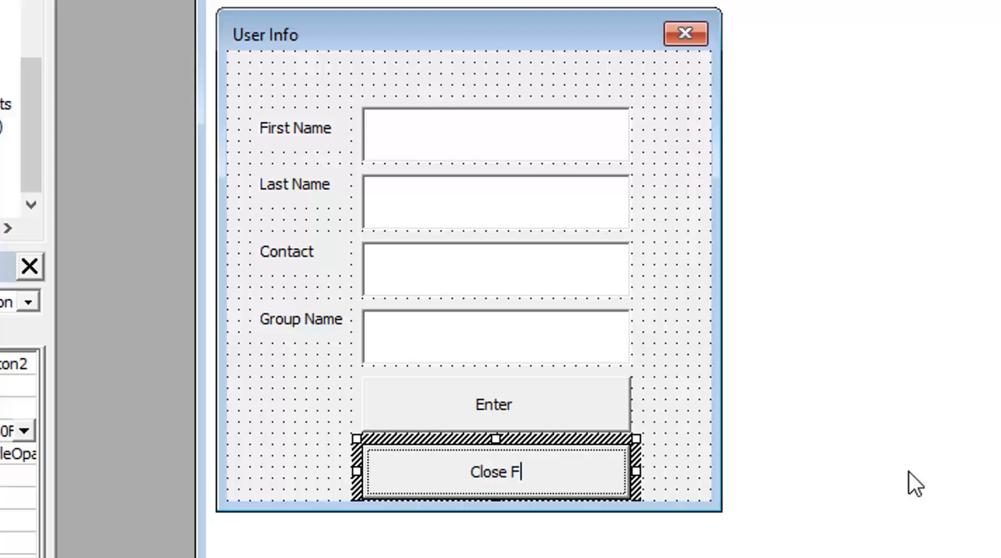
type("orm")
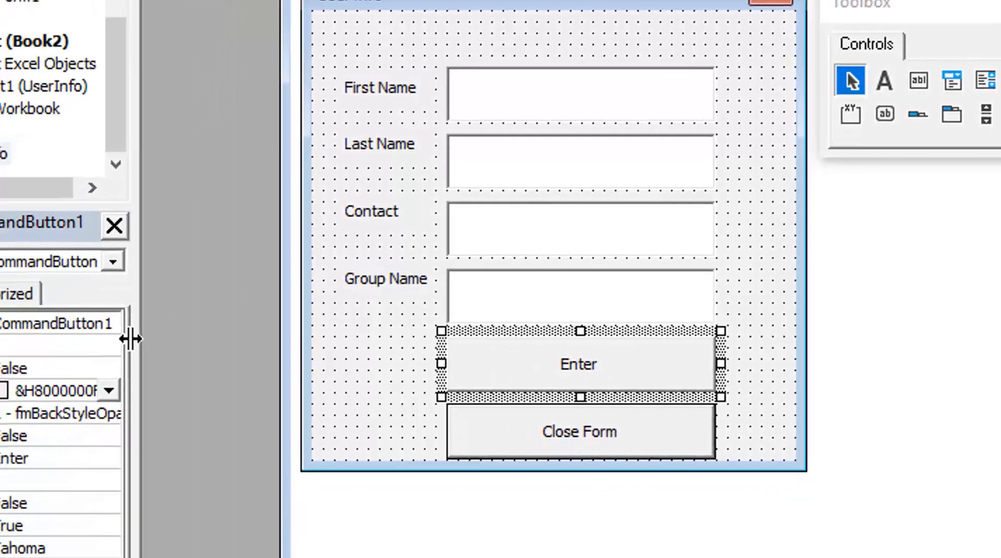
Step: Name the buttons btnEnter and btnClose in the Properties window
type("btnEnter")
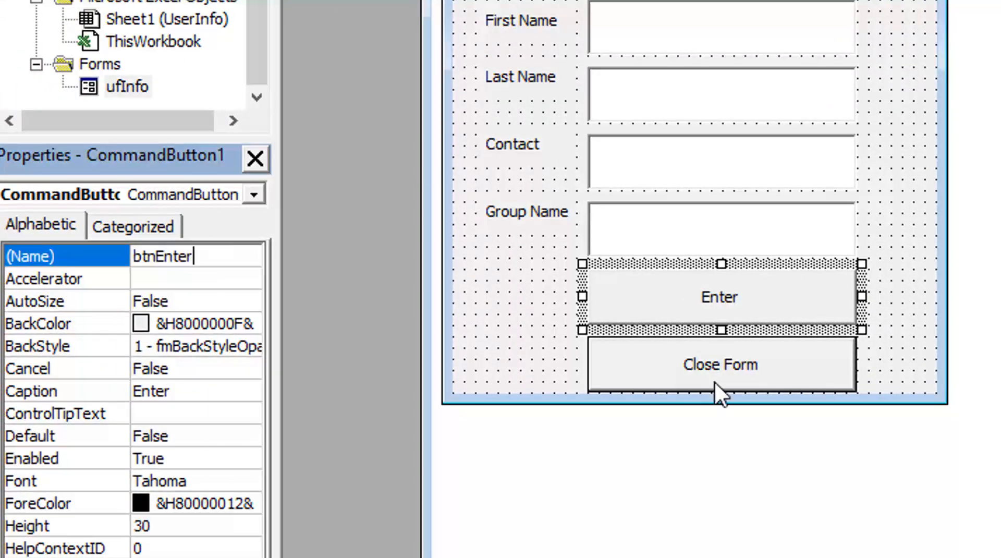
left_click(720, 364)
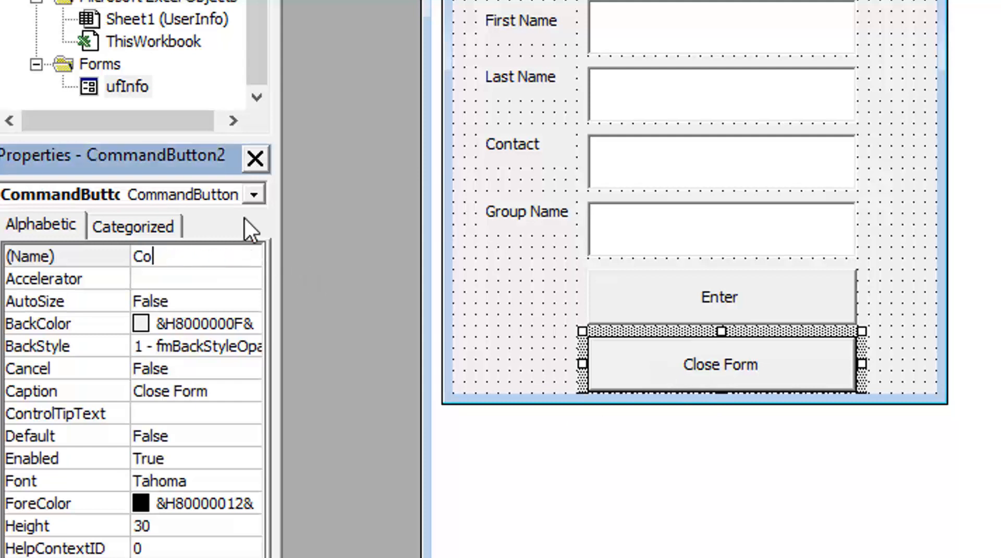
type("btn")
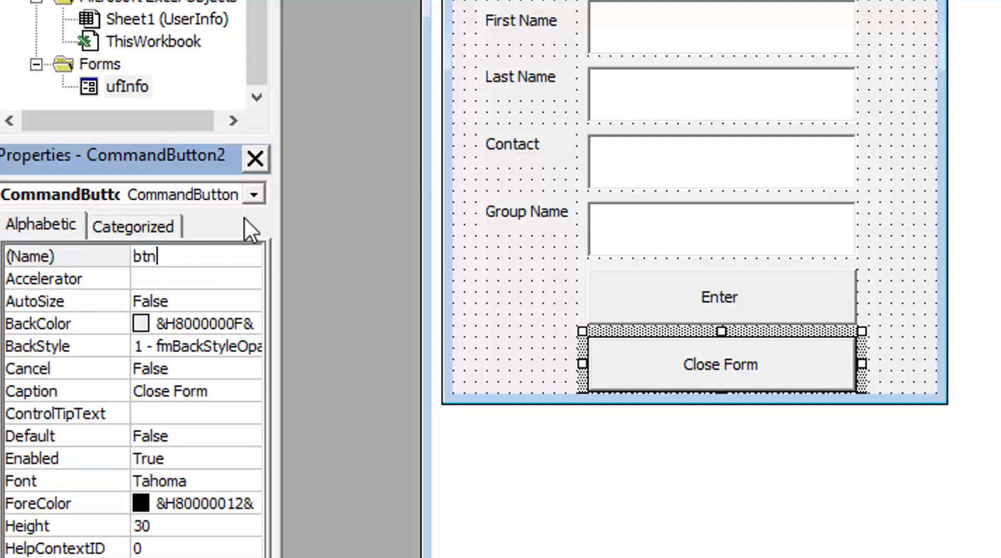
type("Close")
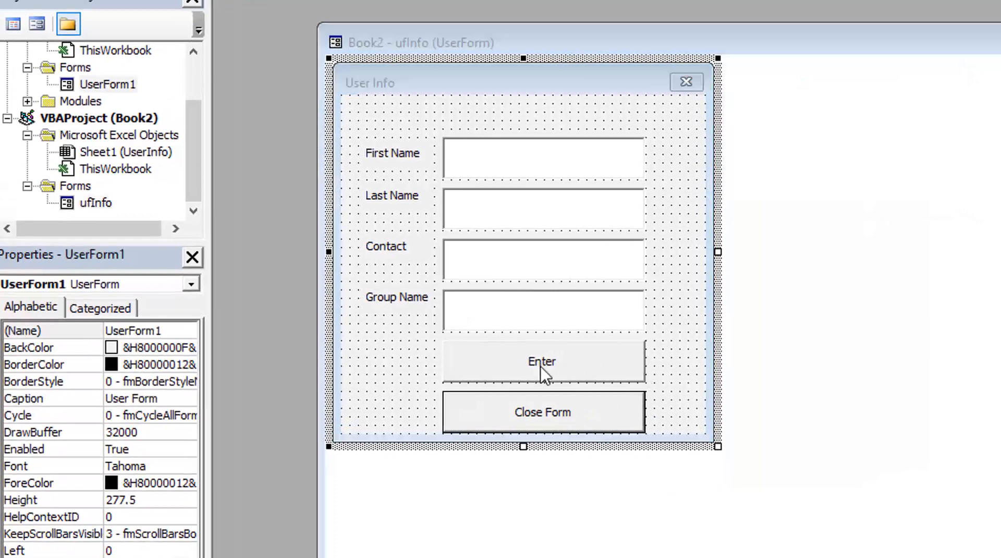
Step: Open the Enter button's btnEnter_Click procedure and declare Dim myRow As Long
left_click(542, 361)
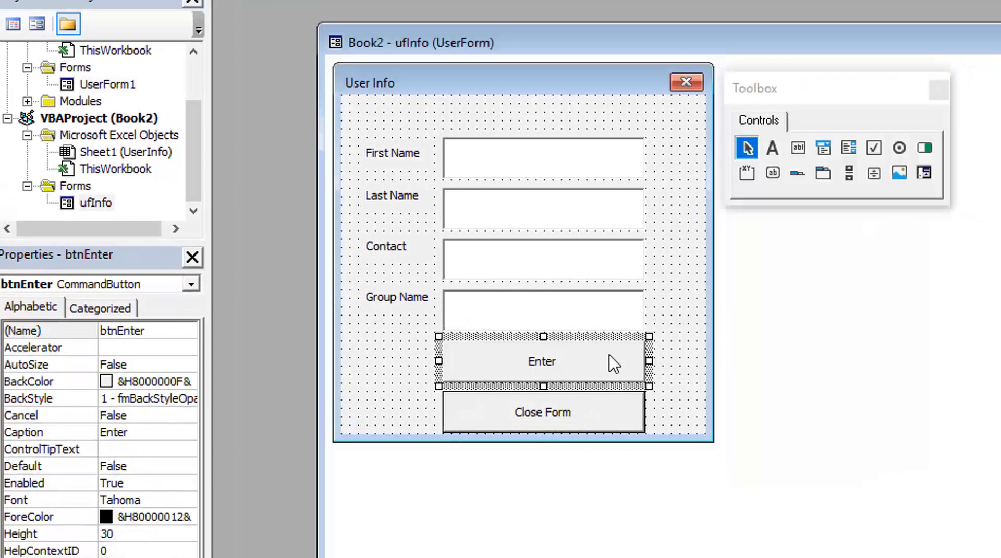
double_click(542, 361)
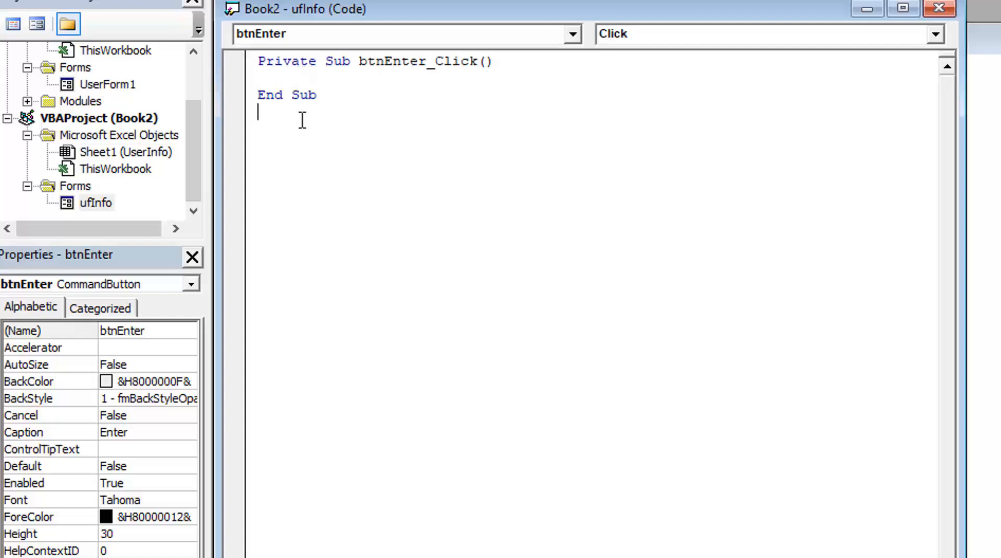
mouse_move(322, 143)
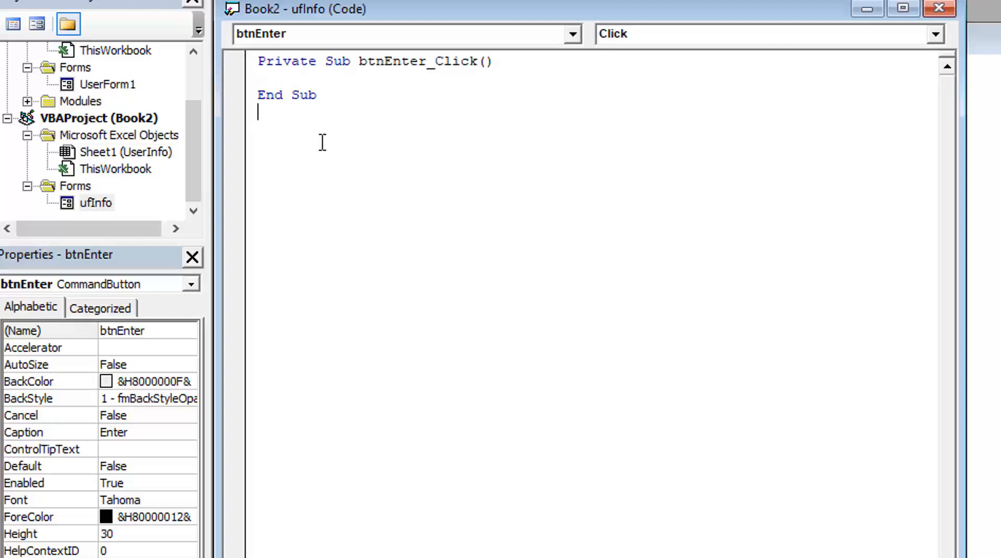
mouse_move(580, 304)
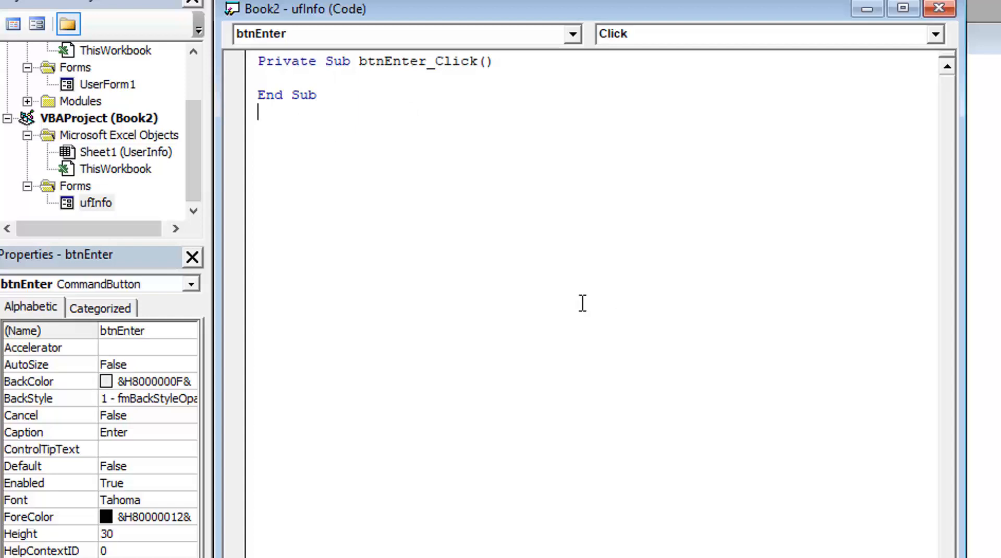
type("Dim myRow As Long")
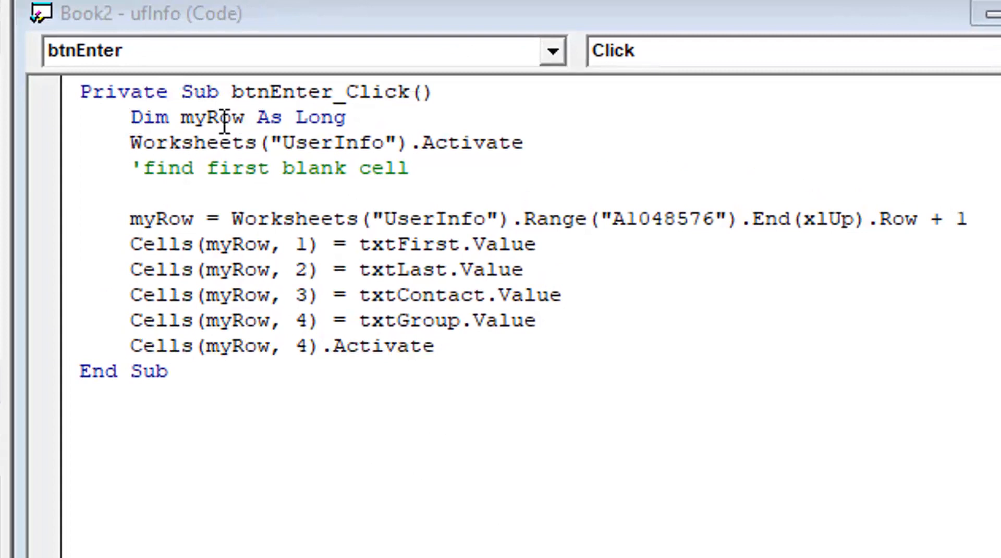
Step: Review the btnEnter_Click code, highlighting the myRow declaration, End(xlUp) and Cells
left_click_drag(131, 116, 344, 117)
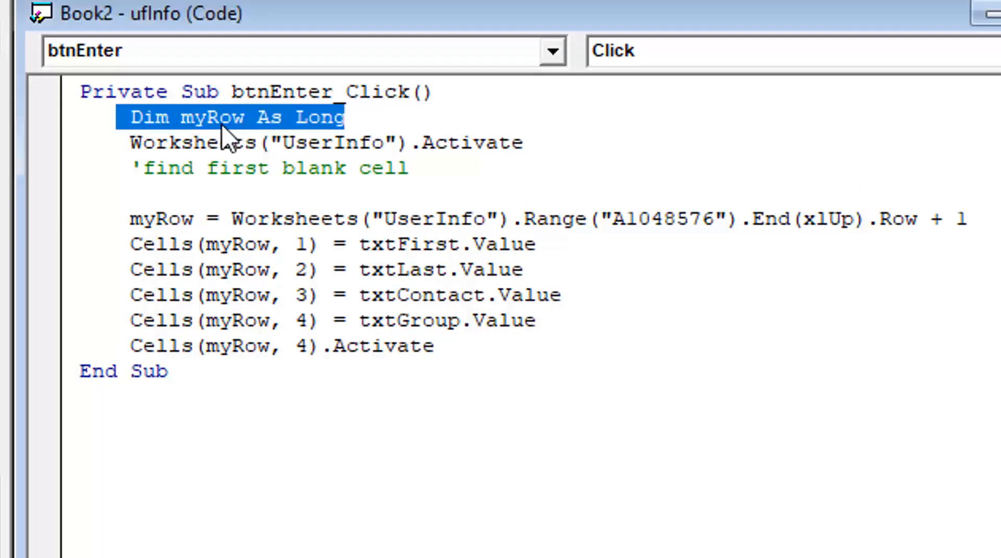
mouse_move(206, 127)
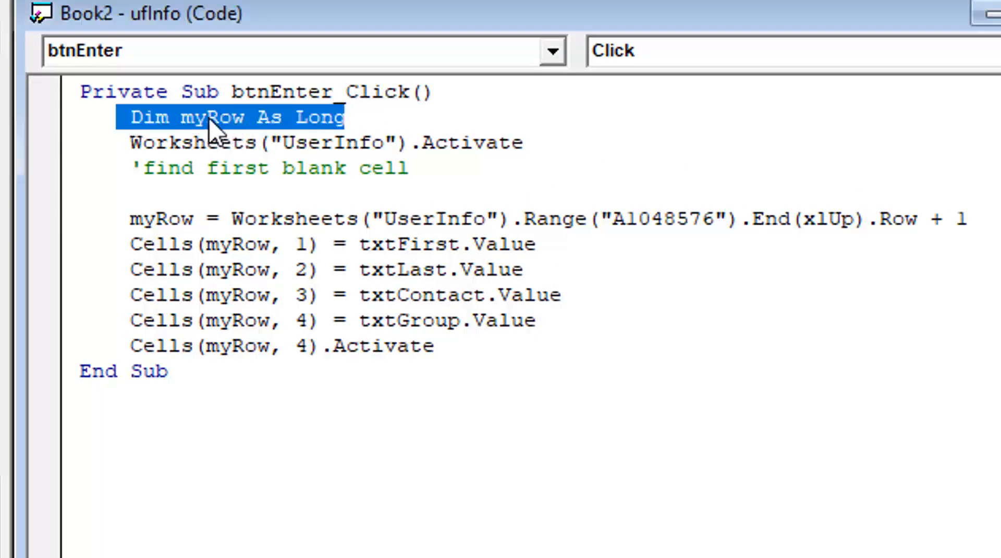
mouse_move(315, 136)
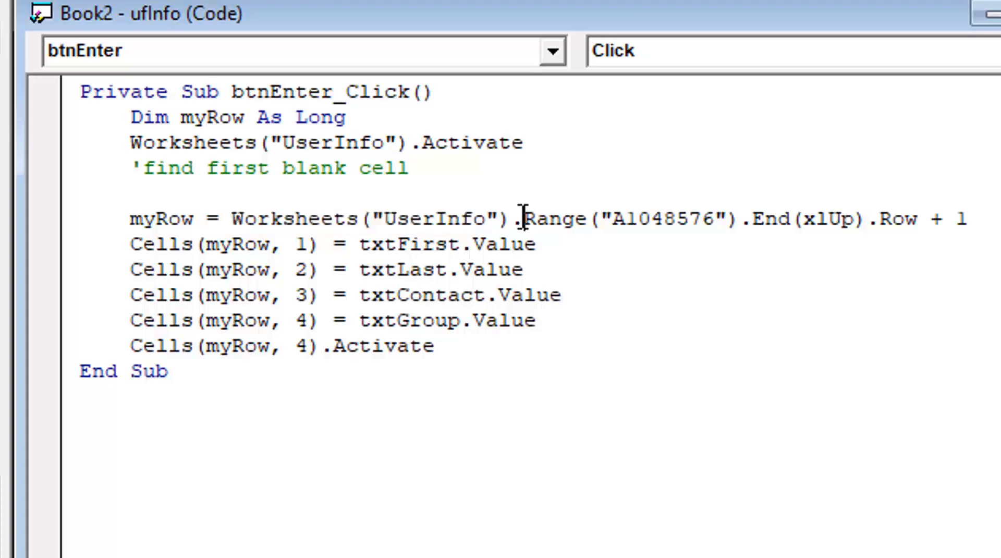
left_click_drag(523, 218, 734, 218)
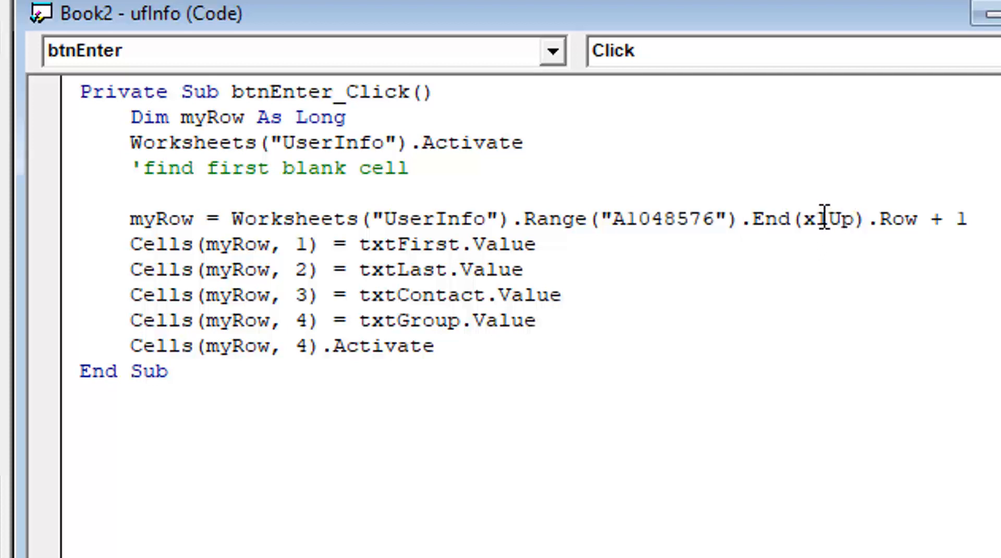
double_click(816, 218)
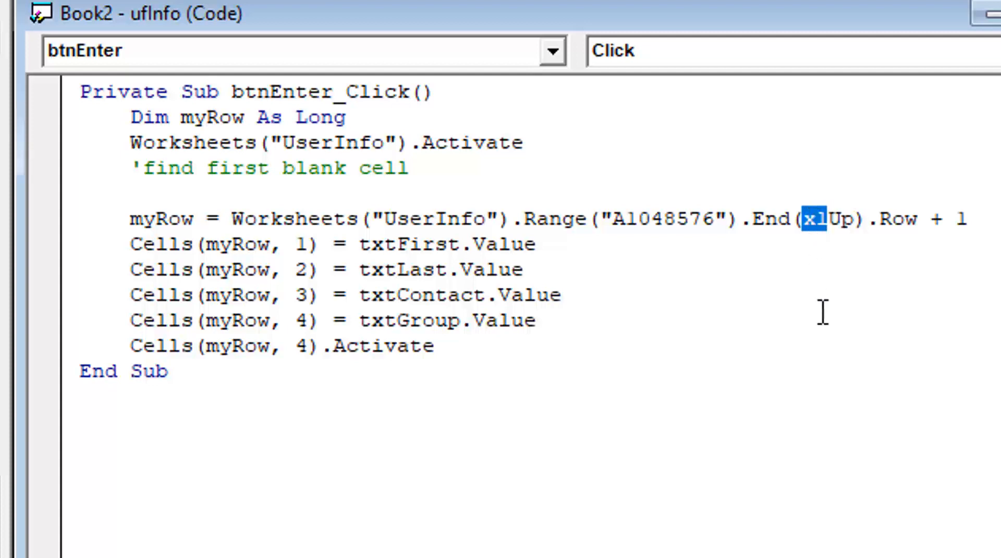
mouse_move(758, 213)
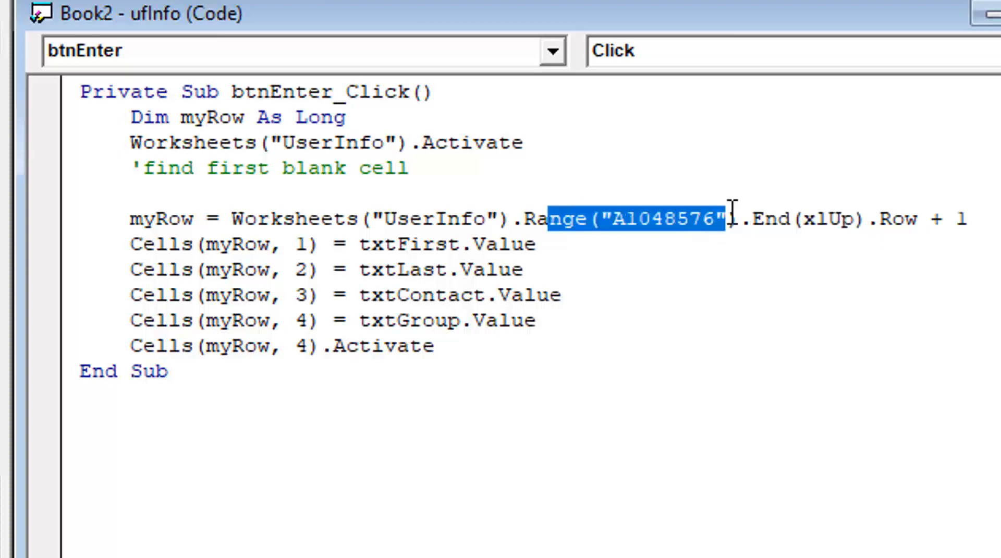
double_click(768, 218)
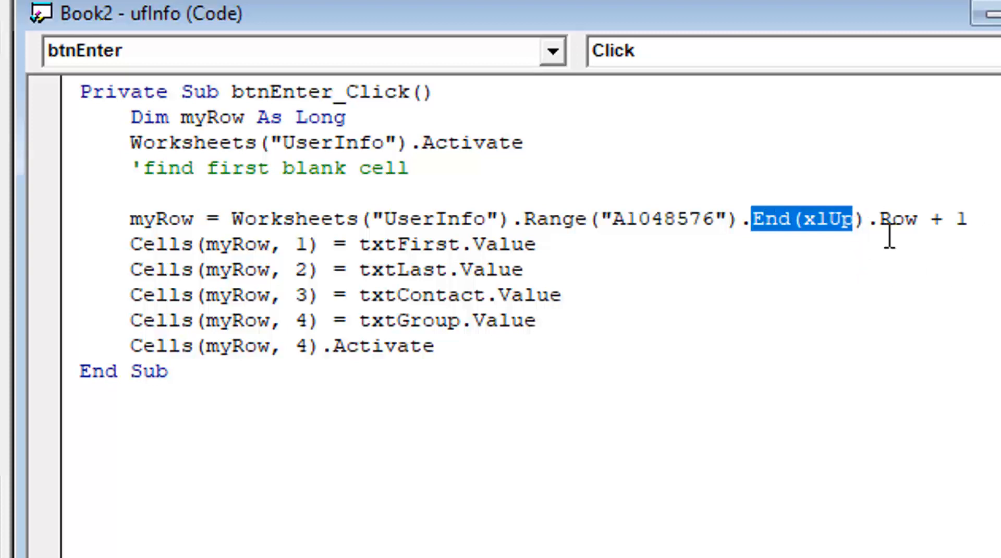
mouse_move(907, 266)
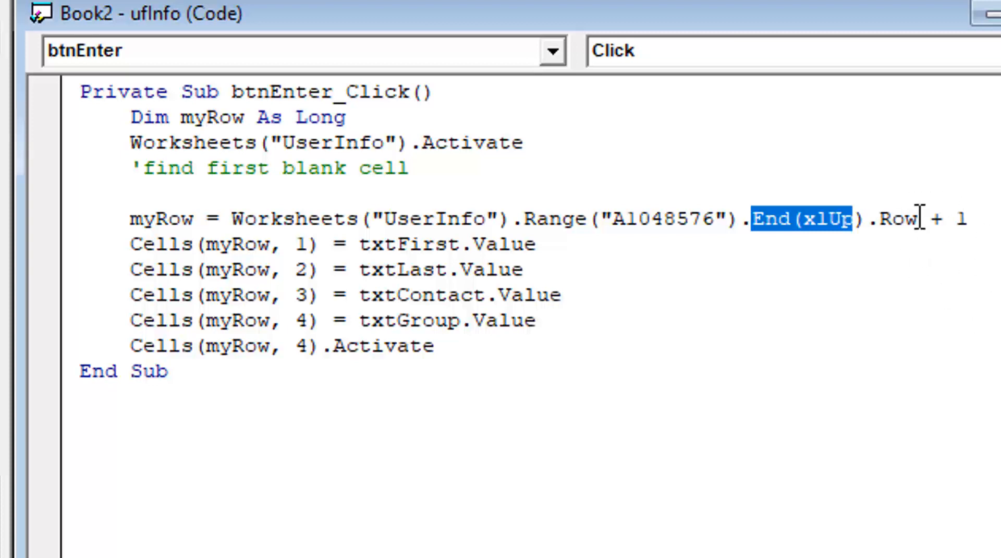
mouse_move(899, 237)
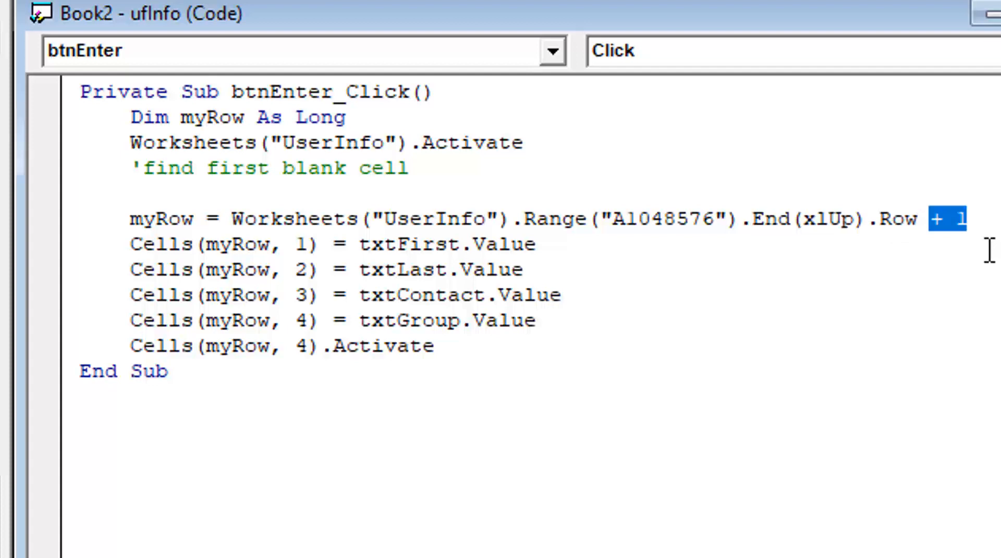
double_click(156, 218)
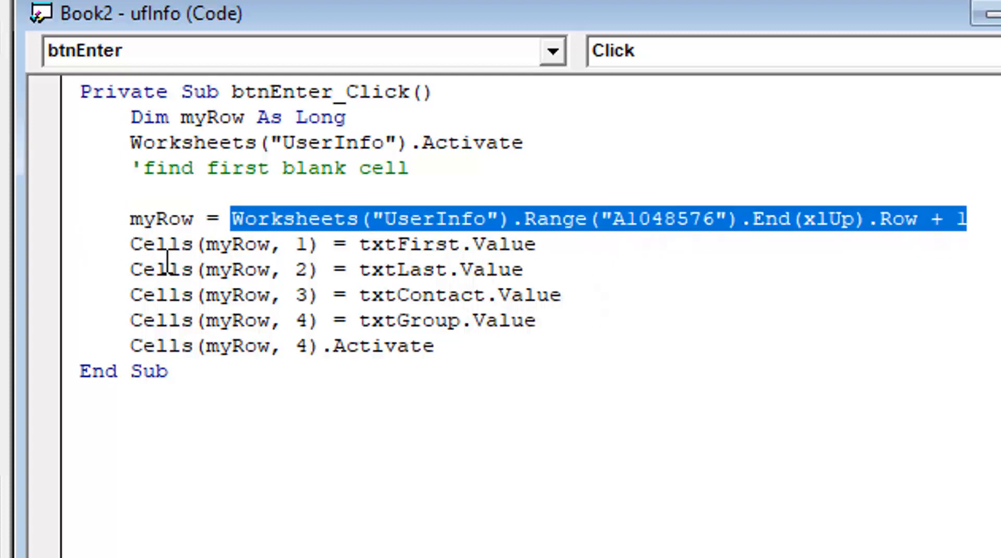
mouse_move(928, 234)
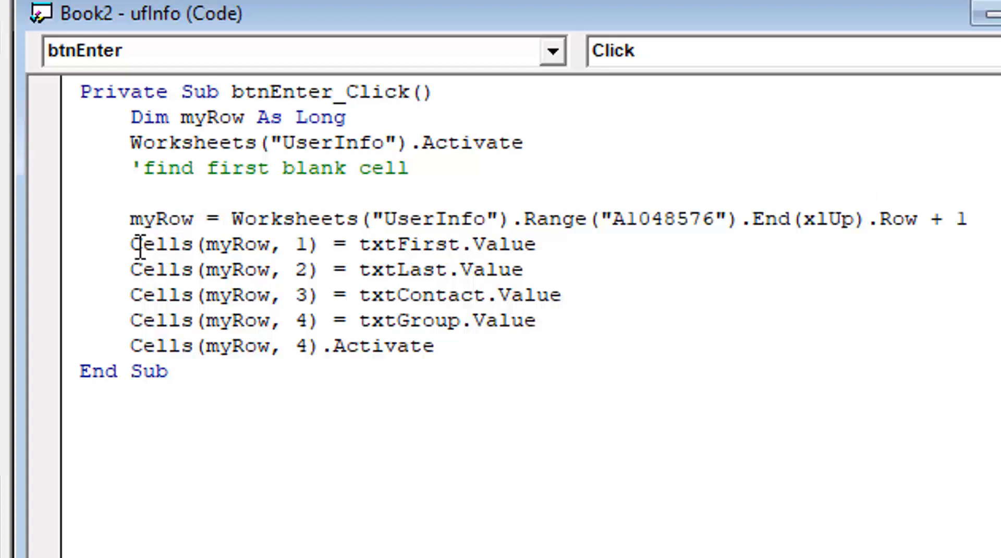
double_click(159, 244)
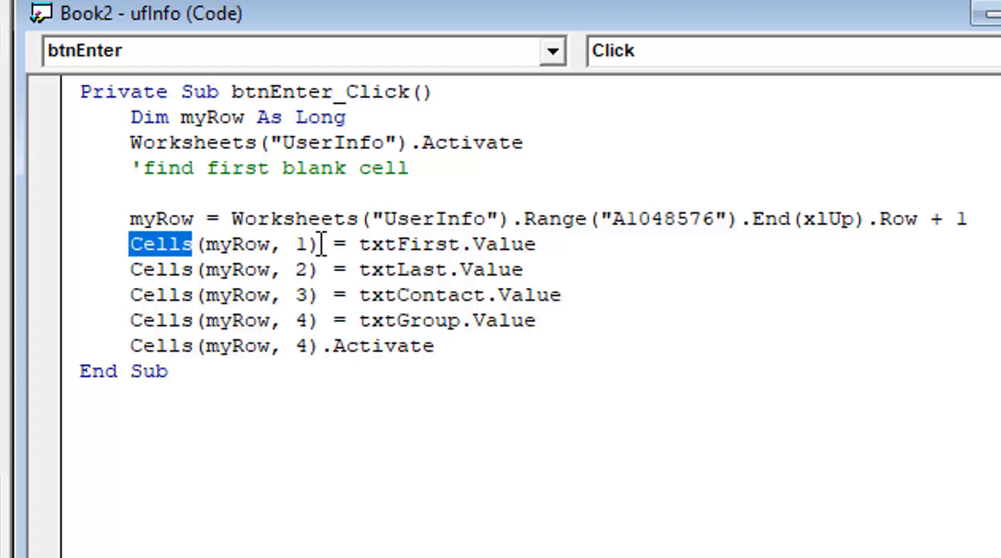
mouse_move(308, 243)
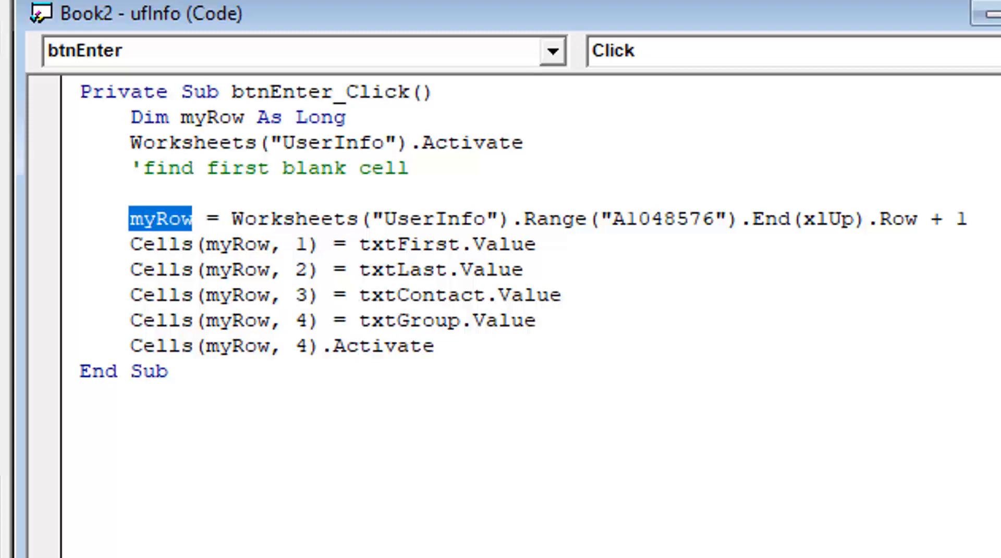
mouse_move(336, 246)
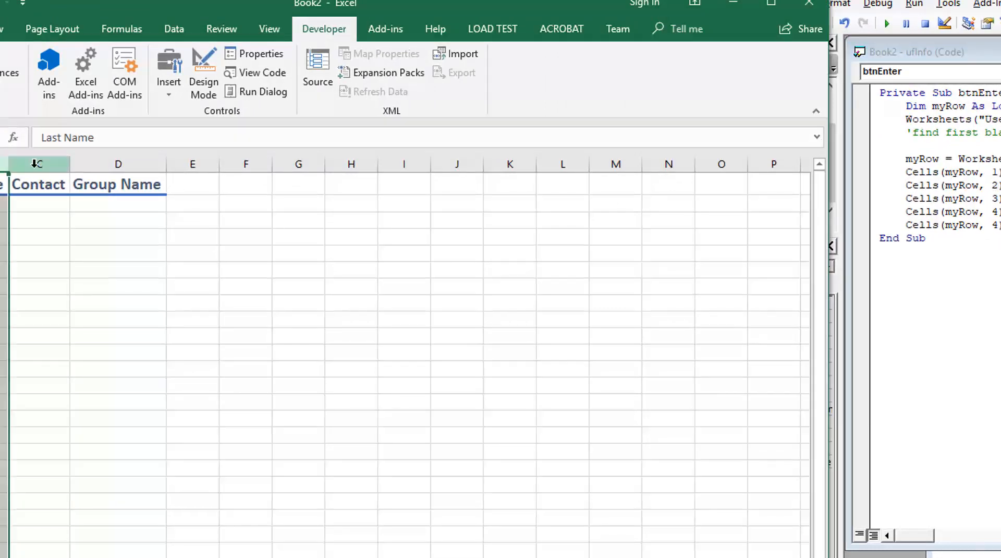
Step: Save the workbook as macro-enabled Book2.xlsm, declining the macro-free save
left_click(118, 164)
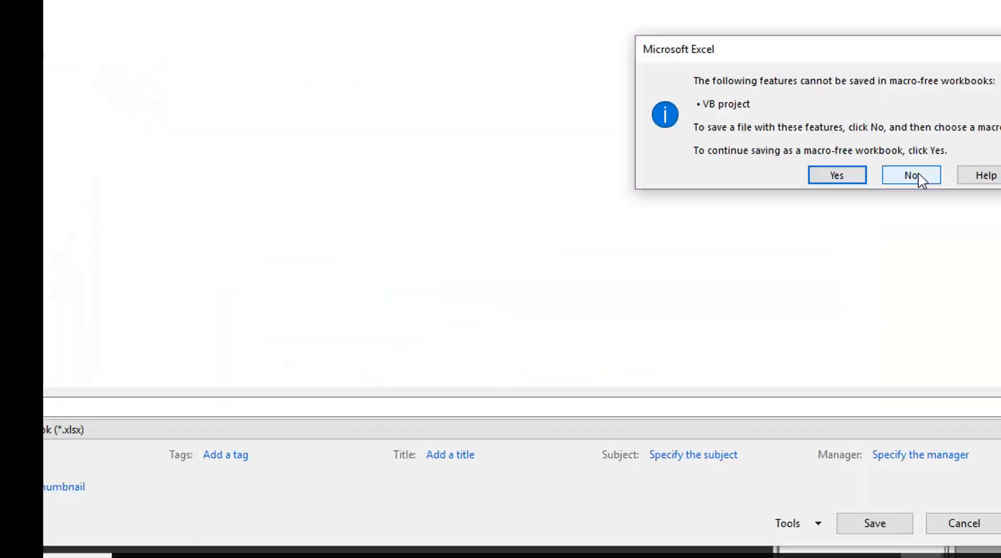
left_click(910, 174)
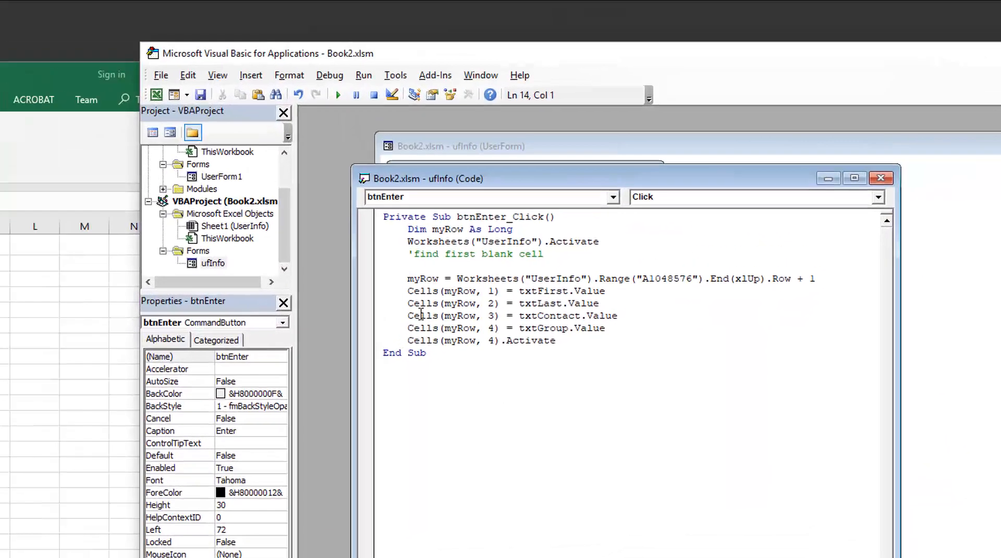
key("F5")
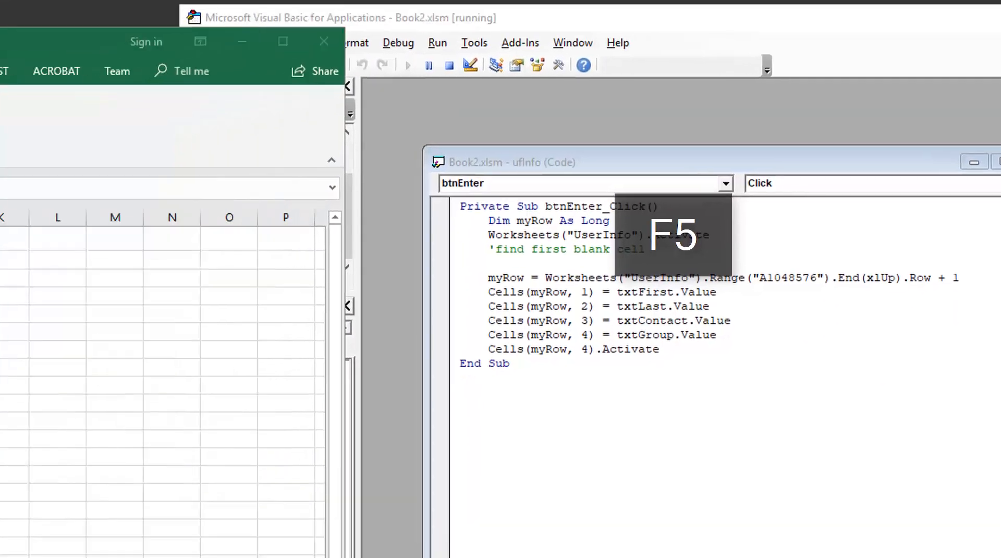
key("F5")
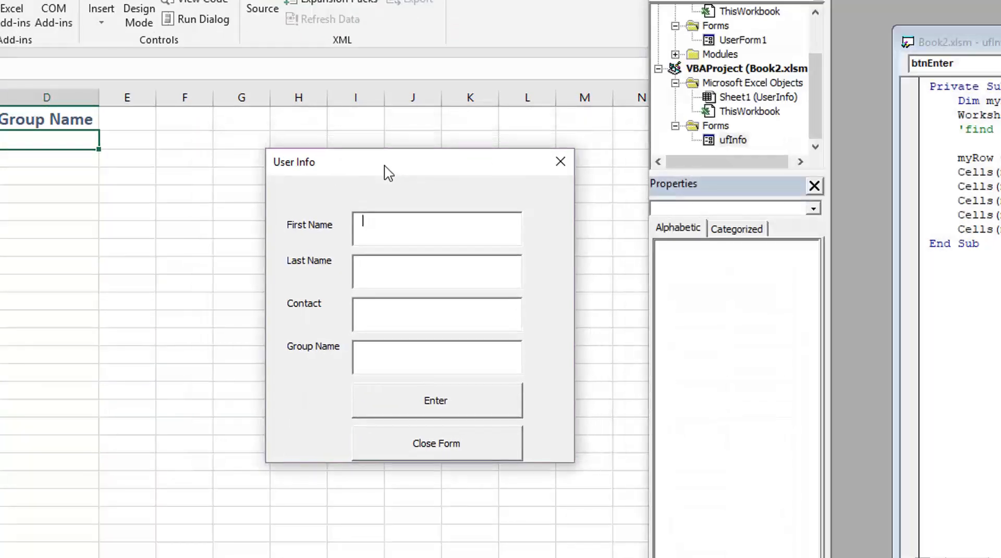
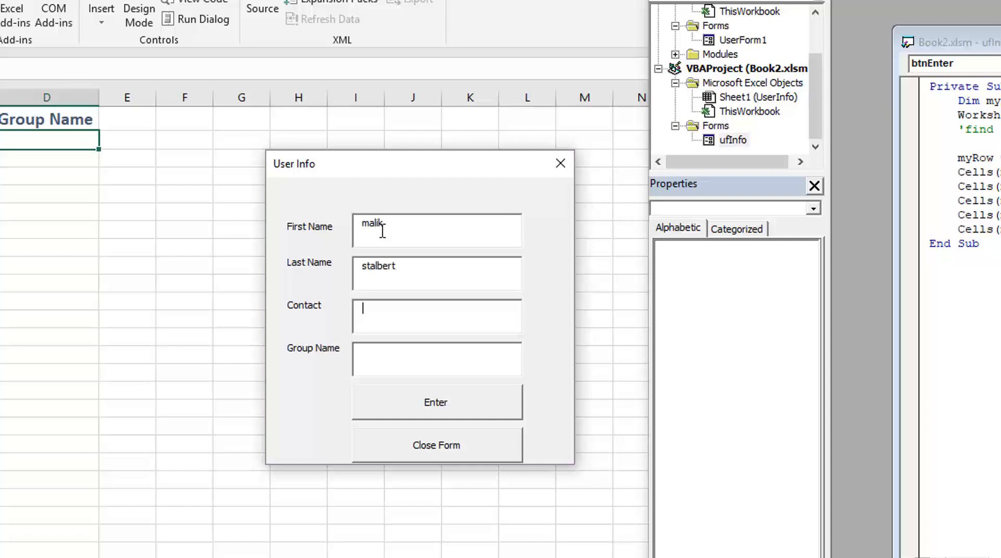
type("78876544")
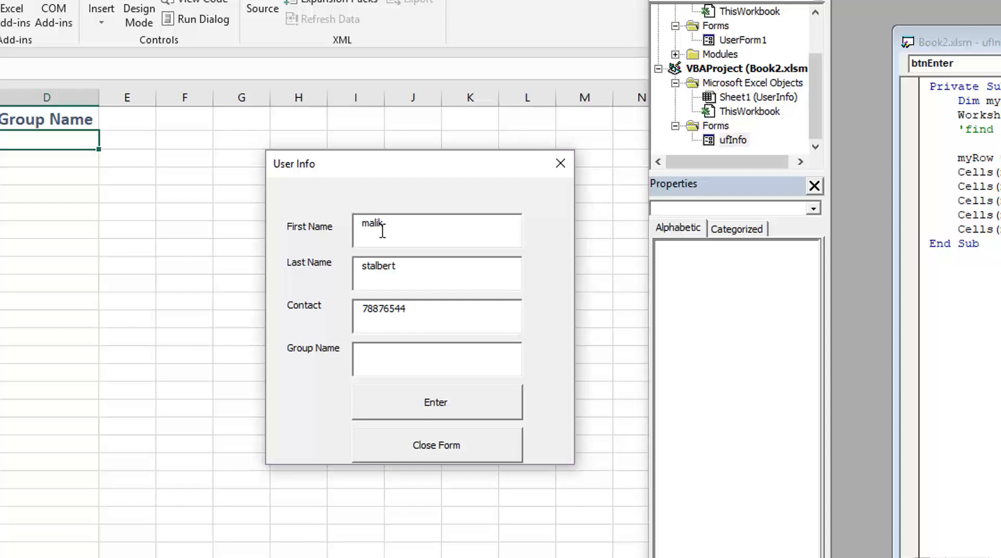
type("KillBot")
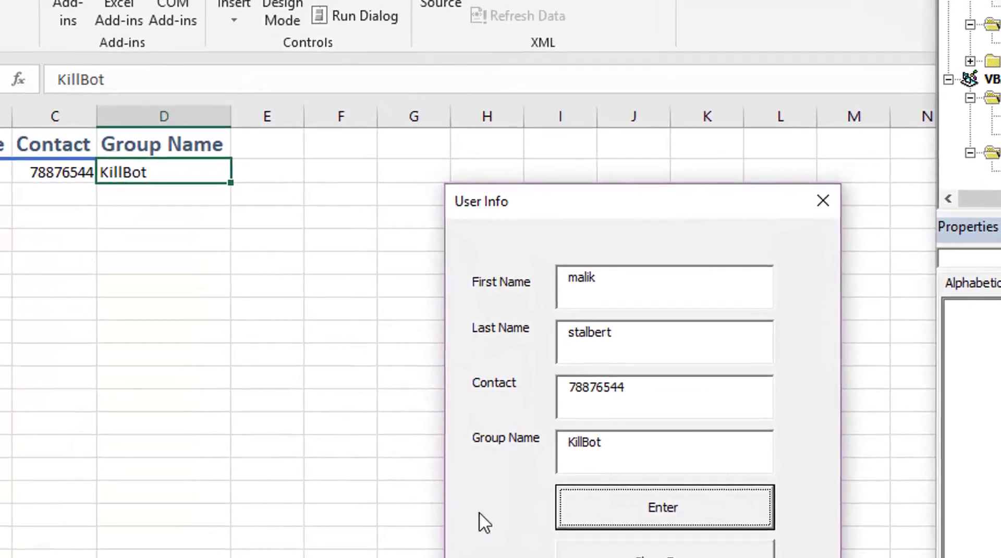
left_click(666, 507)
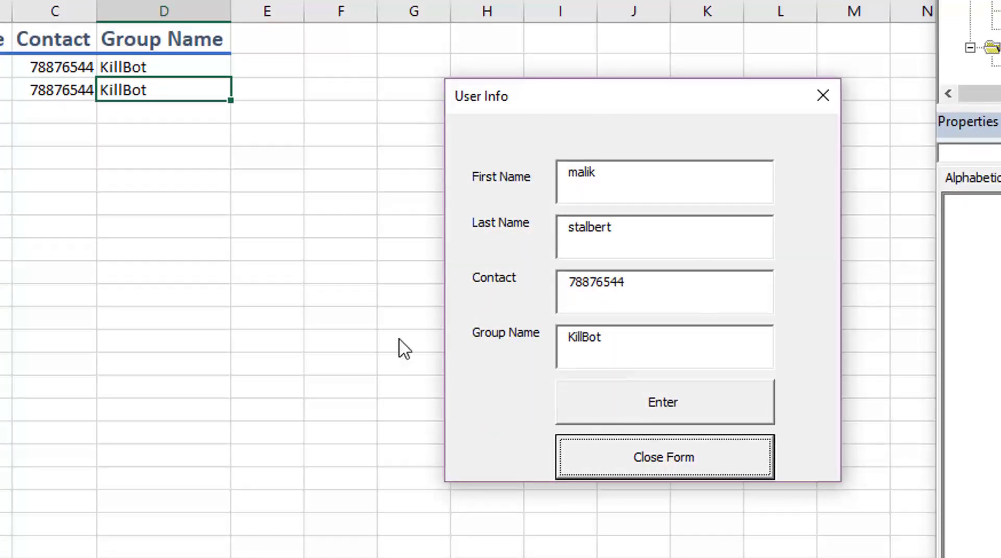
mouse_move(685, 386)
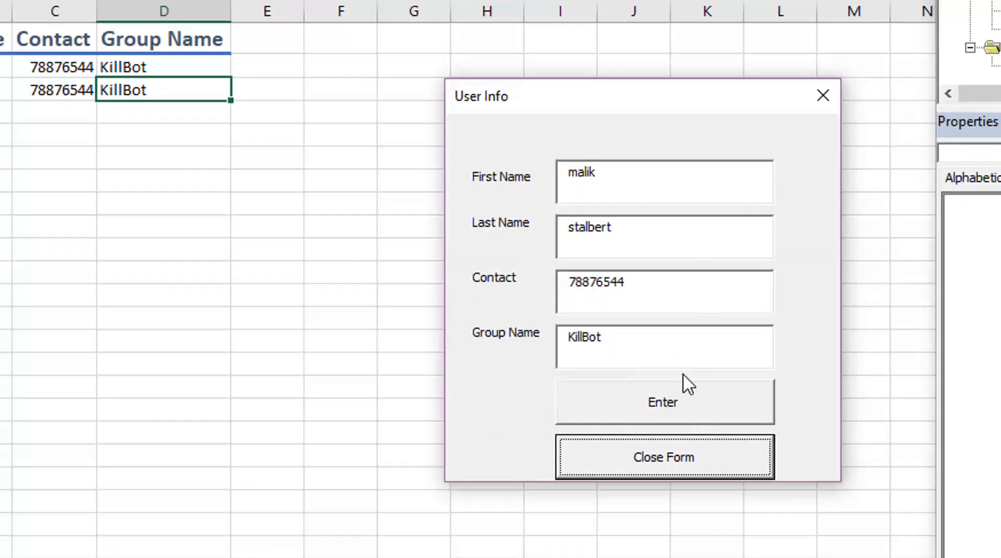
mouse_move(691, 392)
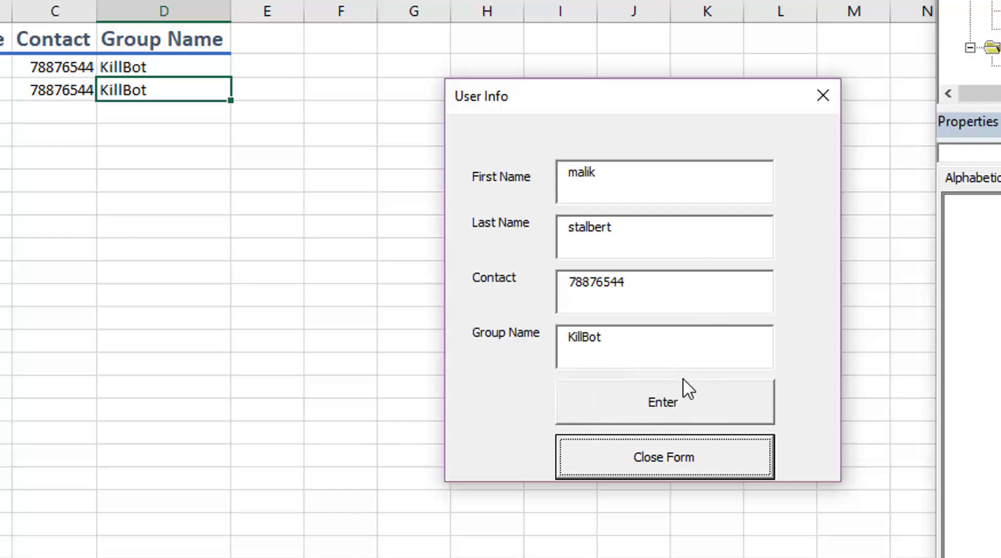
left_click(663, 457)
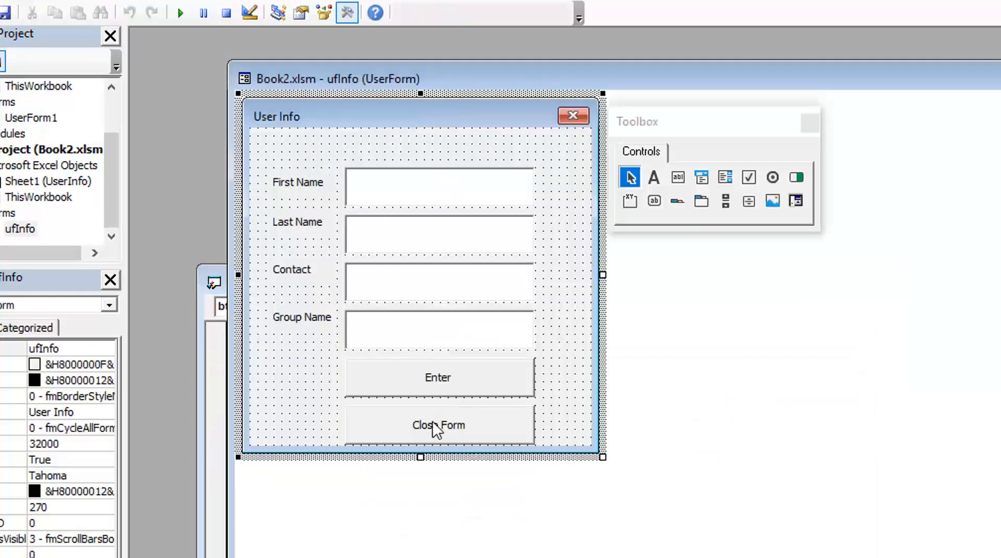
mouse_move(471, 444)
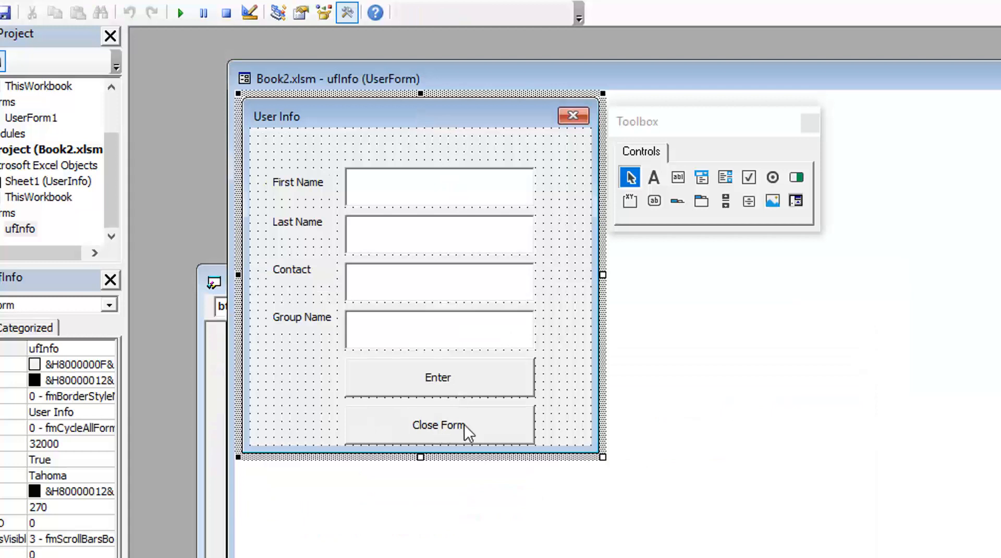
Step: Enter ufInfo.Hide in the btnClose_Click procedure and save
double_click(437, 424)
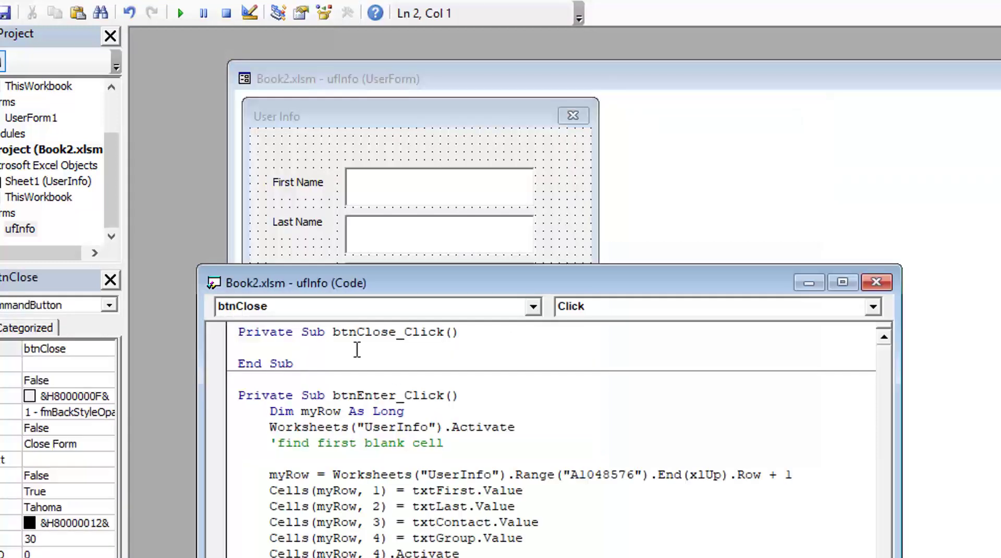
double_click(457, 475)
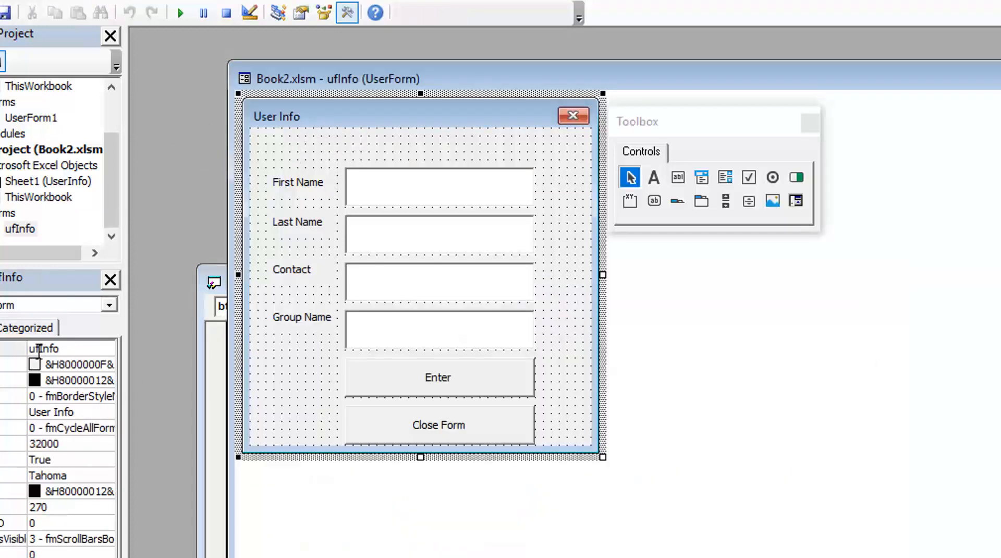
double_click(438, 377)
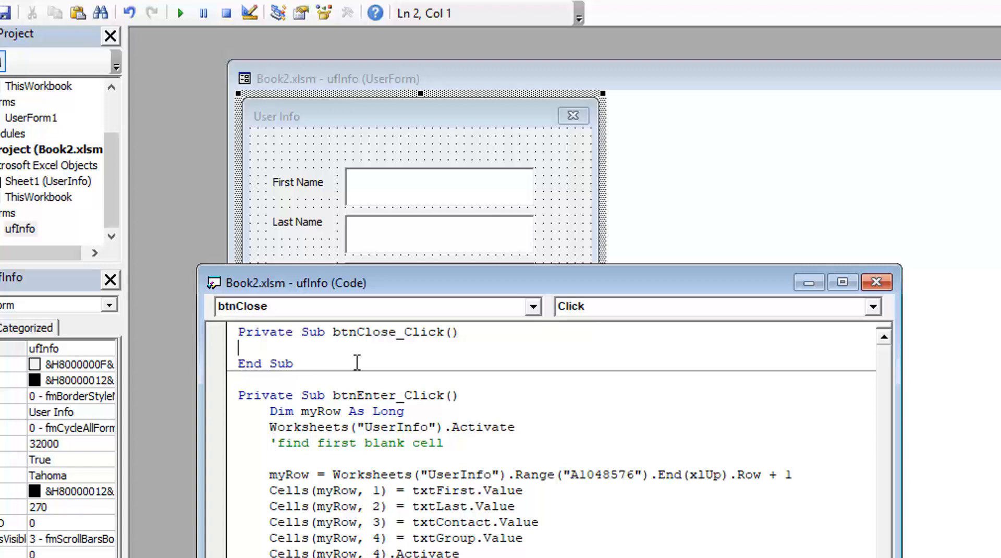
type("ufInfo")
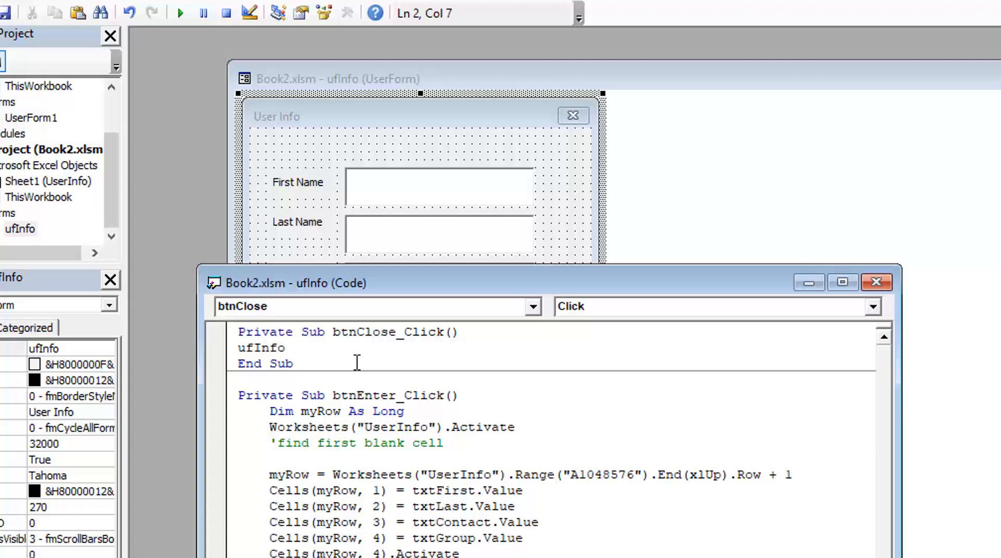
type(".")
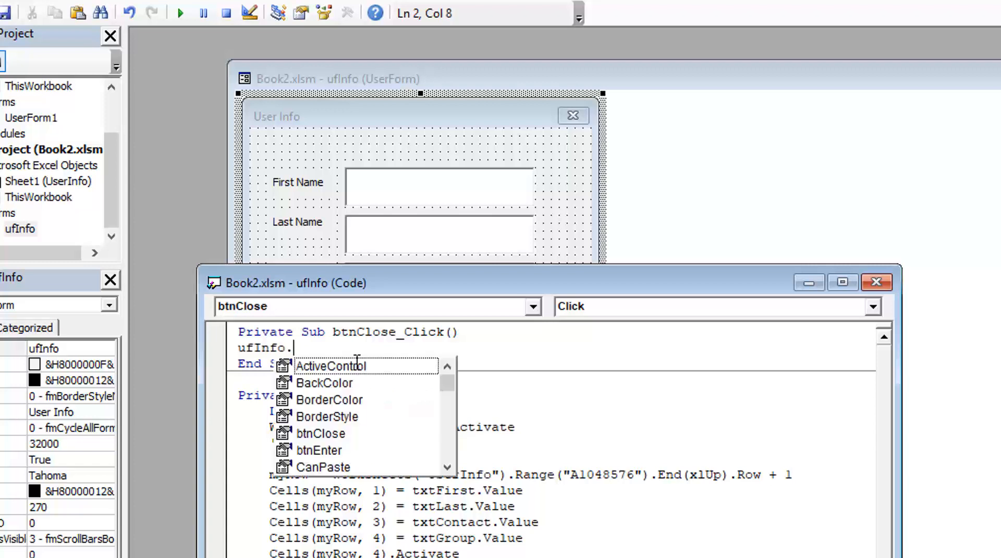
type("Hide")
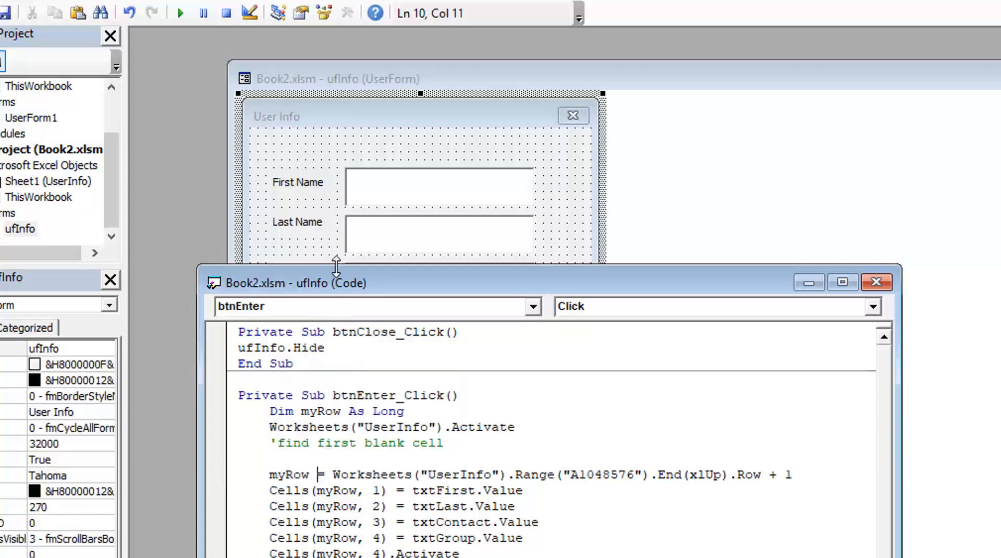
key("Ctrl+S")
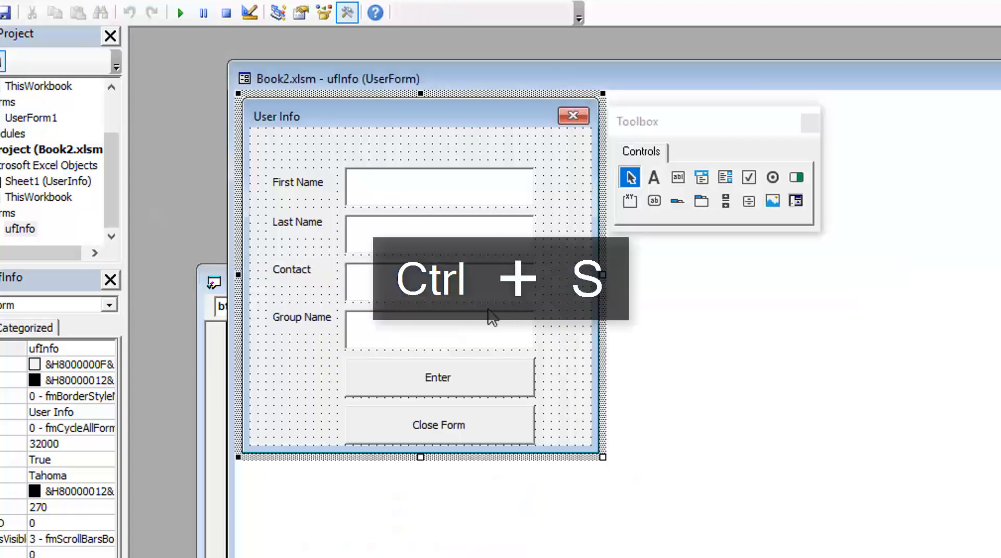
Step: Run the User Info form again to test the Close Form button
key("F5")
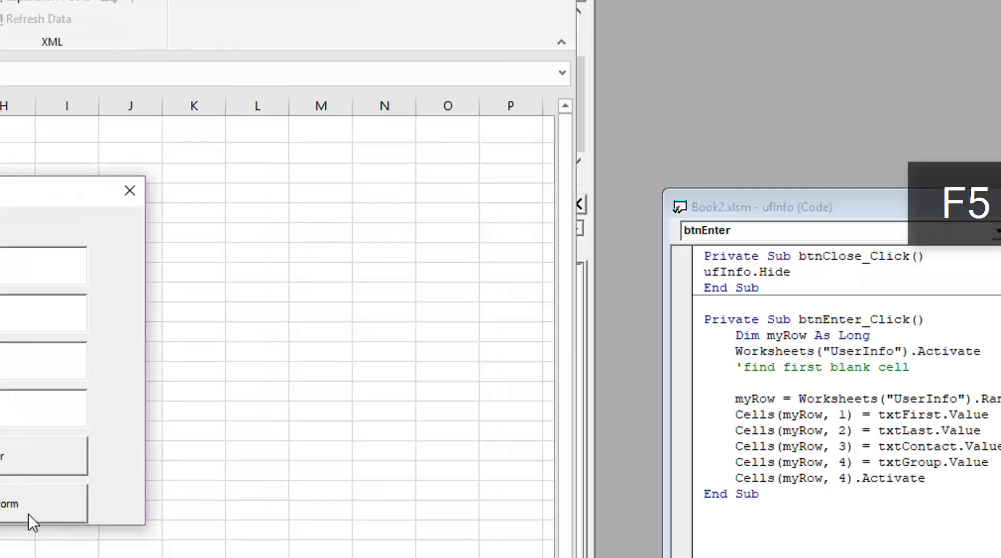
key("F5")
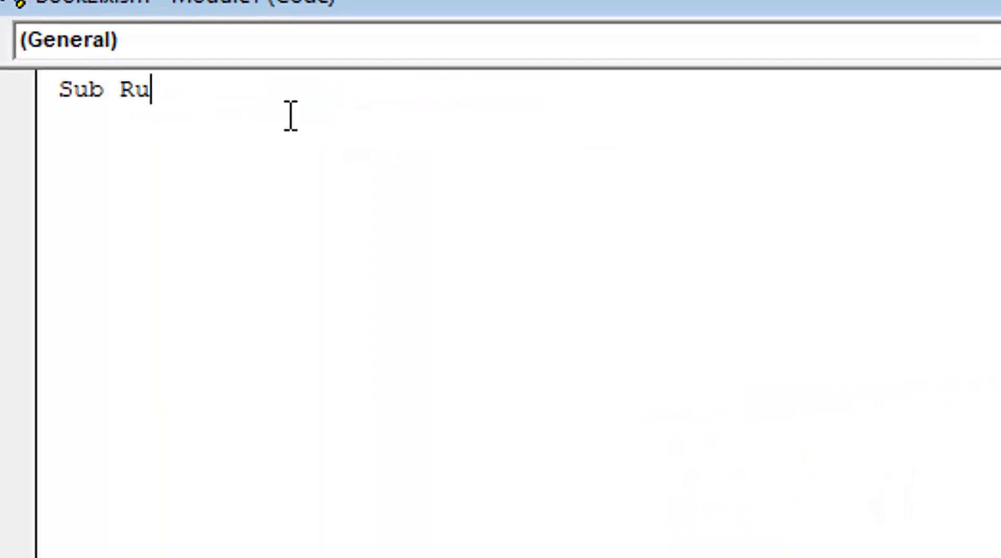
Step: Write Sub RunUserForm containing ufInfo.Show and save the workbook
type("nU")
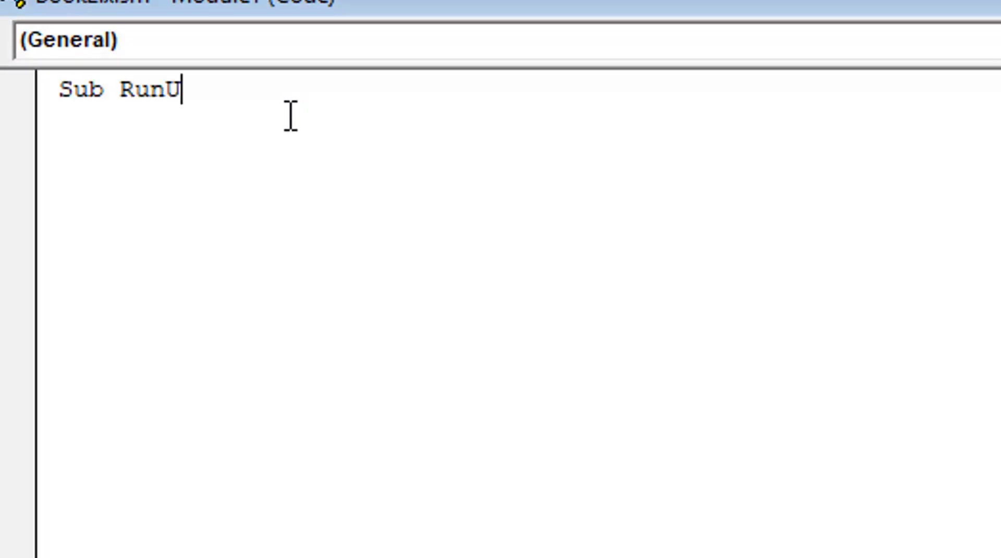
type("serForm(")
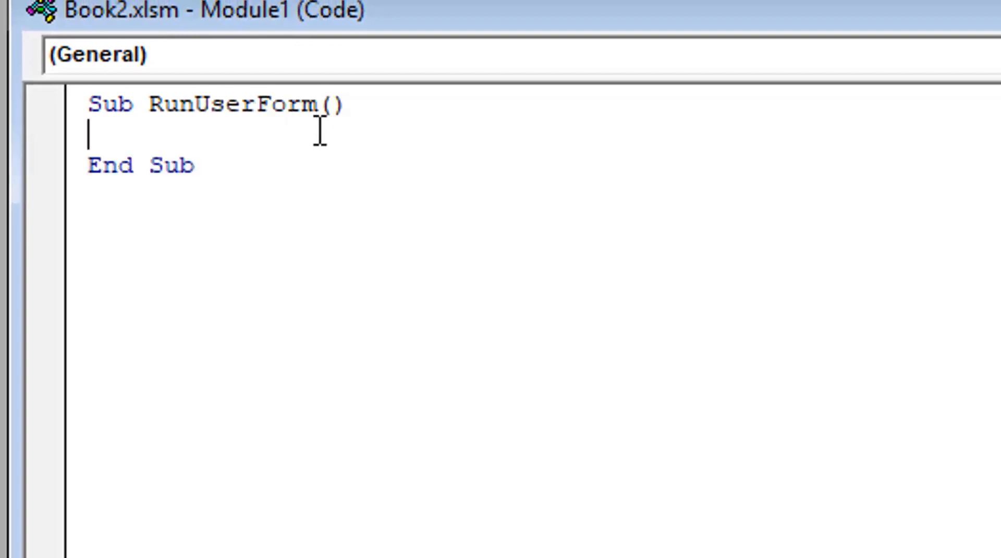
key("Enter")
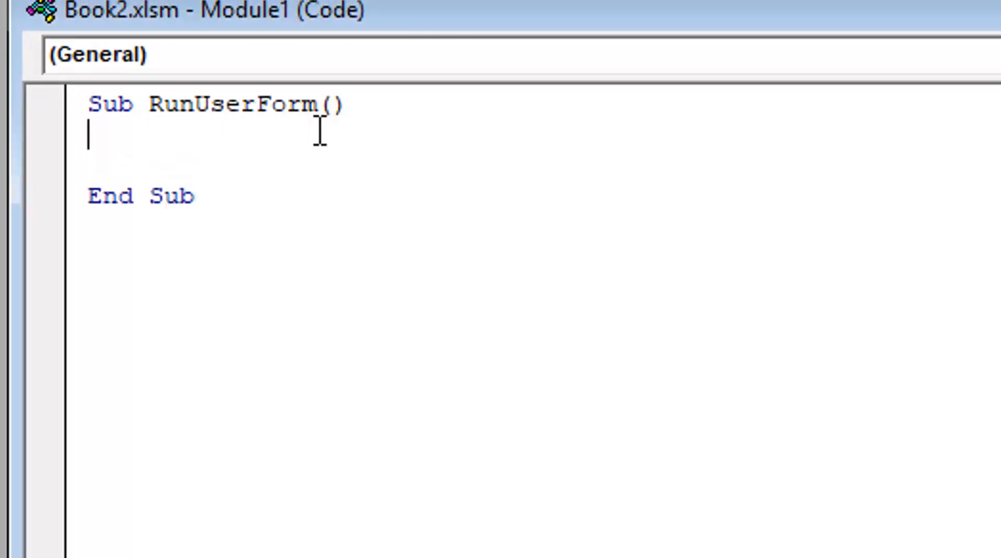
type("ufInf")
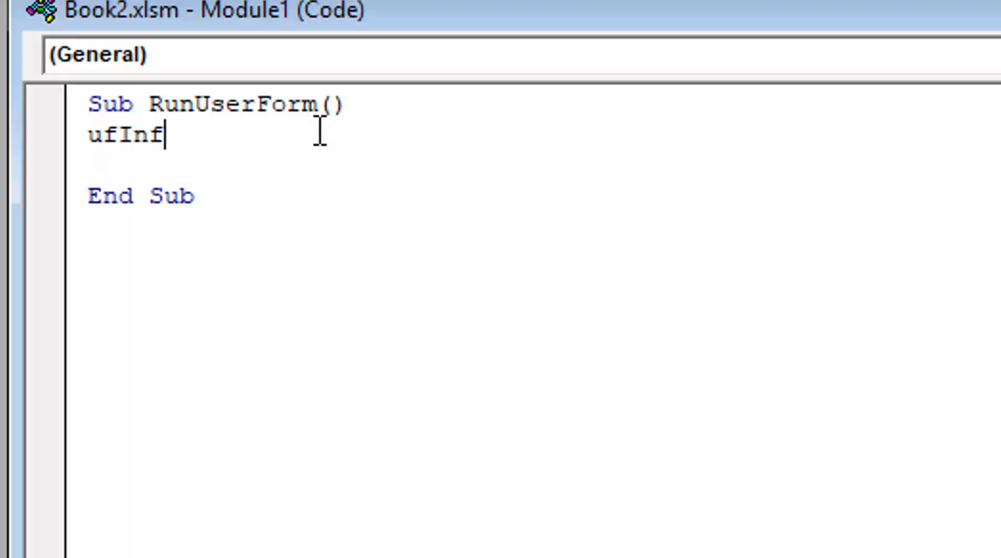
type("o.")
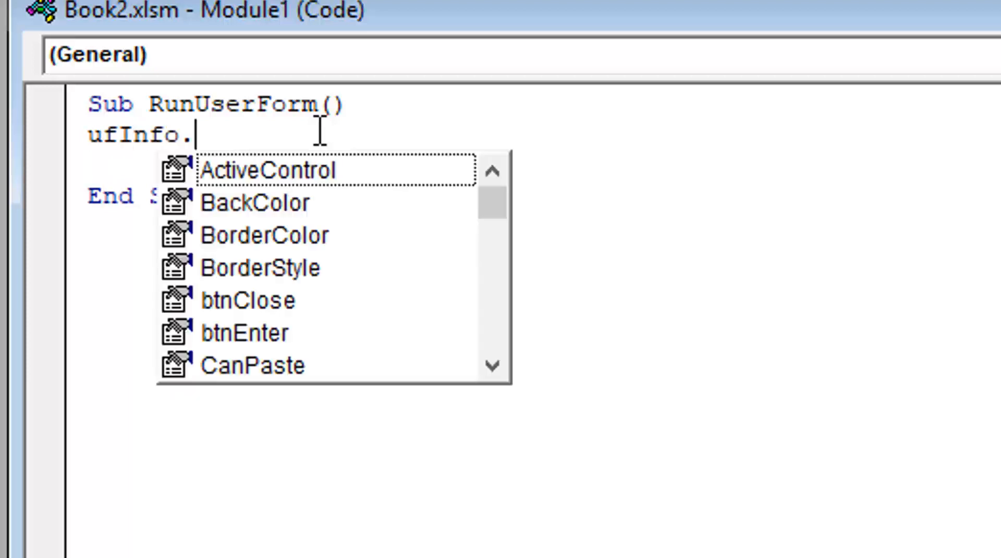
type("Show")
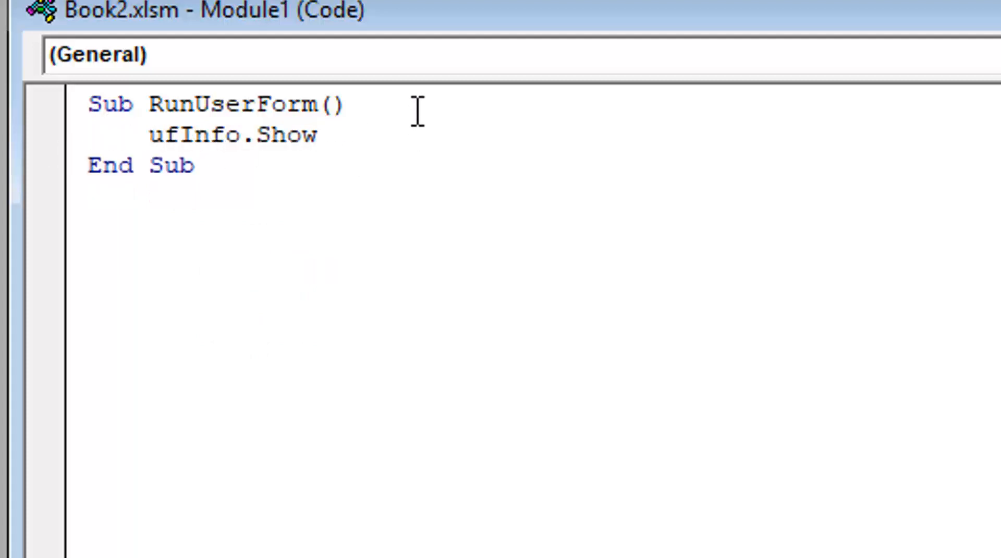
key("Ctrl+s")
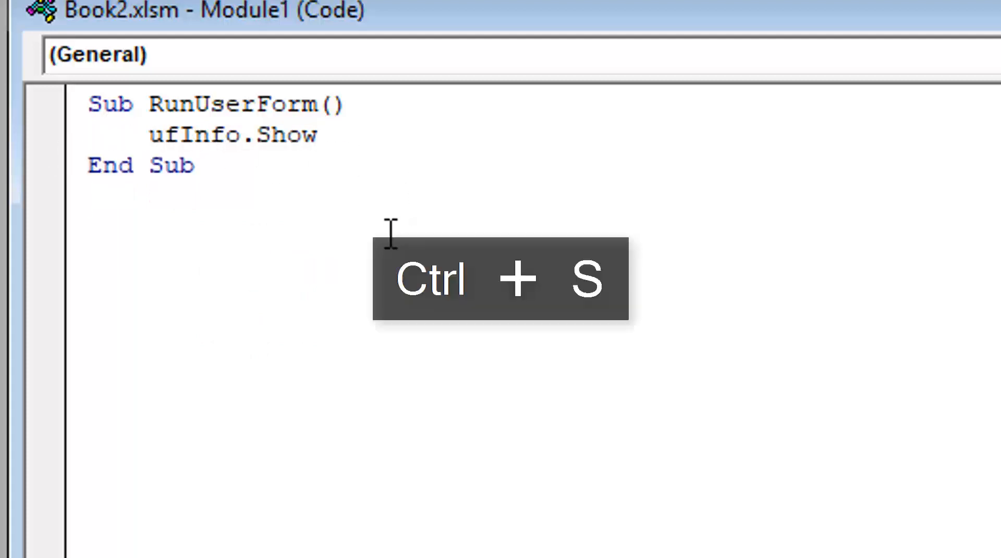
key("Ctrl+s")
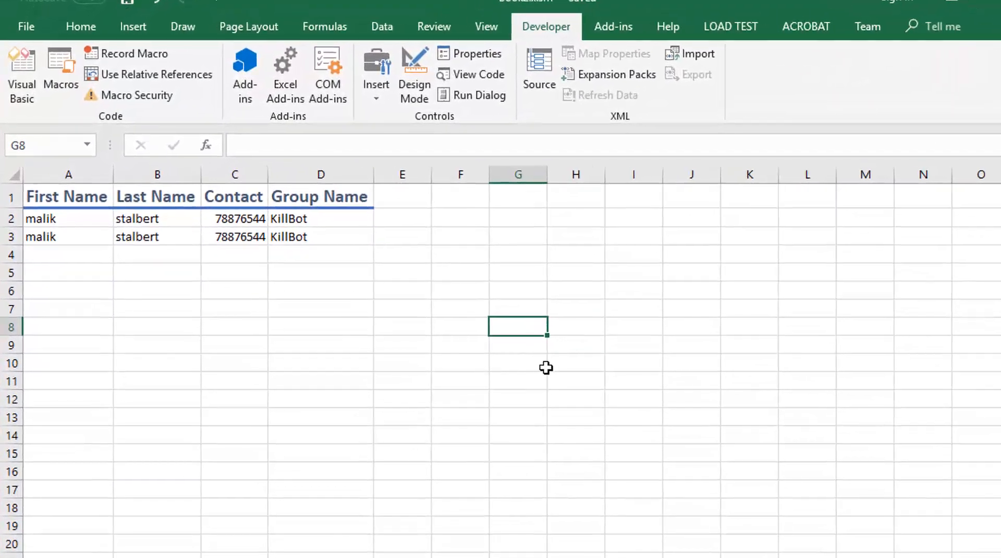
Step: Draw a button assigned to RunUserForm and caption it 'Open Form'
left_click(376, 78)
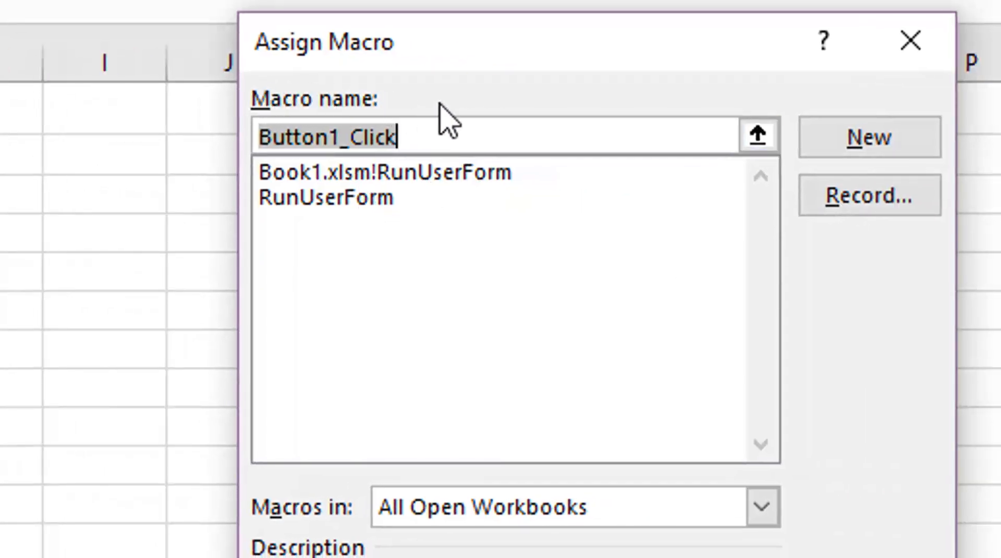
left_click(325, 197)
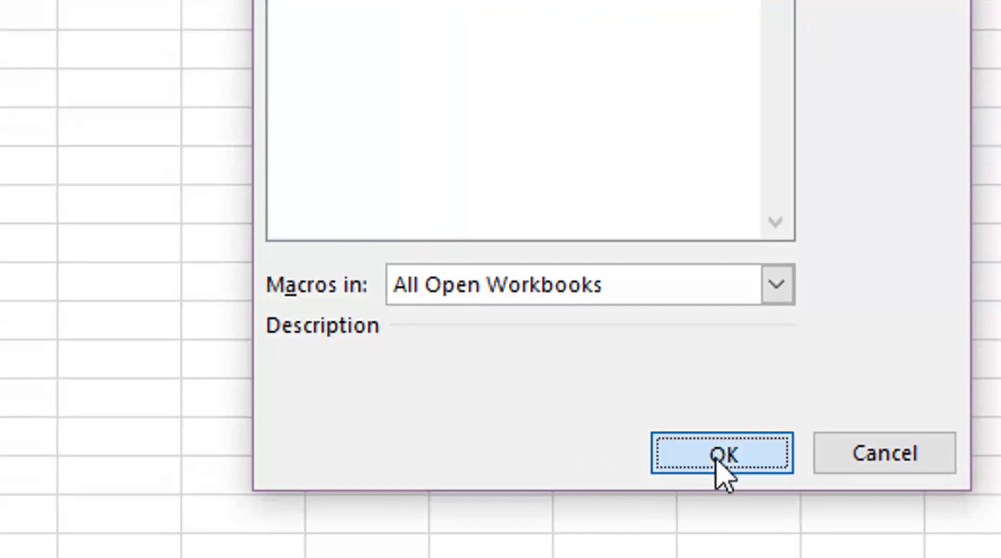
left_click(721, 454)
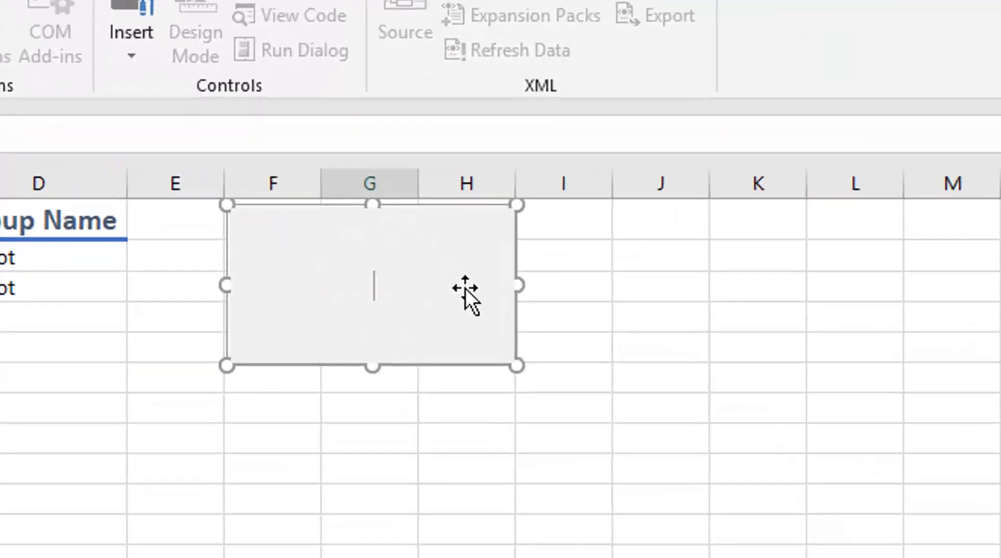
type("Open Form")
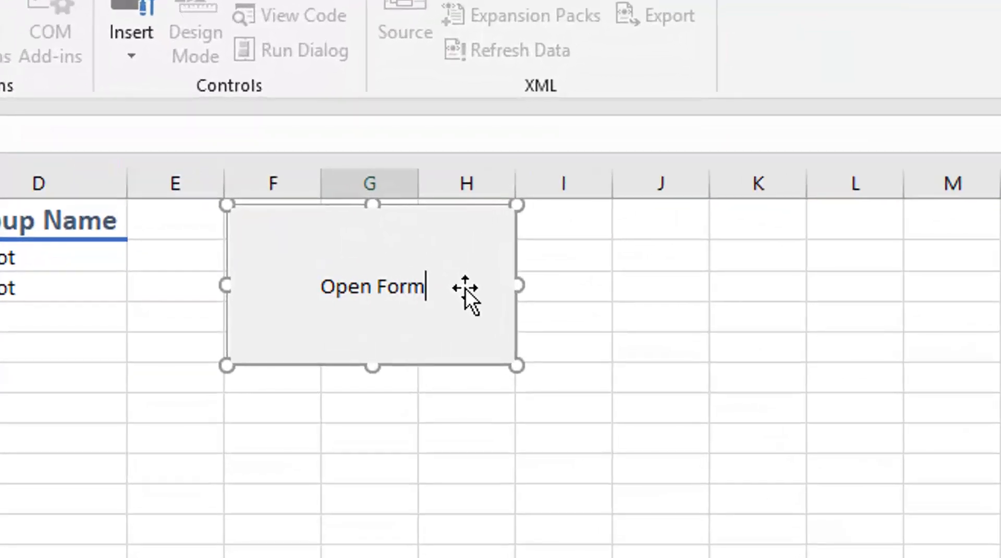
mouse_move(563, 258)
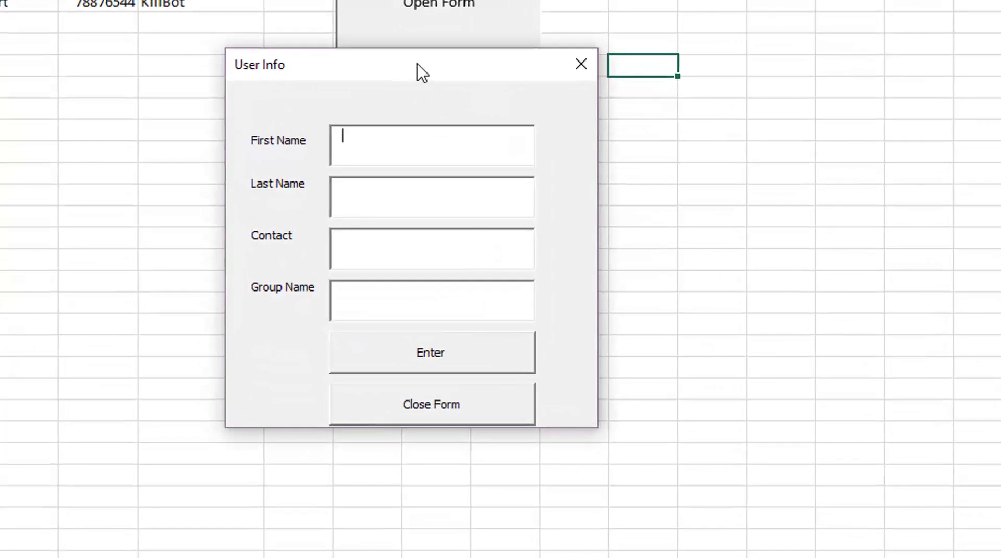
type("sdsdsds")
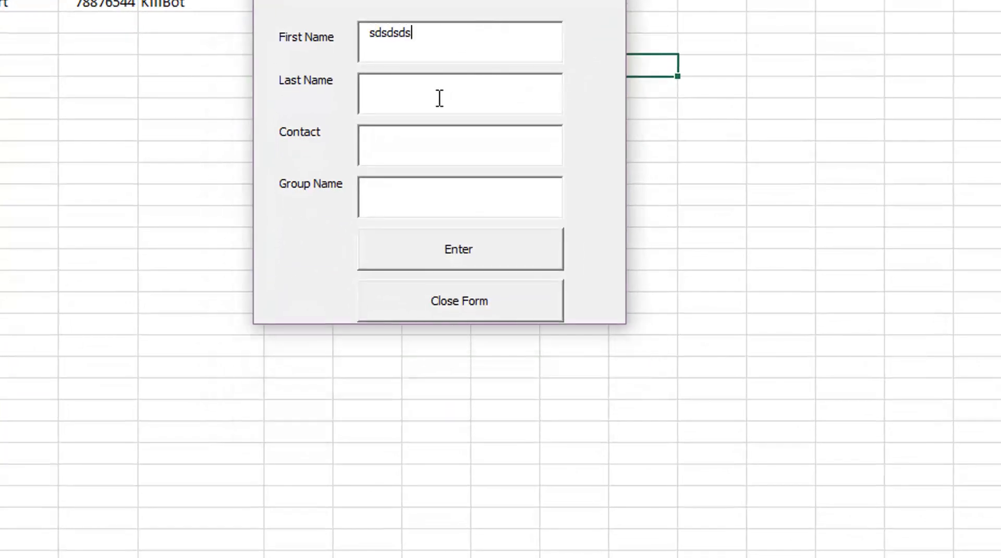
type("hjhjhjhjh")
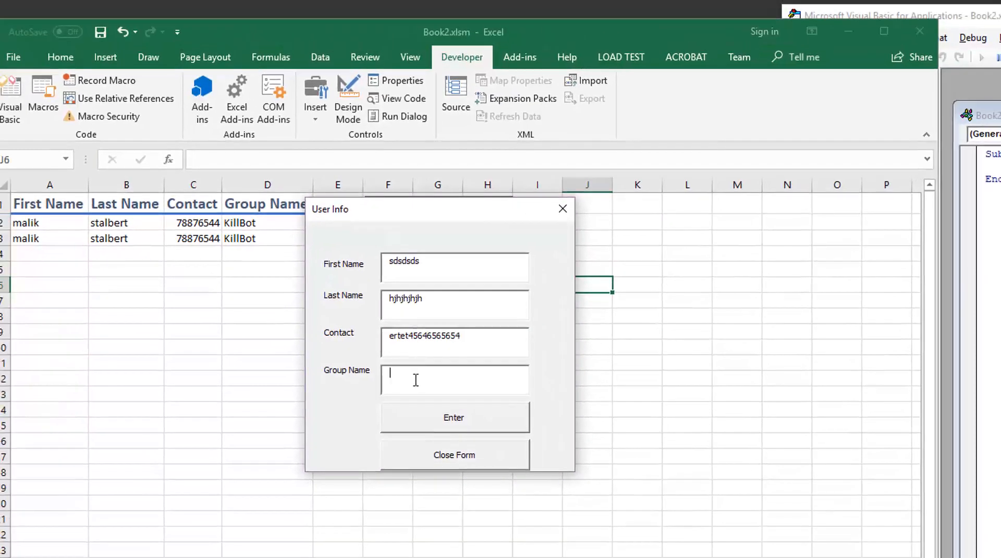
type("45654656786786")
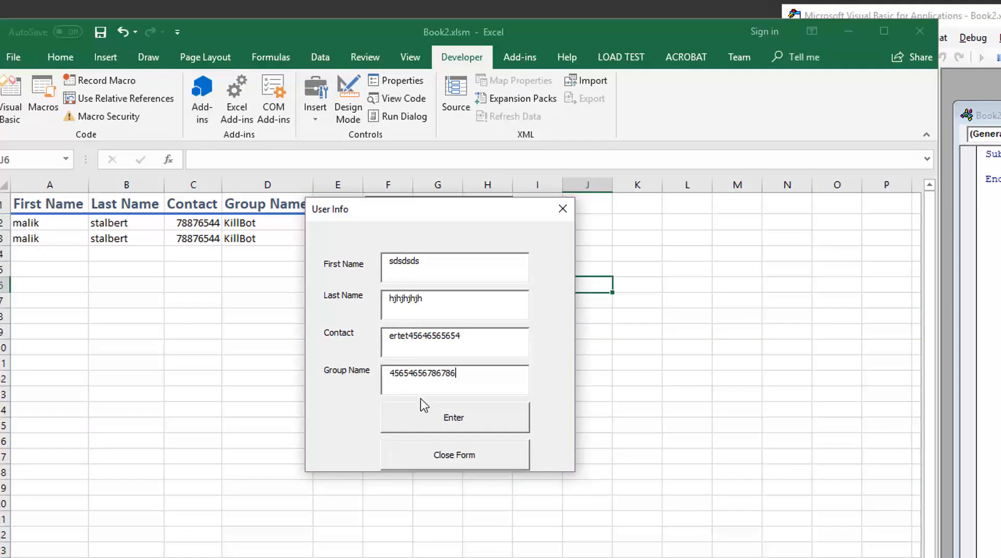
left_click(454, 417)
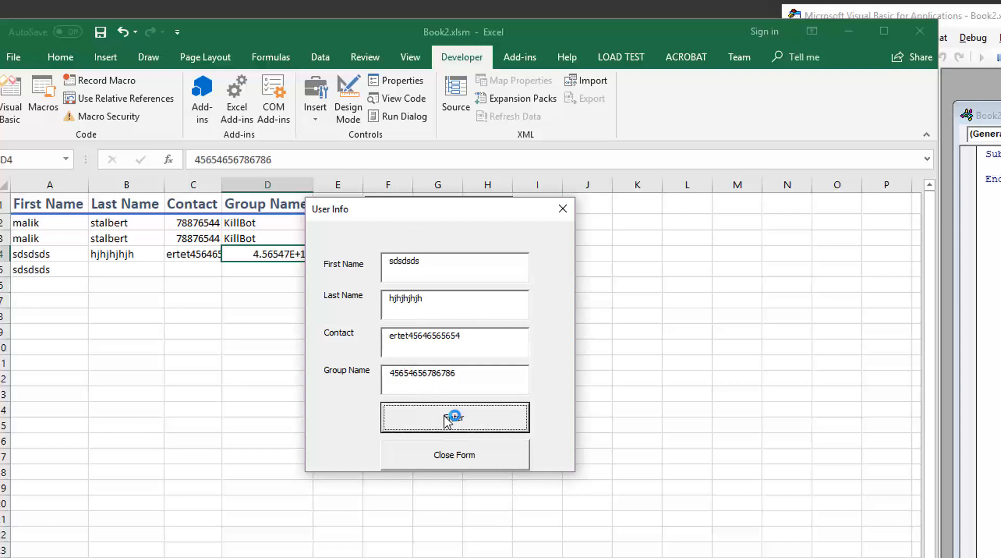
left_click(454, 416)
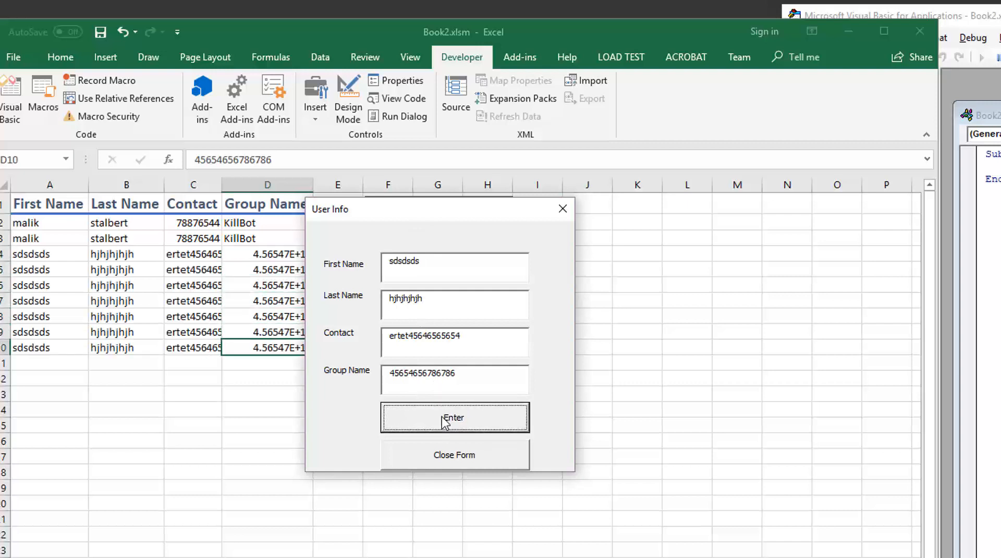
left_click(453, 418)
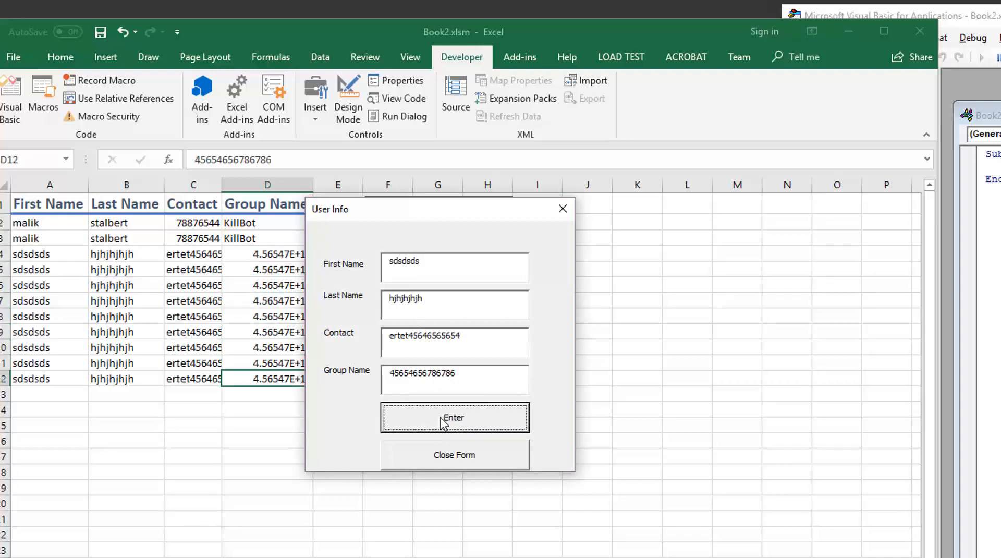
left_click(454, 418)
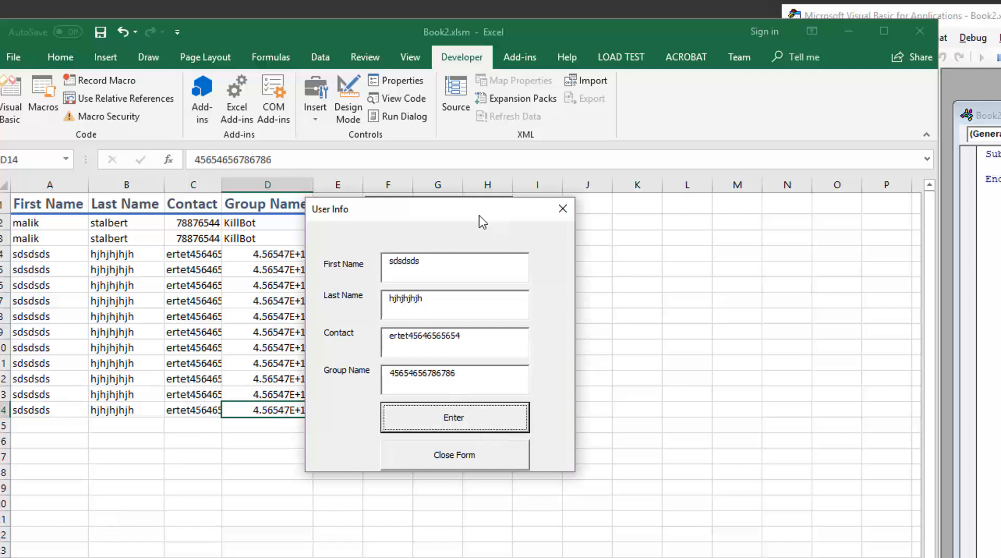
mouse_move(499, 481)
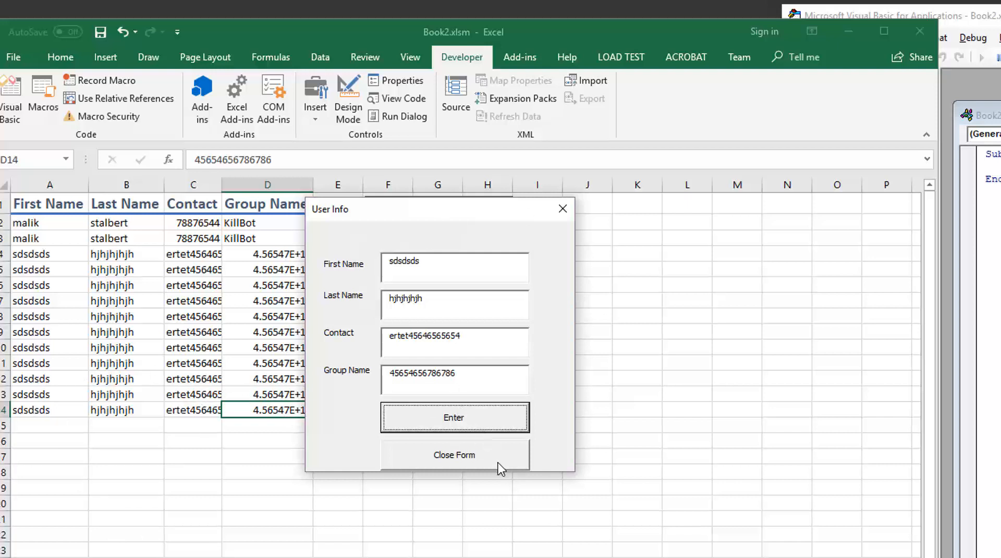
left_click(453, 454)
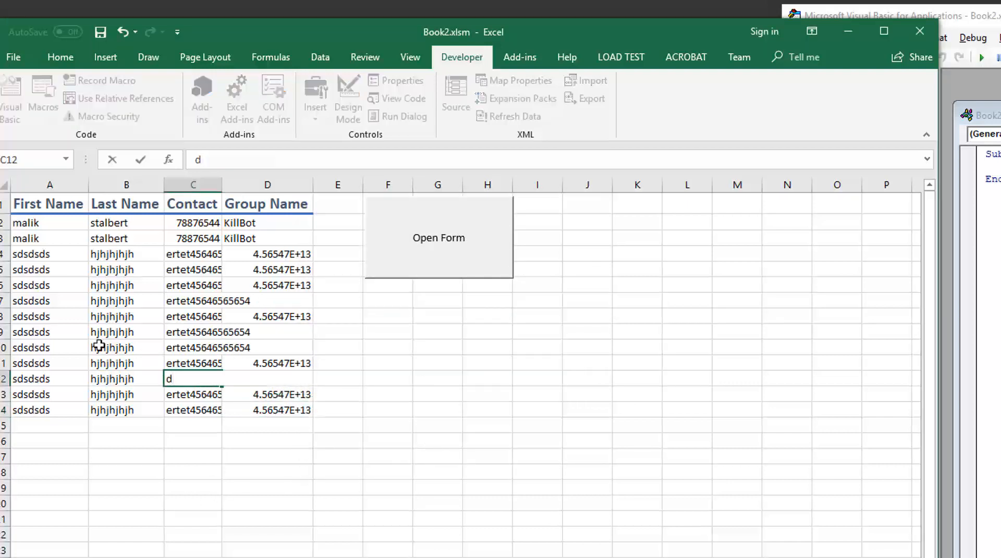
Step: Reopen the User Info form and drag it beside the table
left_click(438, 238)
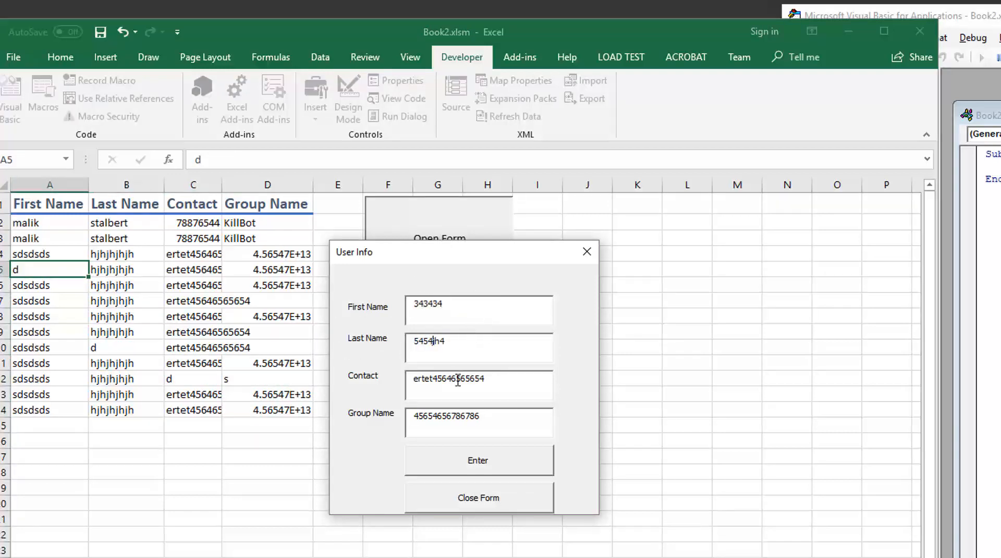
mouse_move(291, 460)
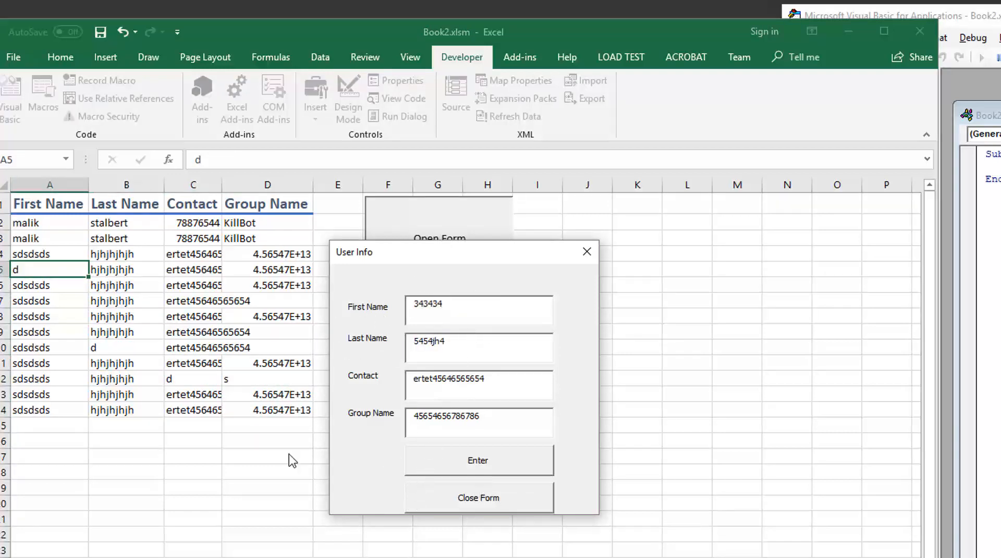
mouse_move(379, 277)
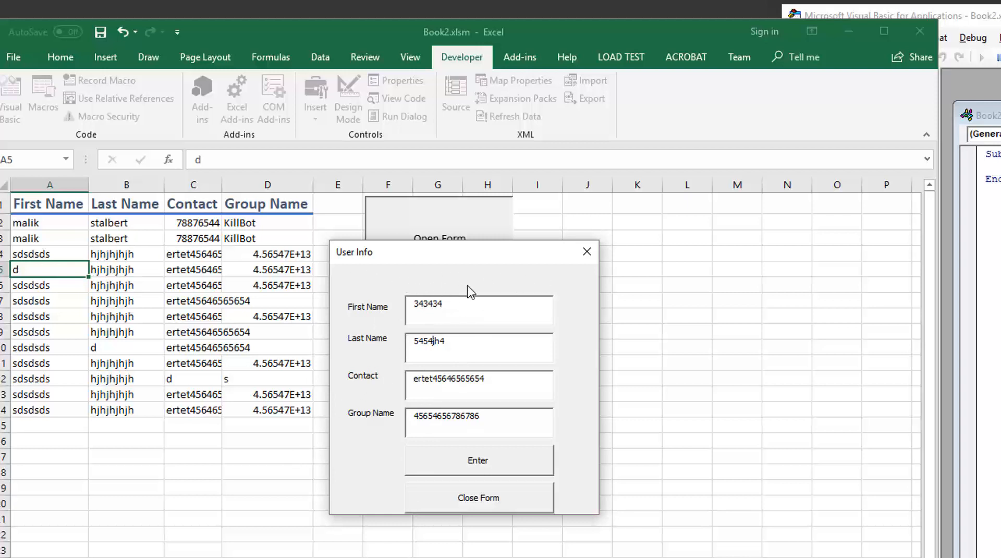
mouse_move(383, 259)
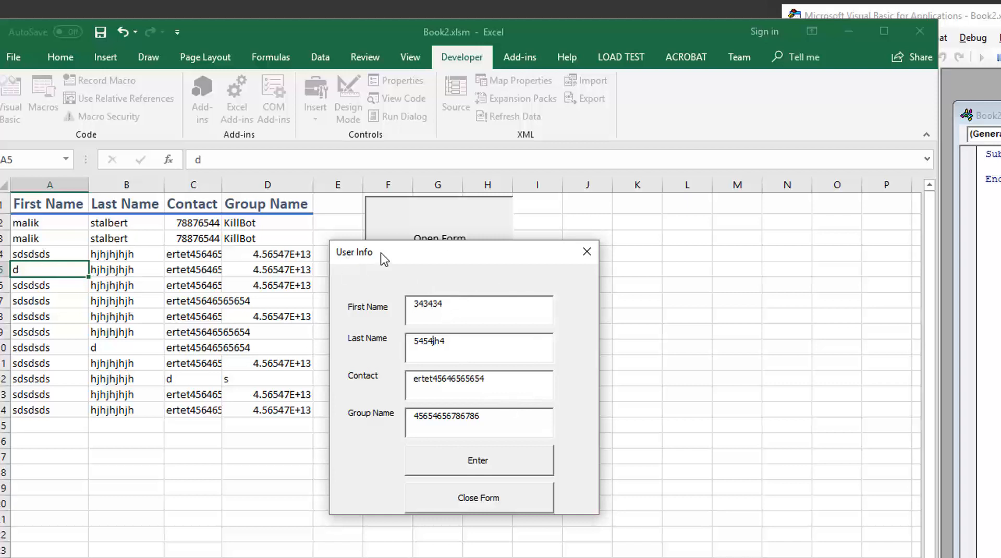
left_click_drag(380, 252, 320, 192)
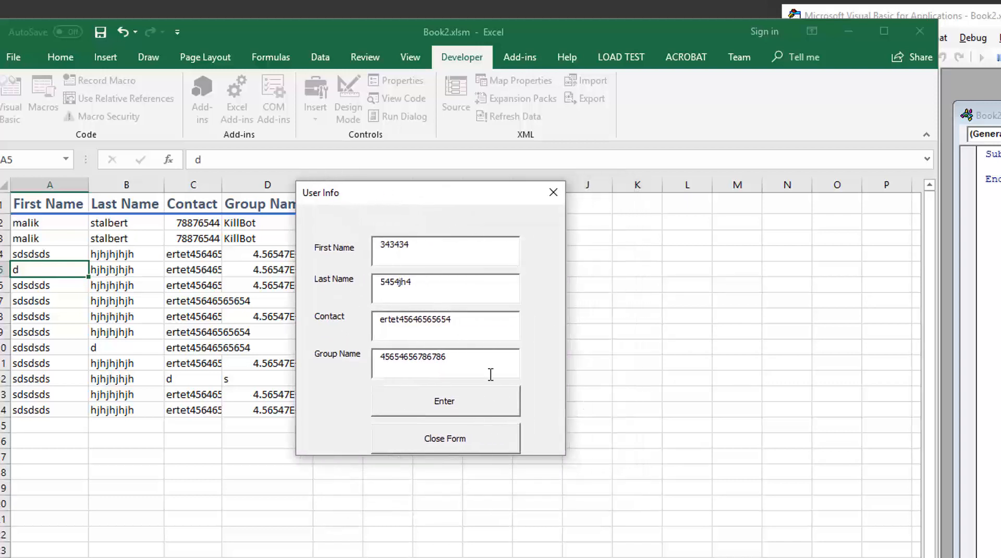
mouse_move(317, 434)
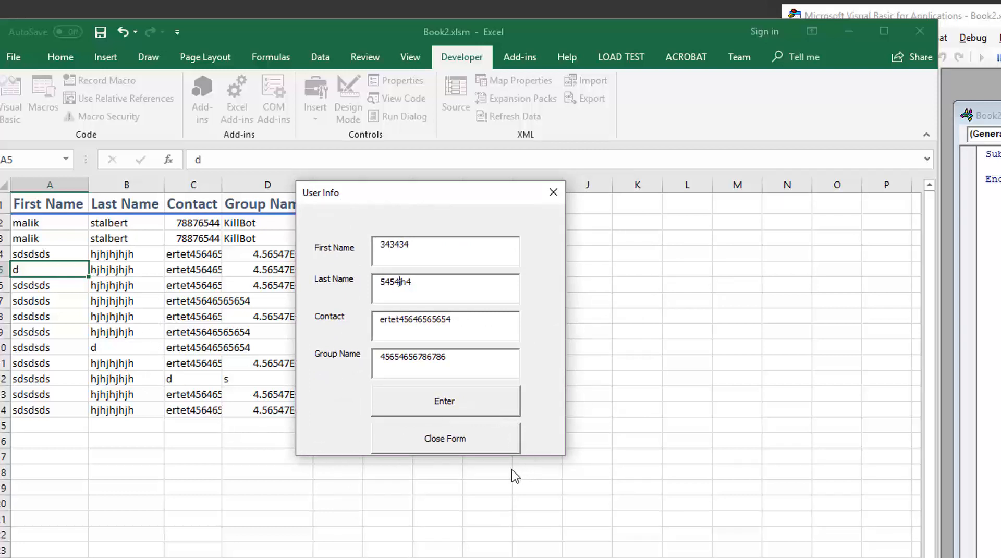
mouse_move(489, 436)
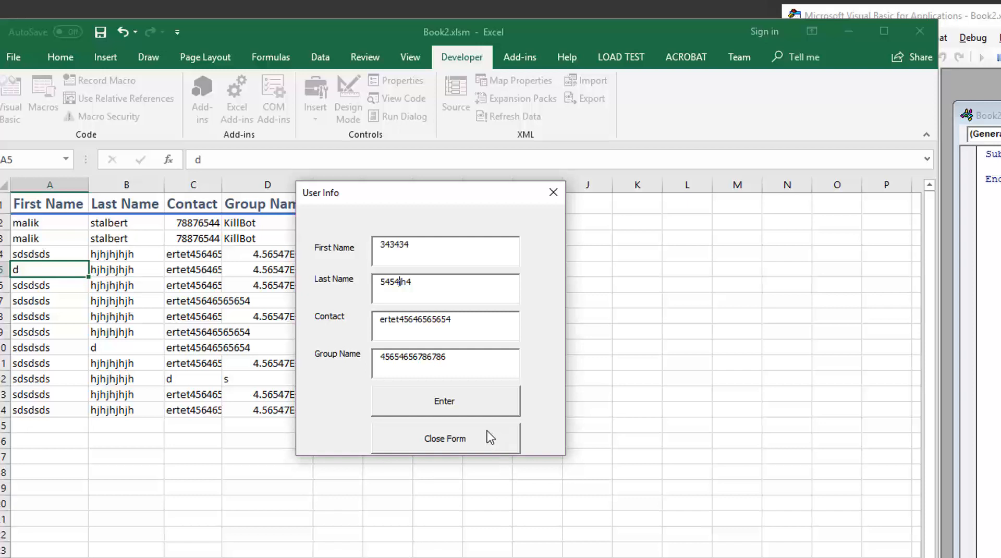
mouse_move(484, 454)
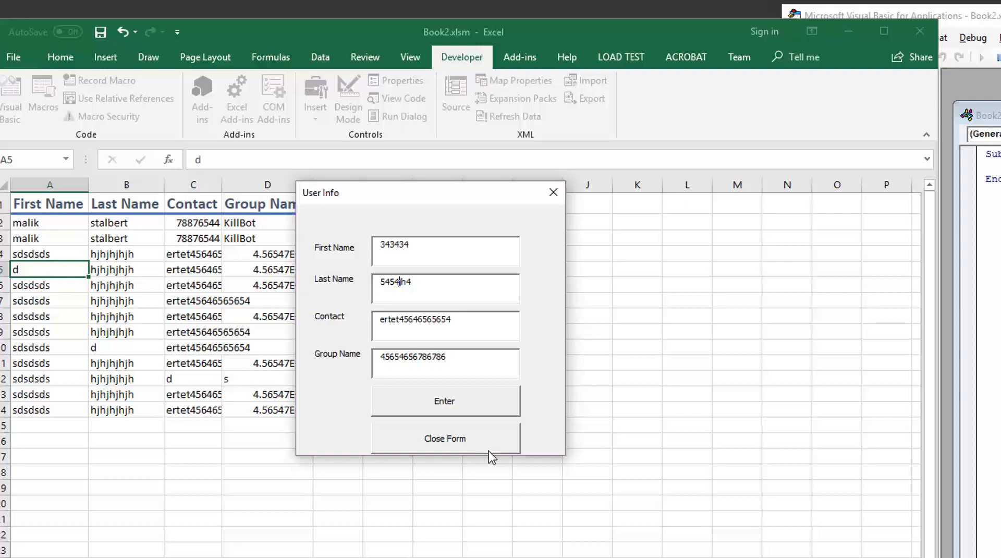
mouse_move(509, 464)
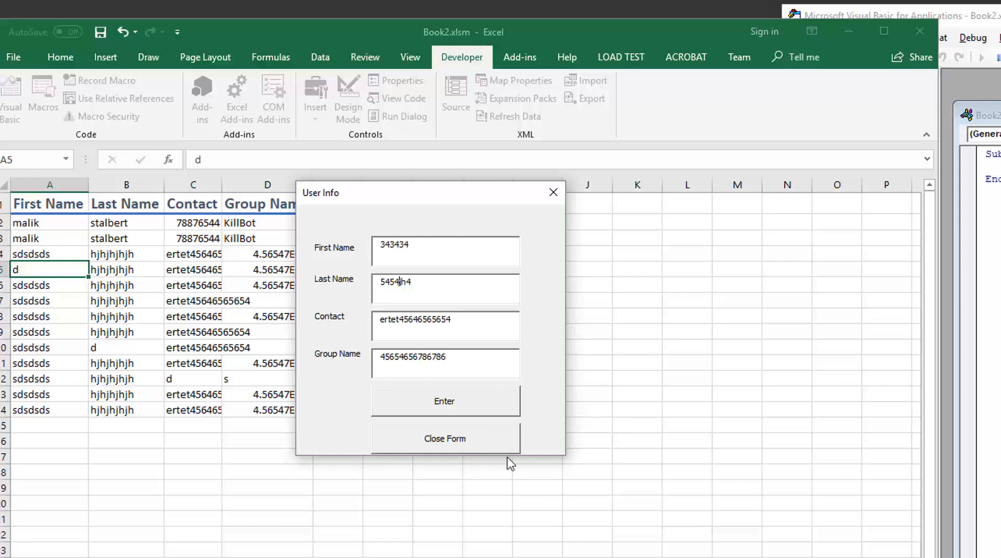
mouse_move(499, 465)
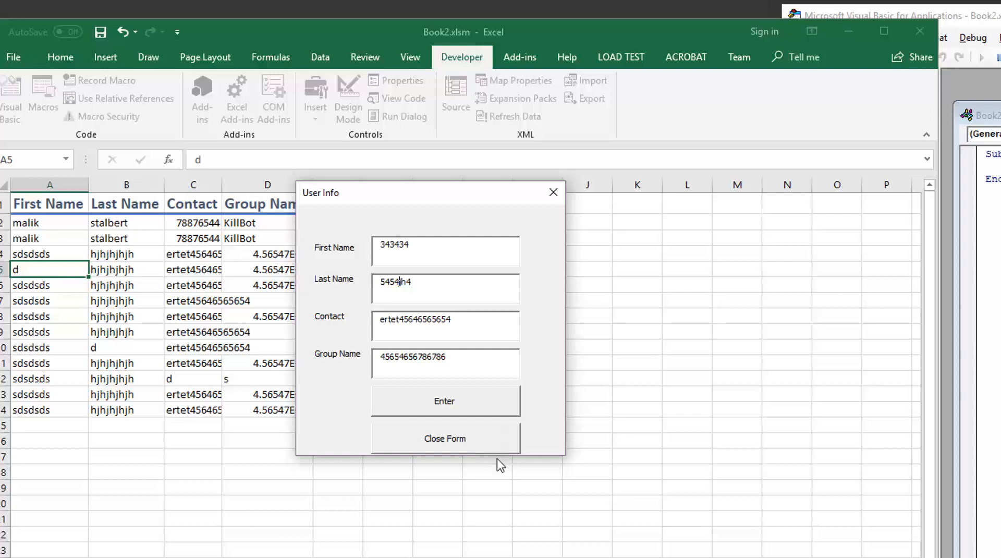
mouse_move(472, 438)
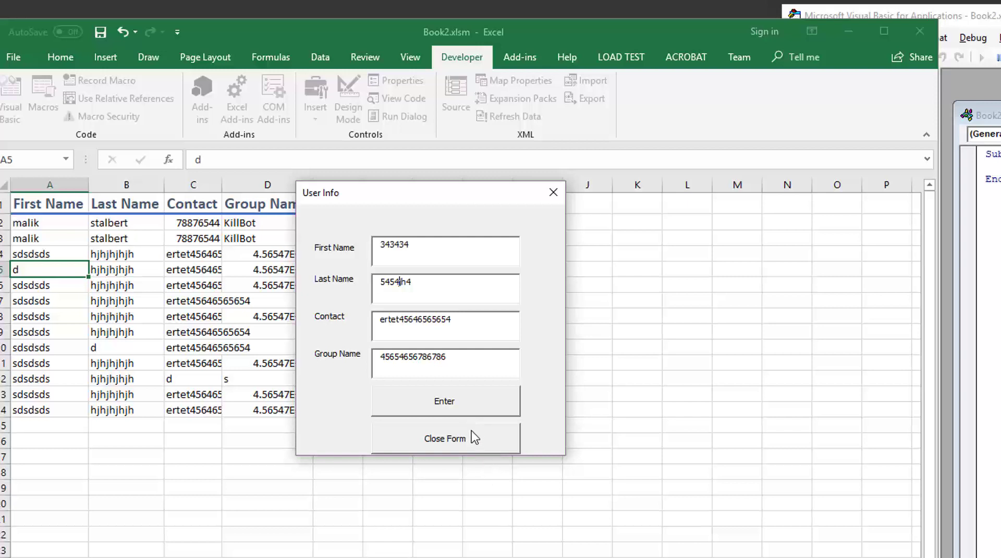